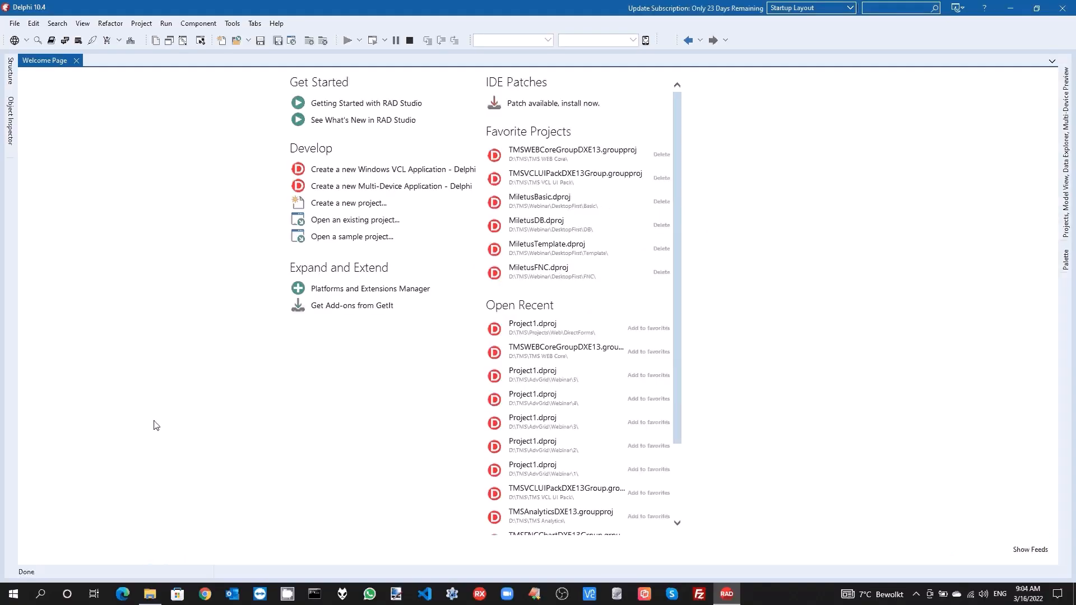
mouse_move(247, 422)
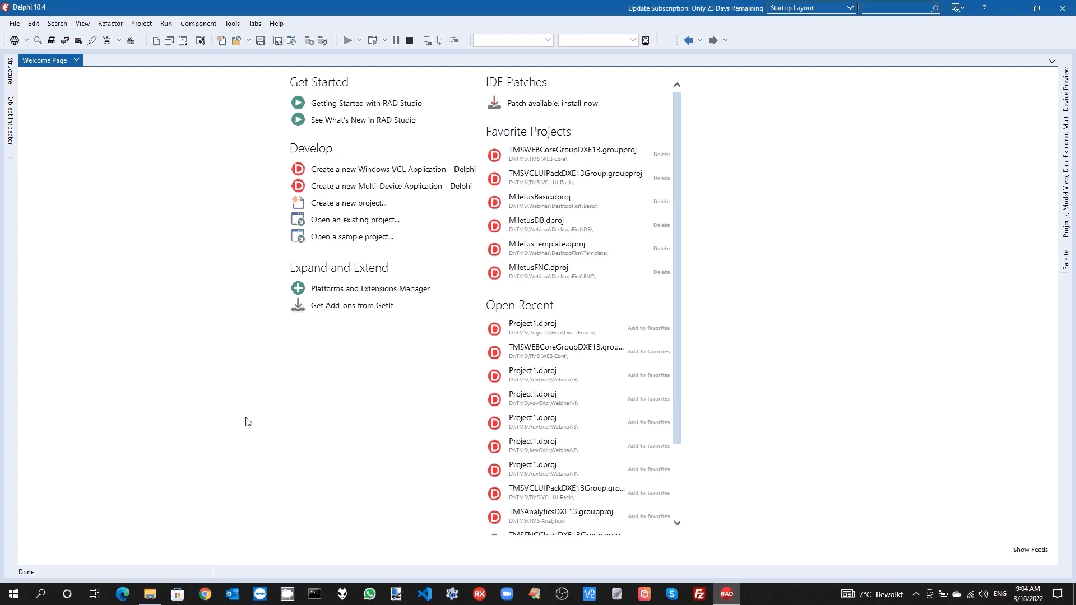
mouse_move(208, 343)
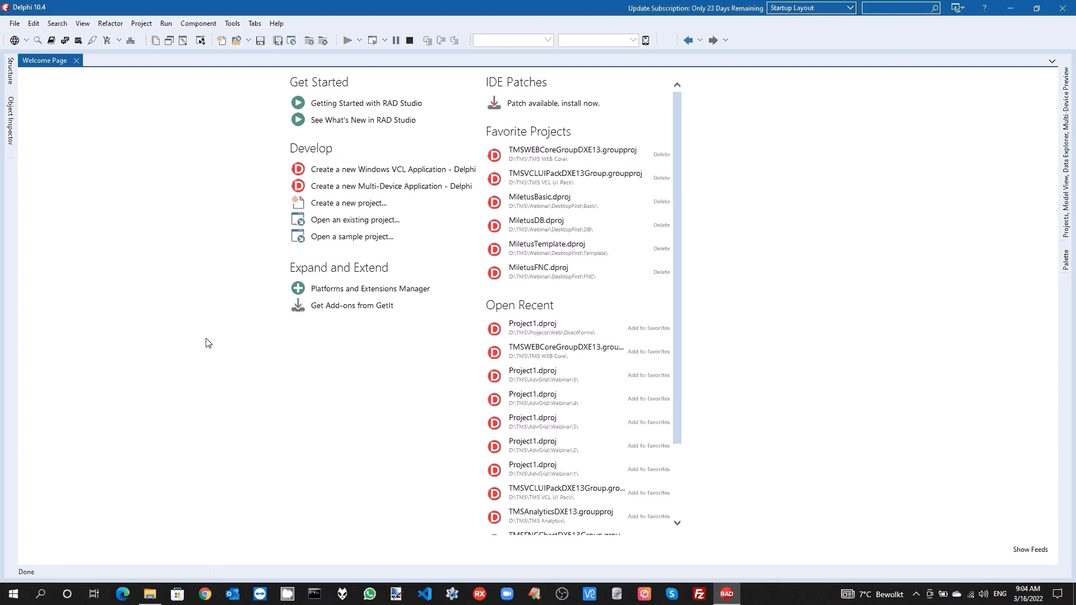
mouse_move(187, 333)
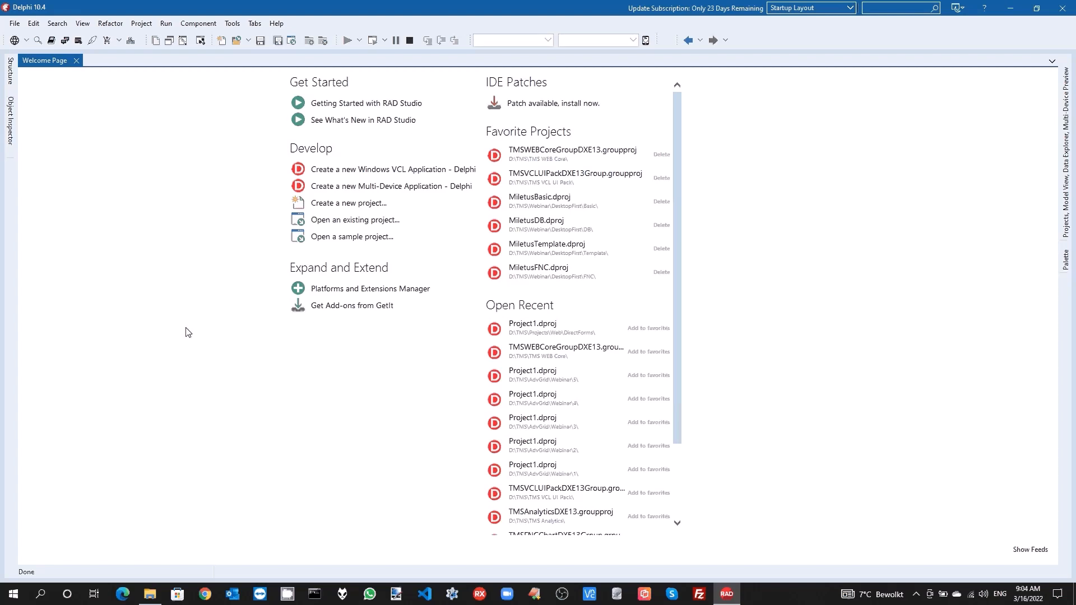
mouse_move(151, 246)
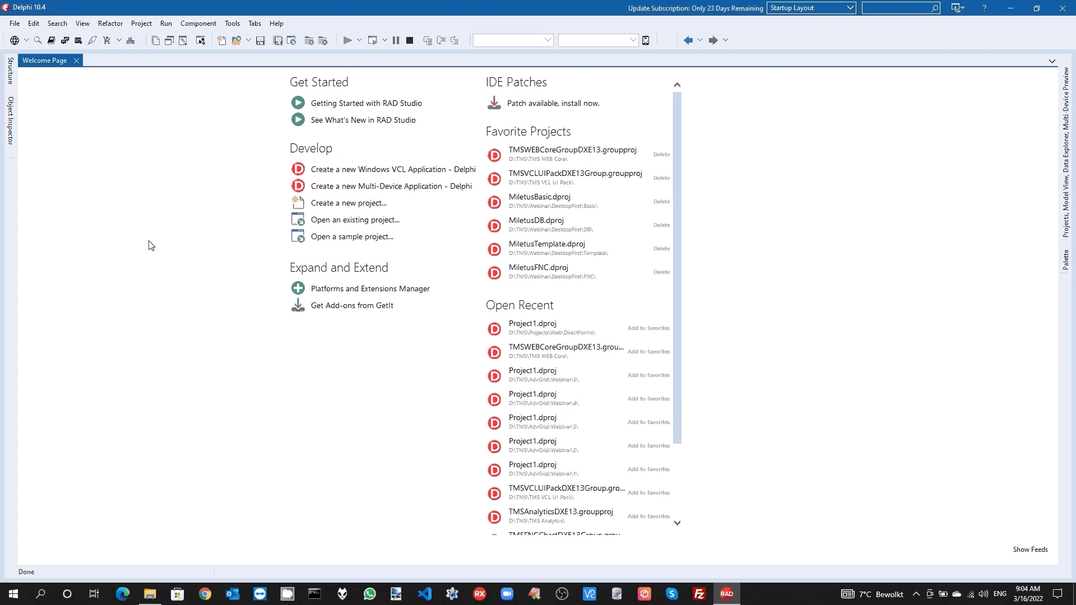
Create a new TMS WEB Application project from the File > New > Other gallery.
left_click(13, 23)
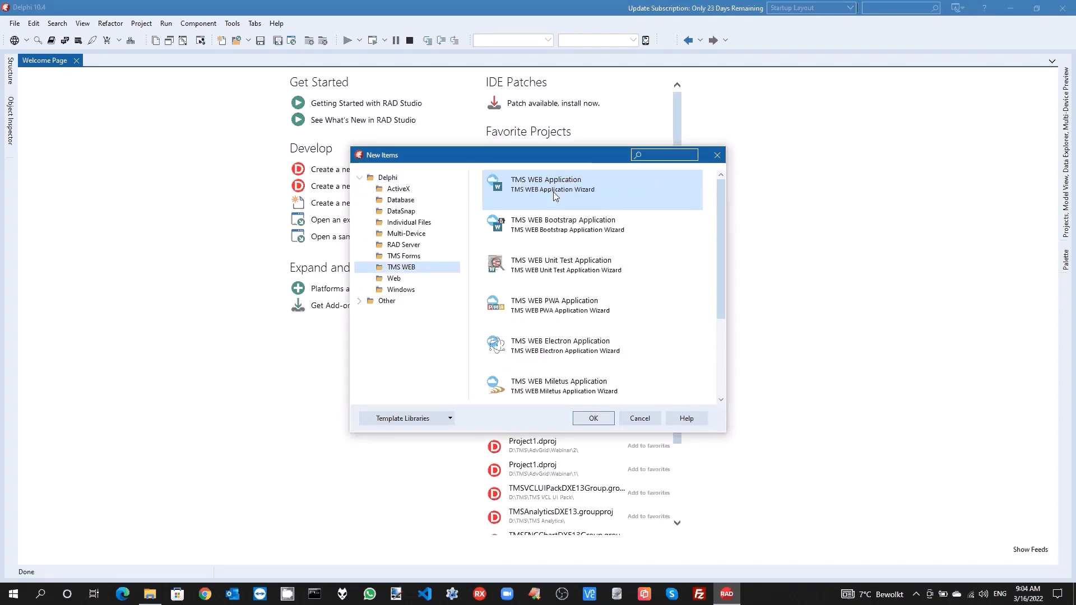
left_click(638, 418)
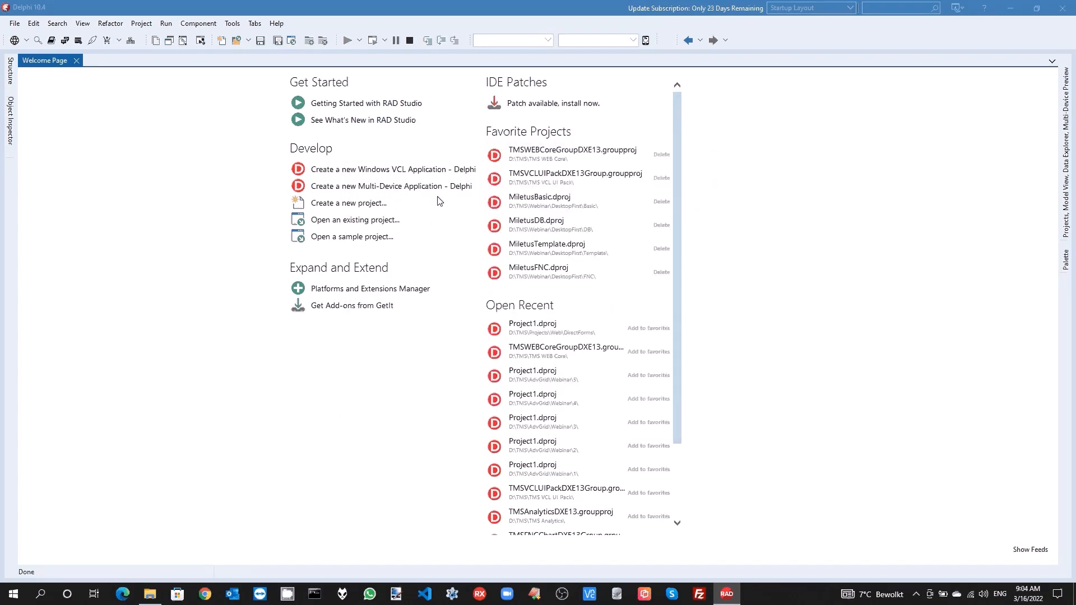
left_click(390, 186)
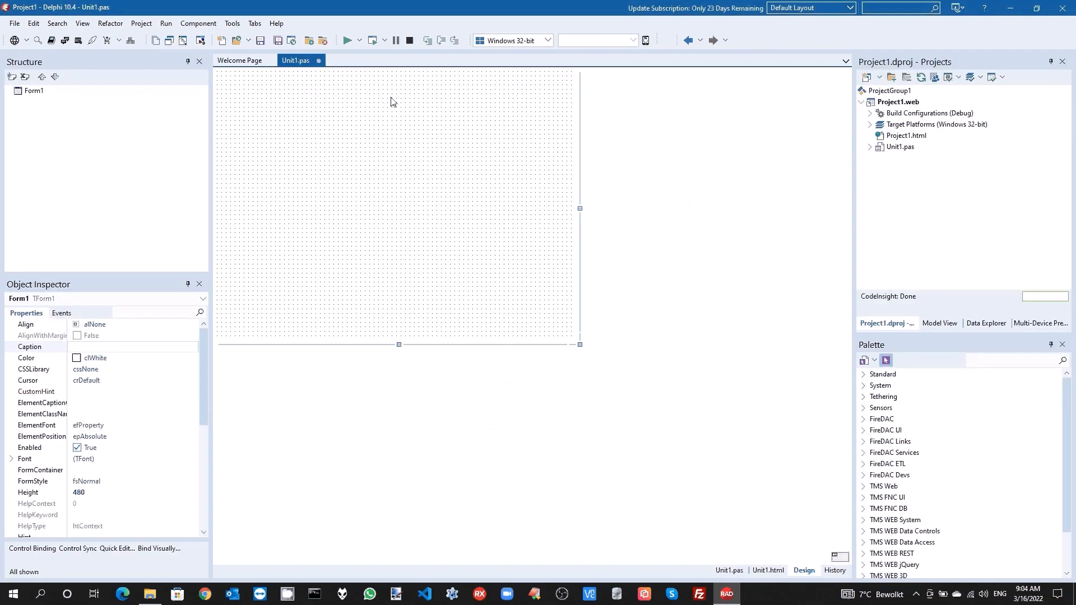
mouse_move(906, 111)
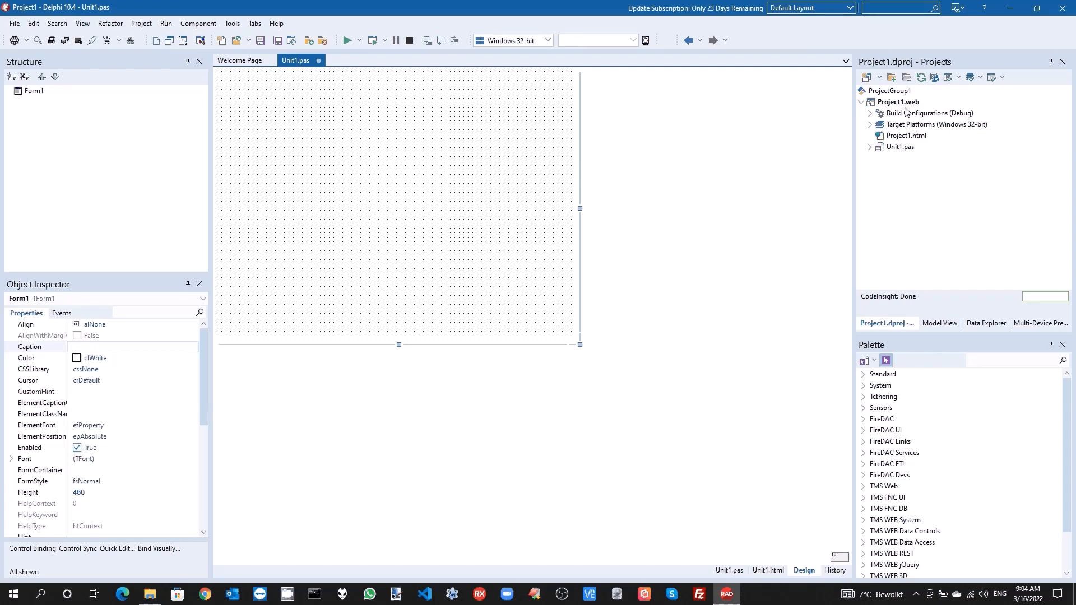
Expand Unit1.pas in the Projects panel to reveal Unit1.dfm and Unit1.html.
left_click(900, 147)
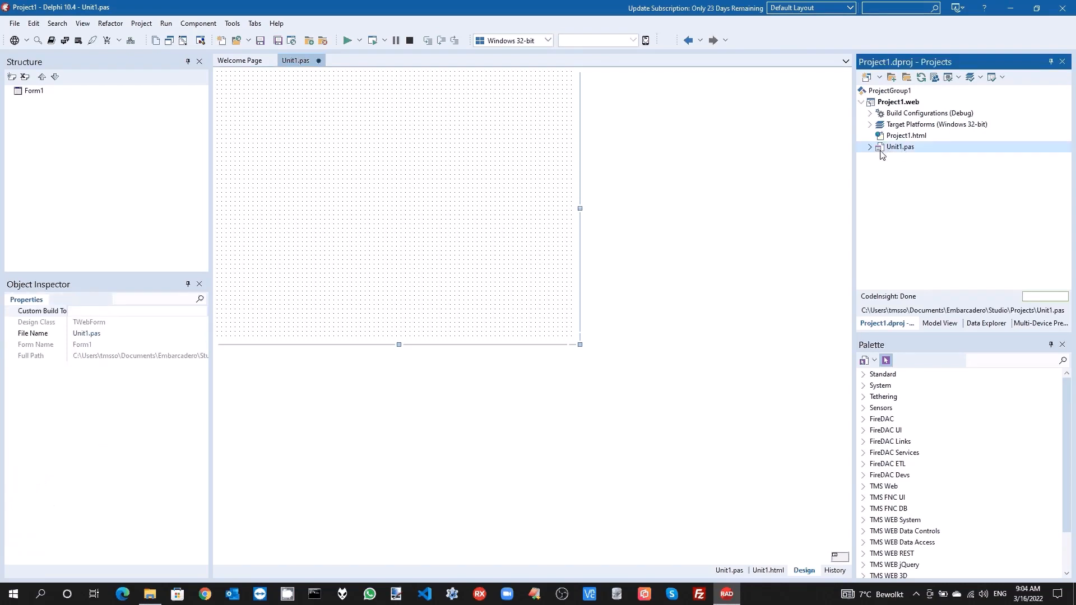
mouse_move(900, 147)
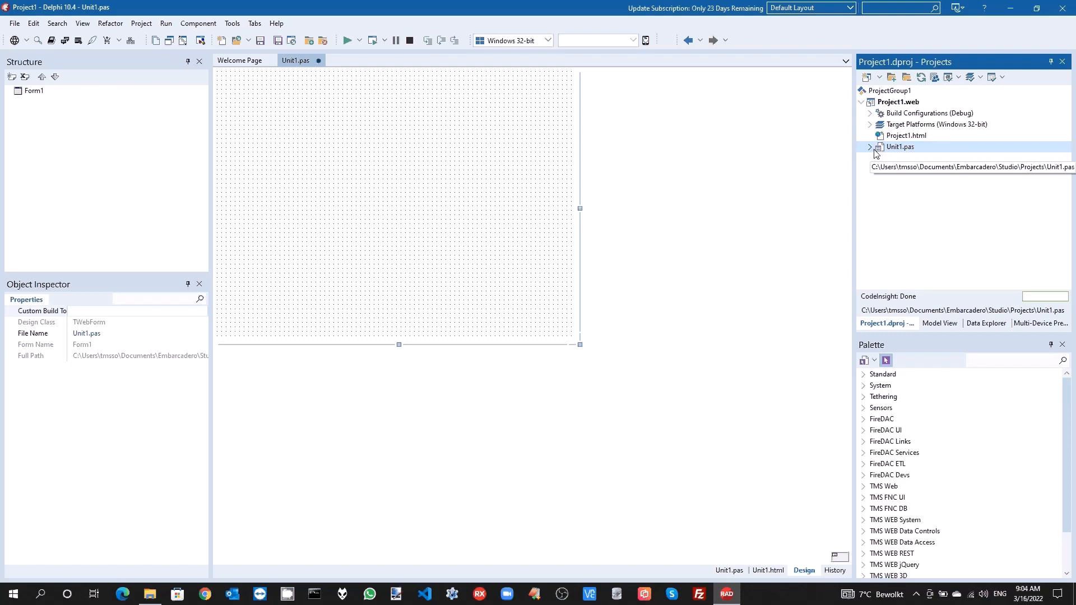
left_click(871, 147)
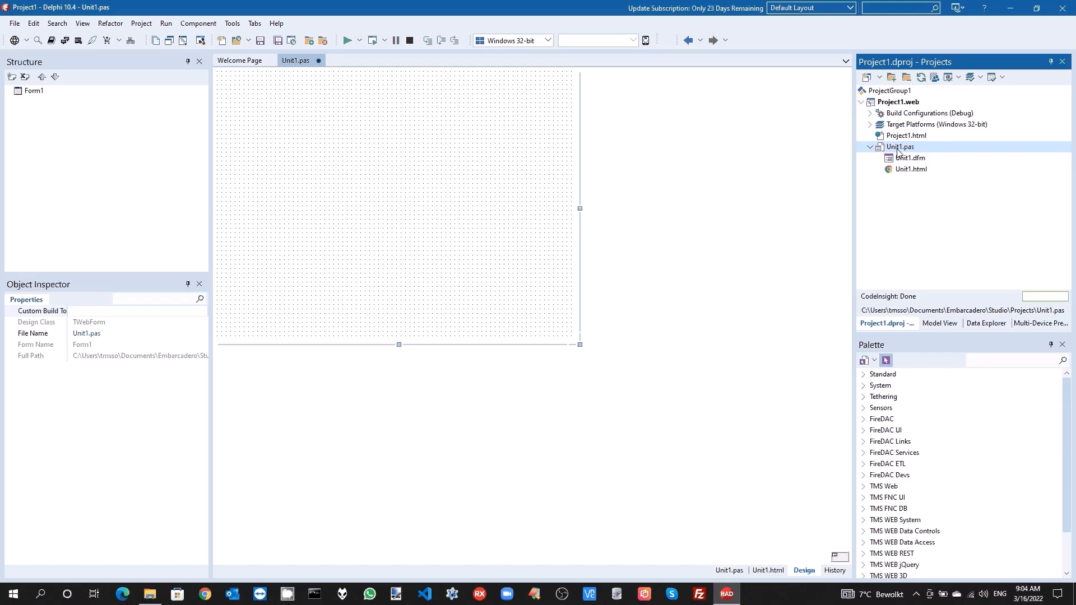
left_click(911, 169)
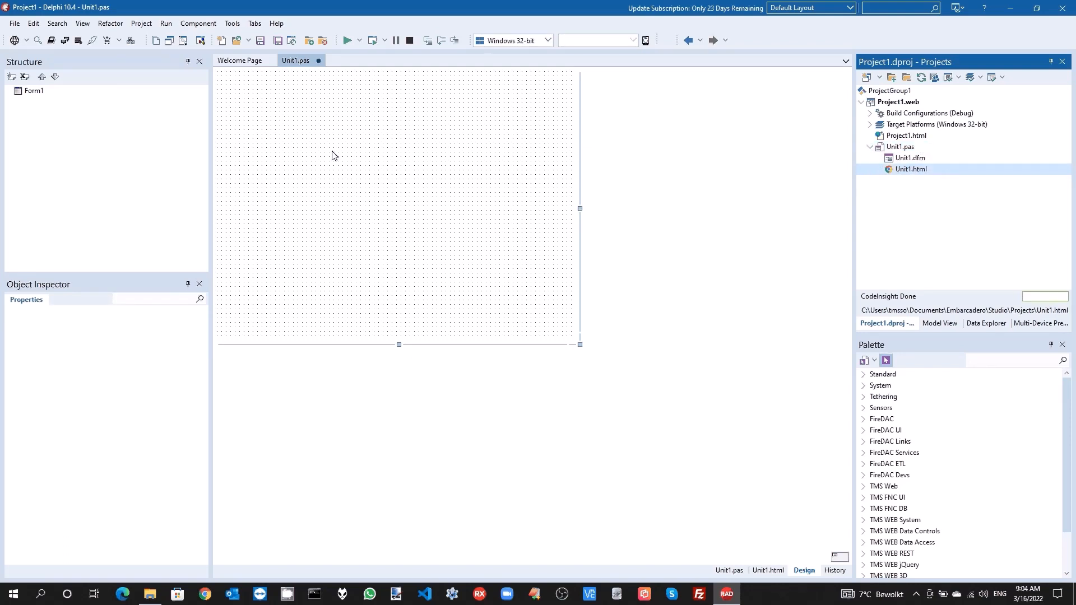
Save Unit1.pas and Project1.dproj into D:\TMS\Projects\Web\DirectForms via Save All.
left_click(14, 22)
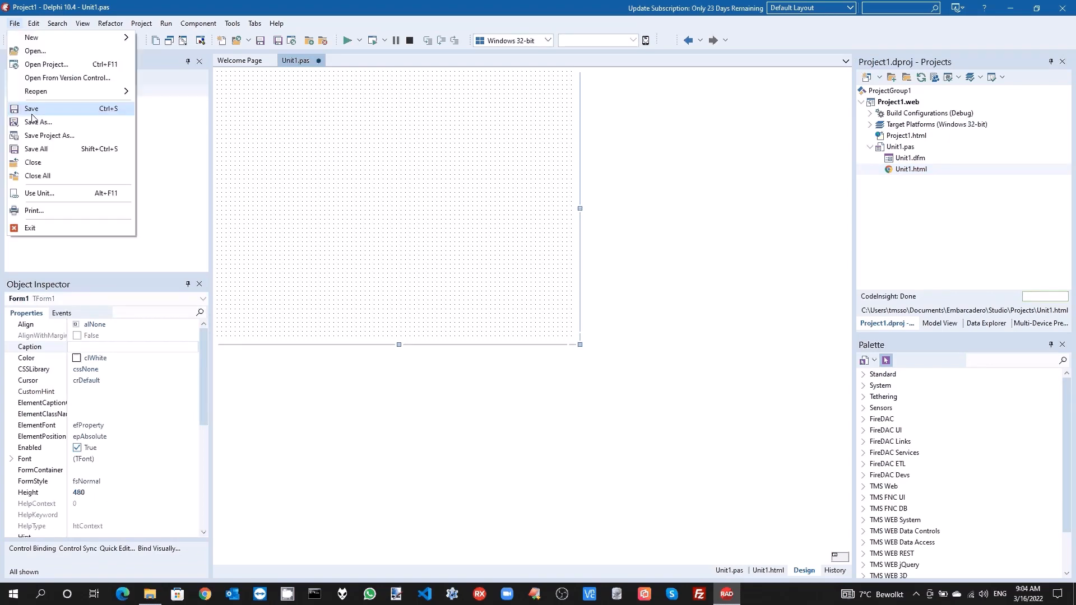
left_click(38, 122)
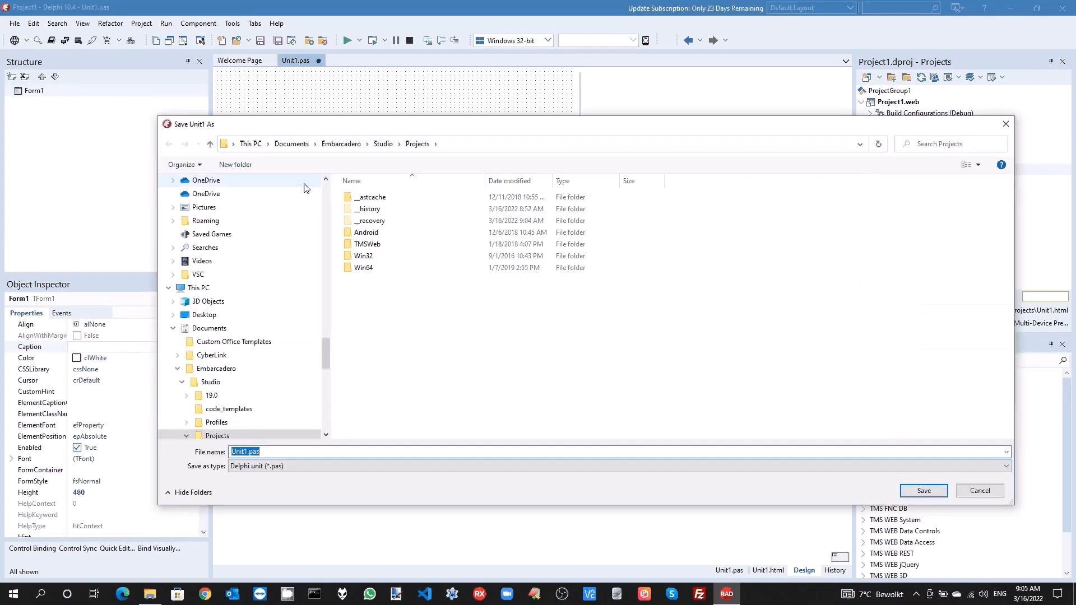
scroll("up", 3)
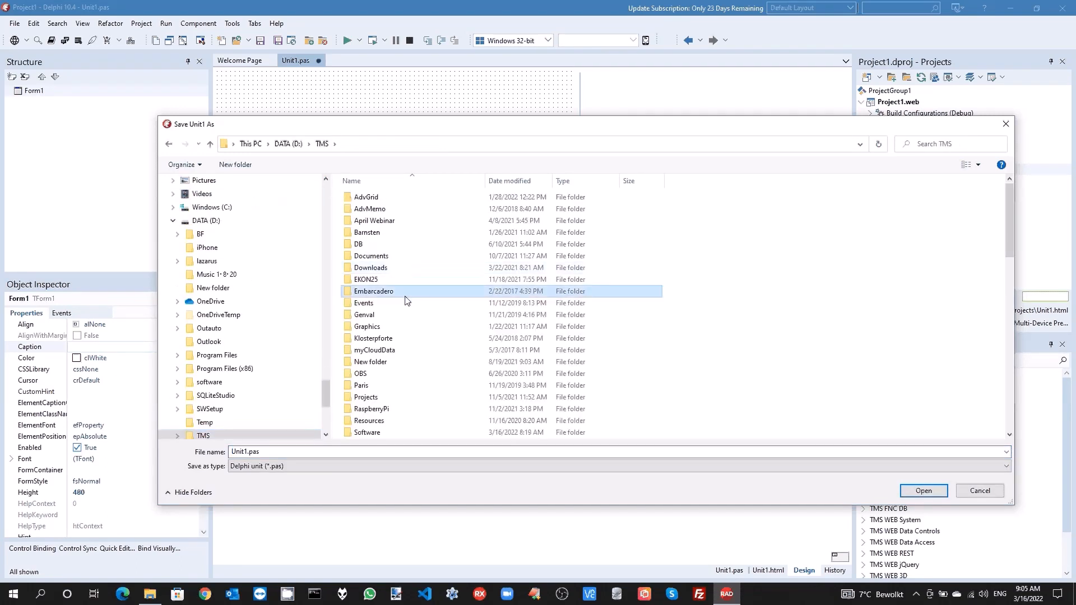
left_click(362, 385)
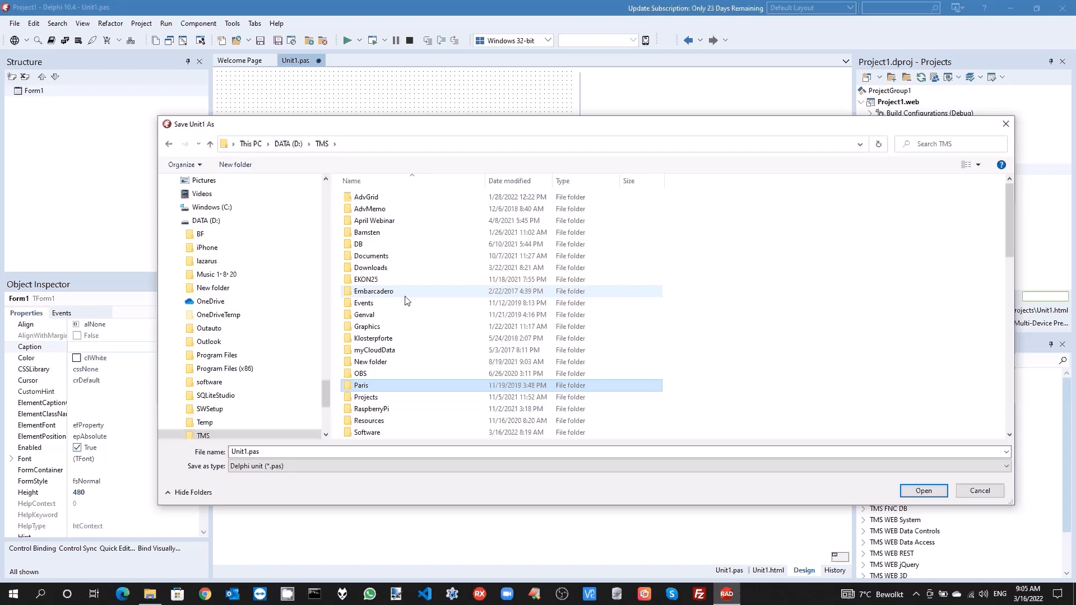
double_click(366, 397)
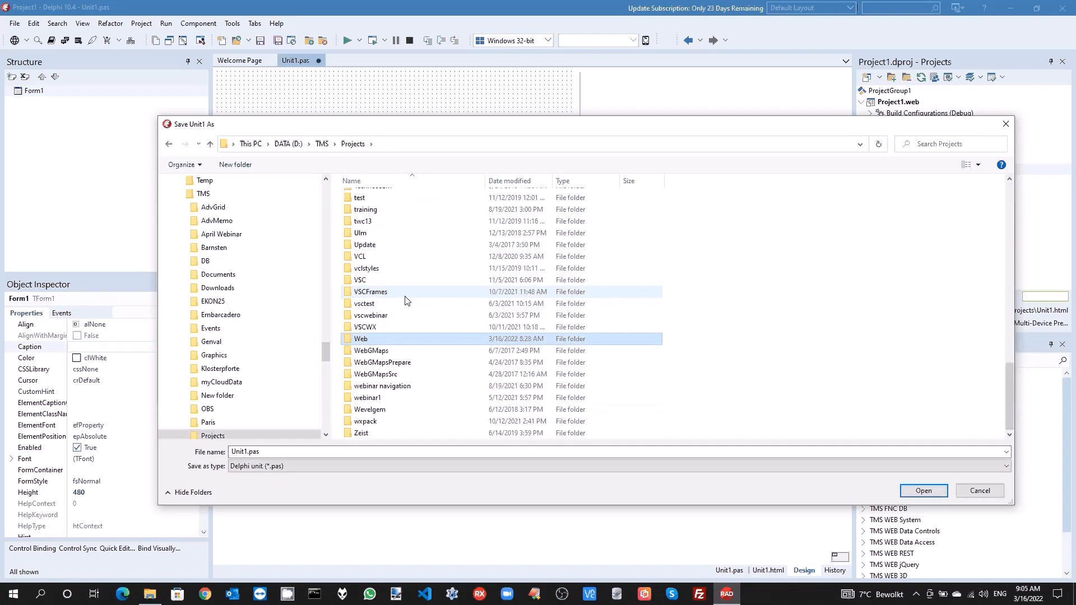
double_click(361, 339)
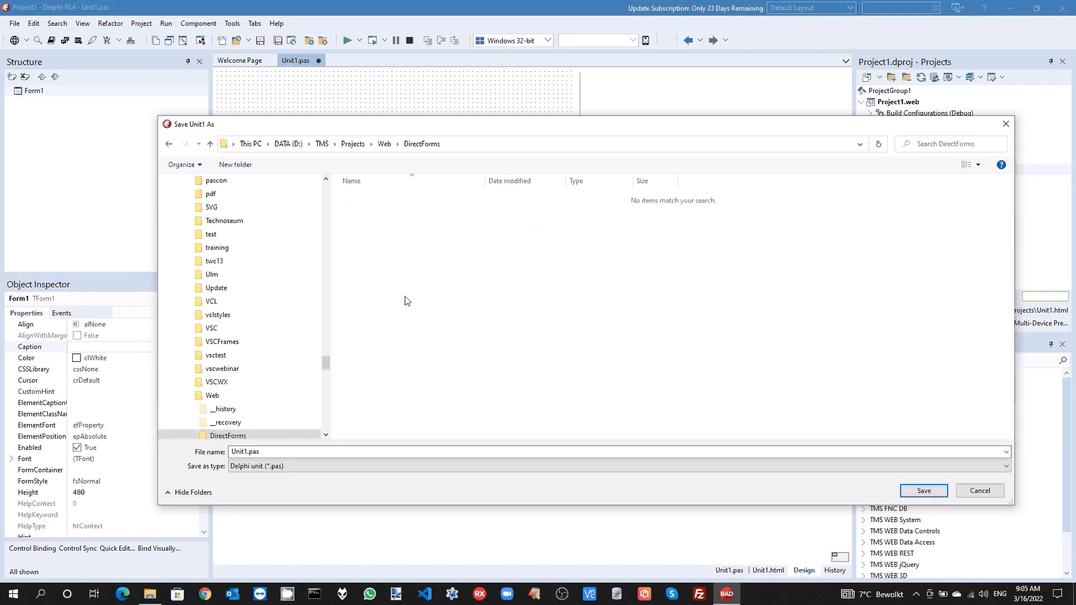
left_click(923, 491)
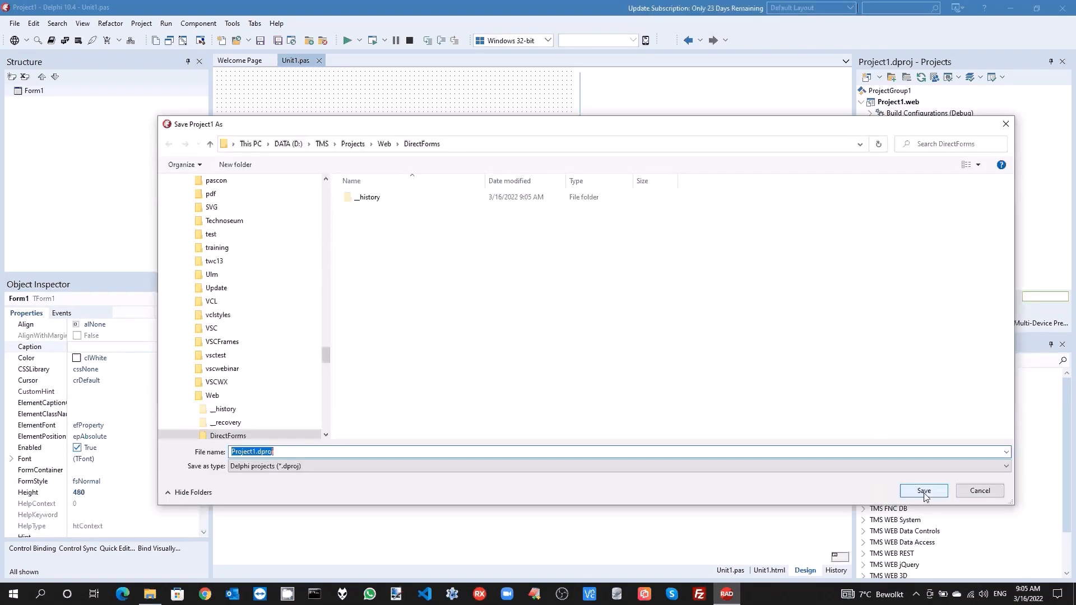
left_click(922, 491)
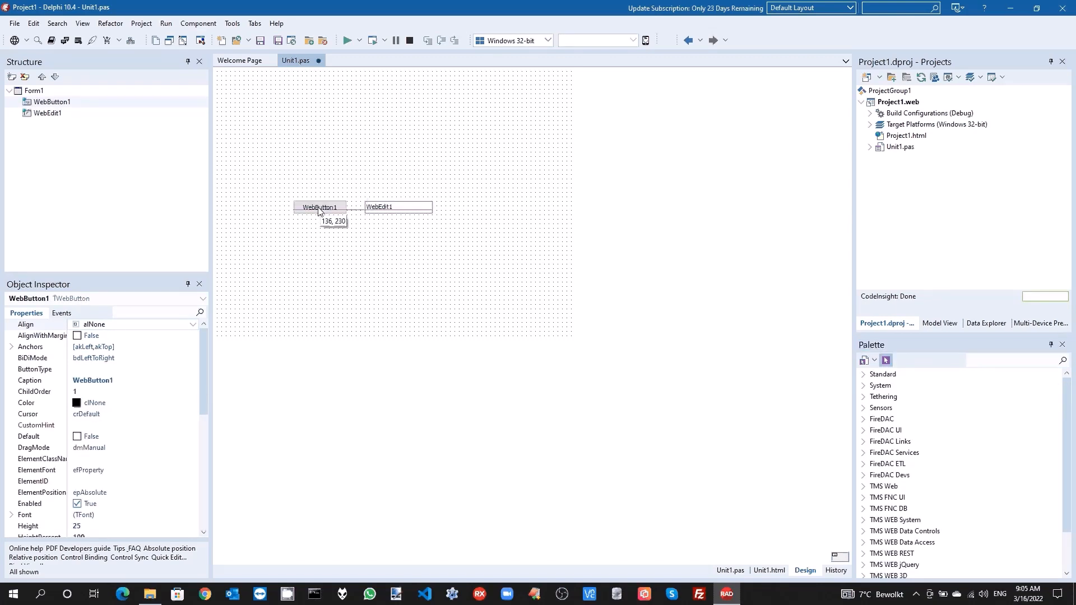
Write WebEdit1.text := 'test'; in WebButton1's OnClick handler.
double_click(320, 207)
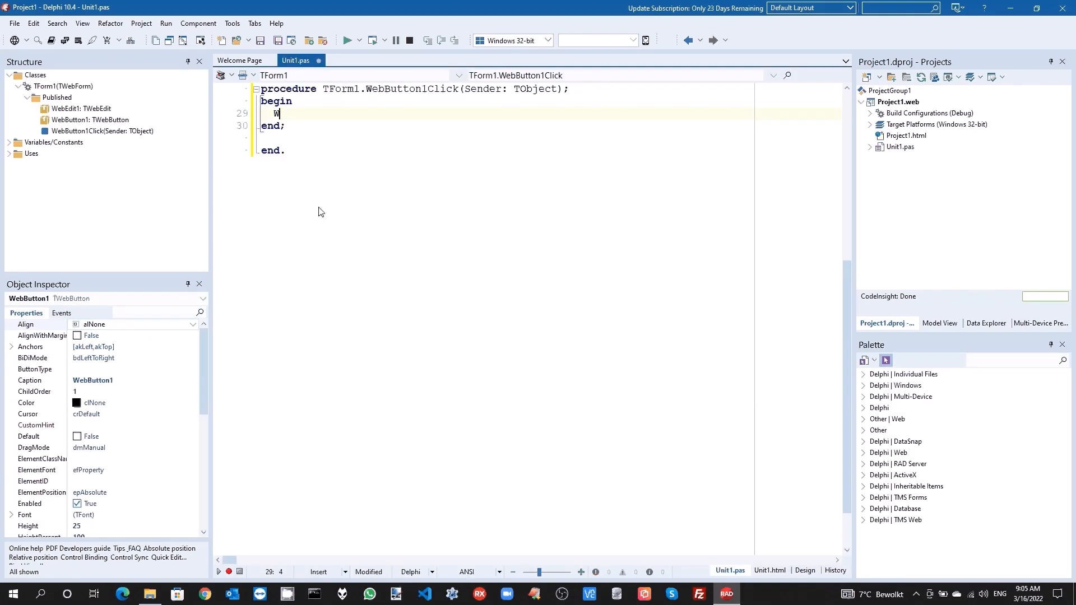
type("ebEdit1.")
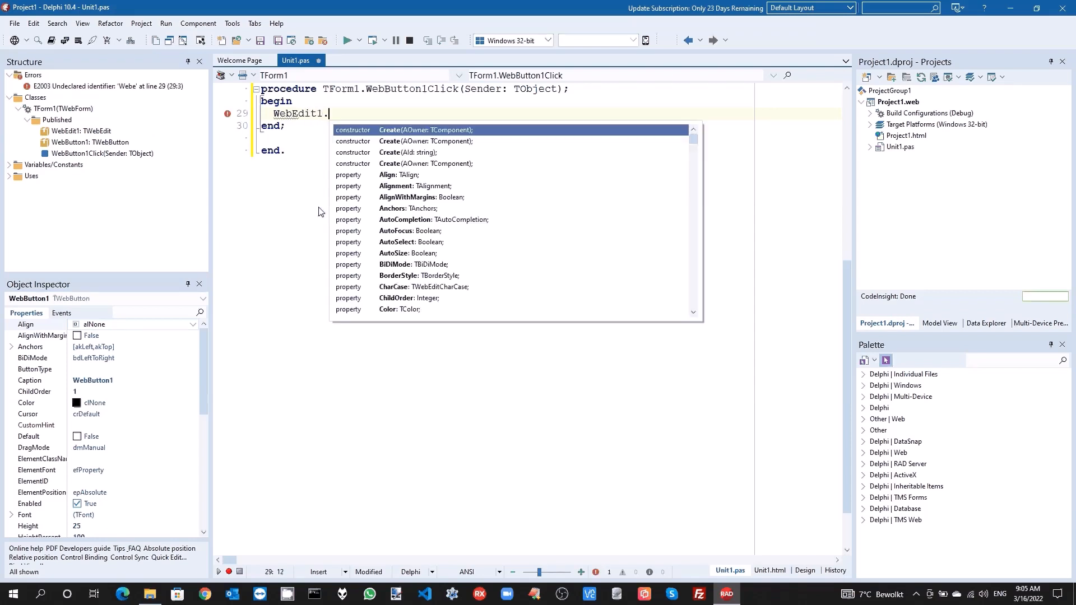
type("text := 'tes")
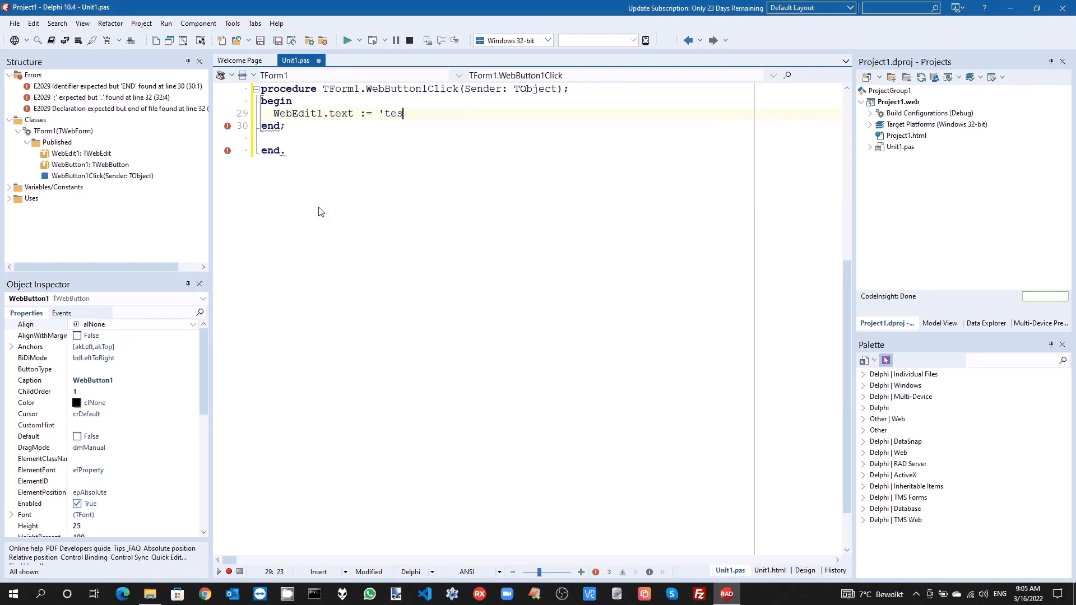
type("t';")
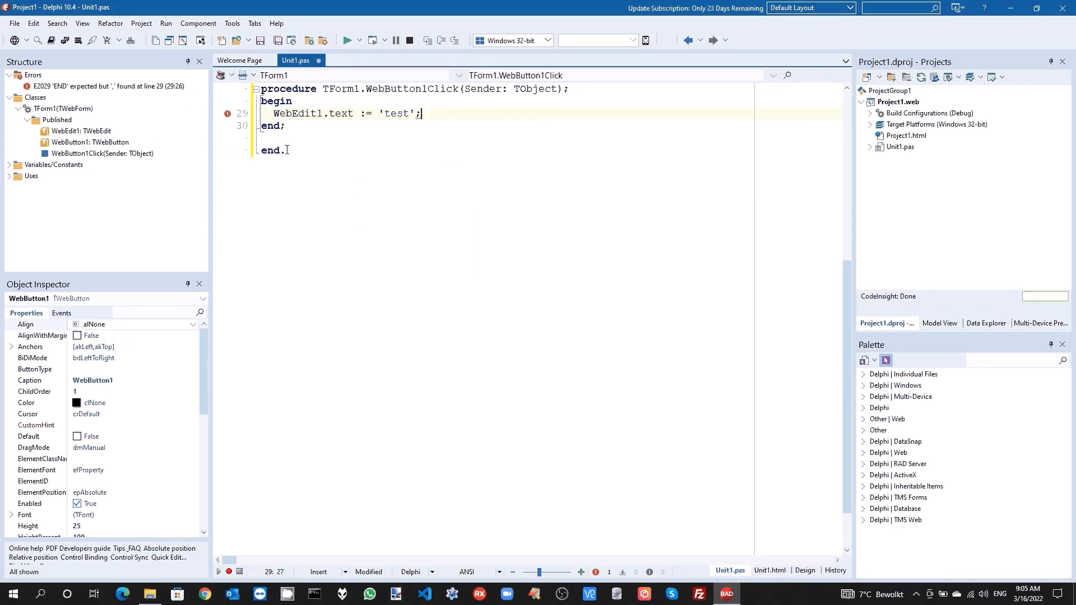
Build and run the web app, then enter 'test' in the browser.
left_click(348, 39)
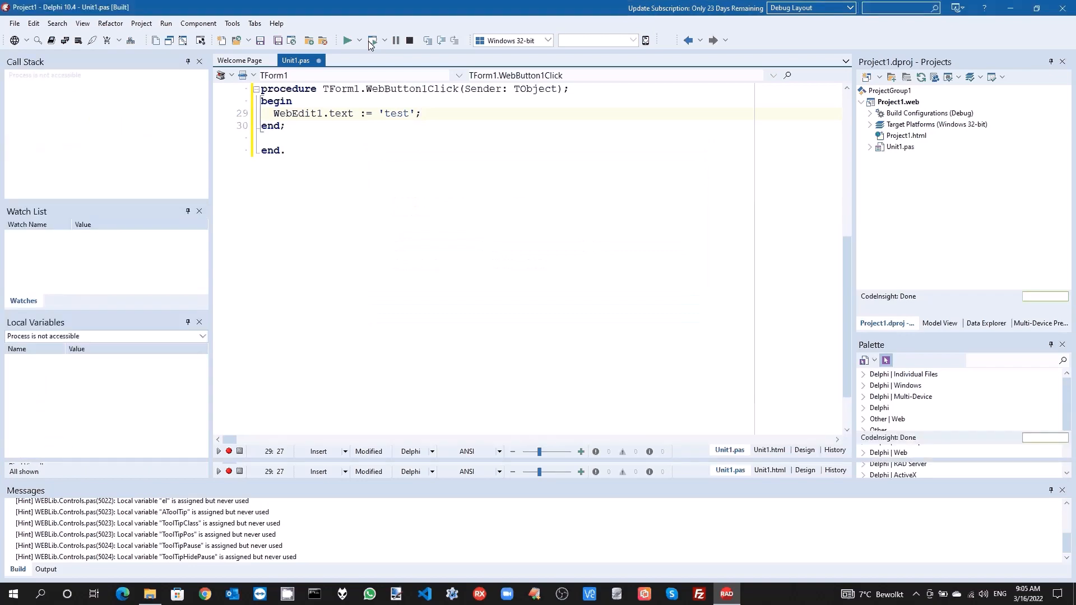
left_click(348, 40)
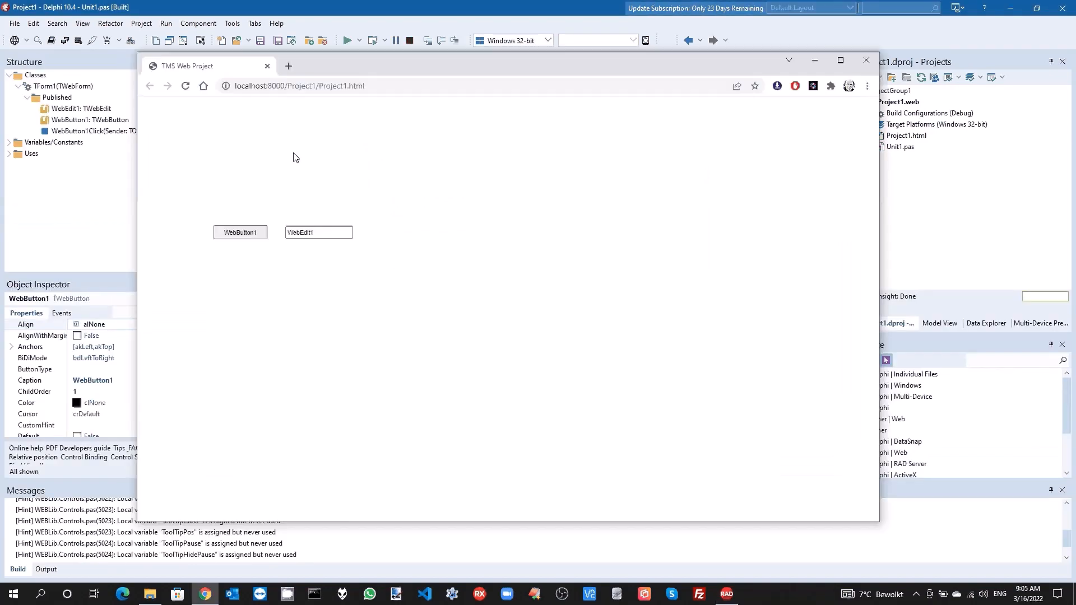
type("test';")
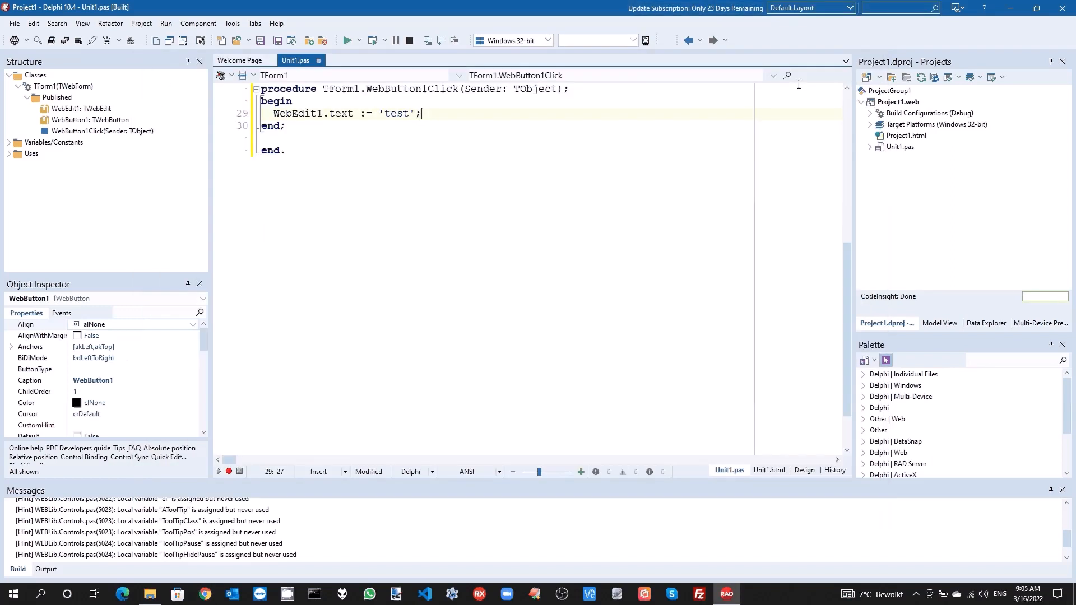
Open Unit1.html from the Project Manager in the code editor.
left_click(871, 146)
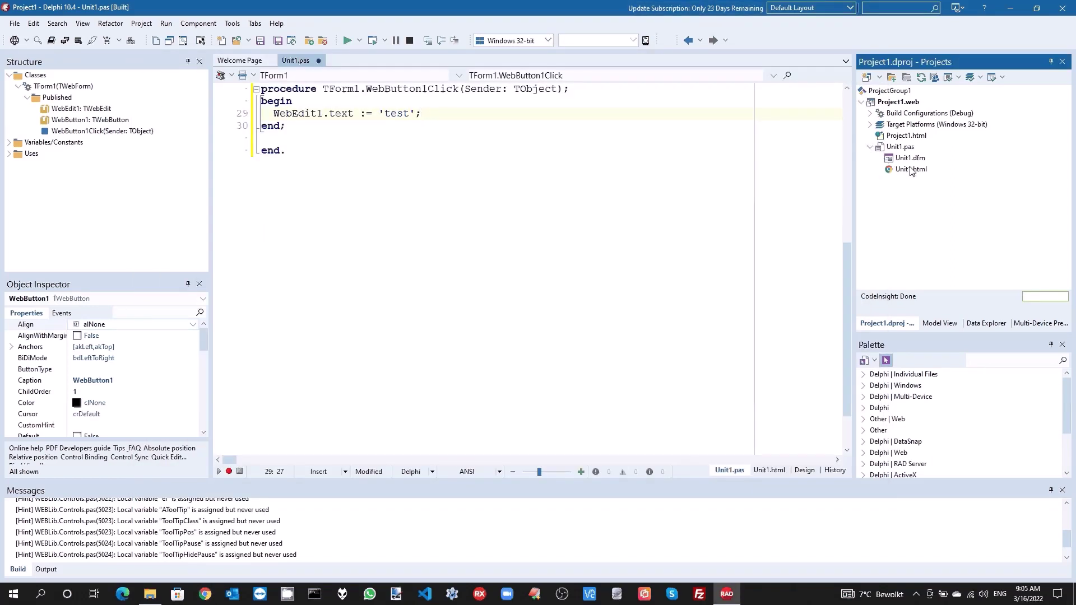
right_click(908, 169)
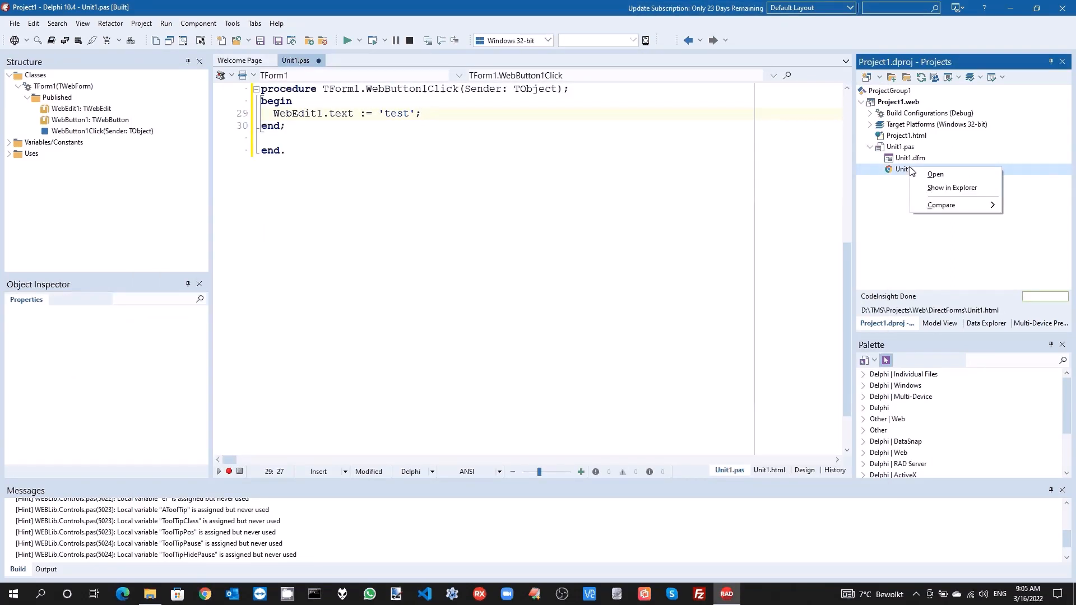
mouse_move(935, 173)
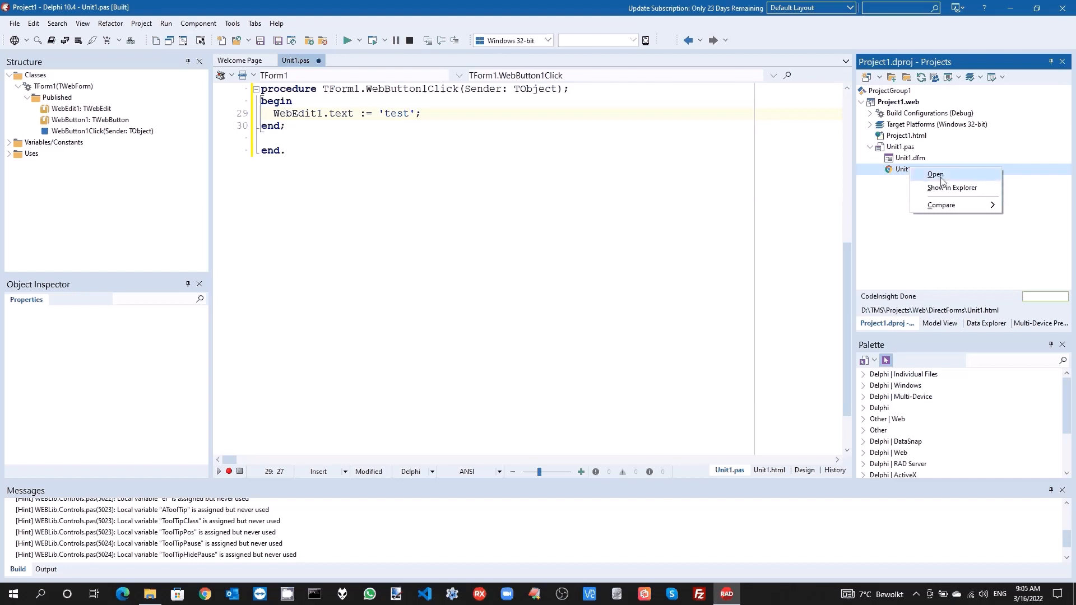
left_click(936, 173)
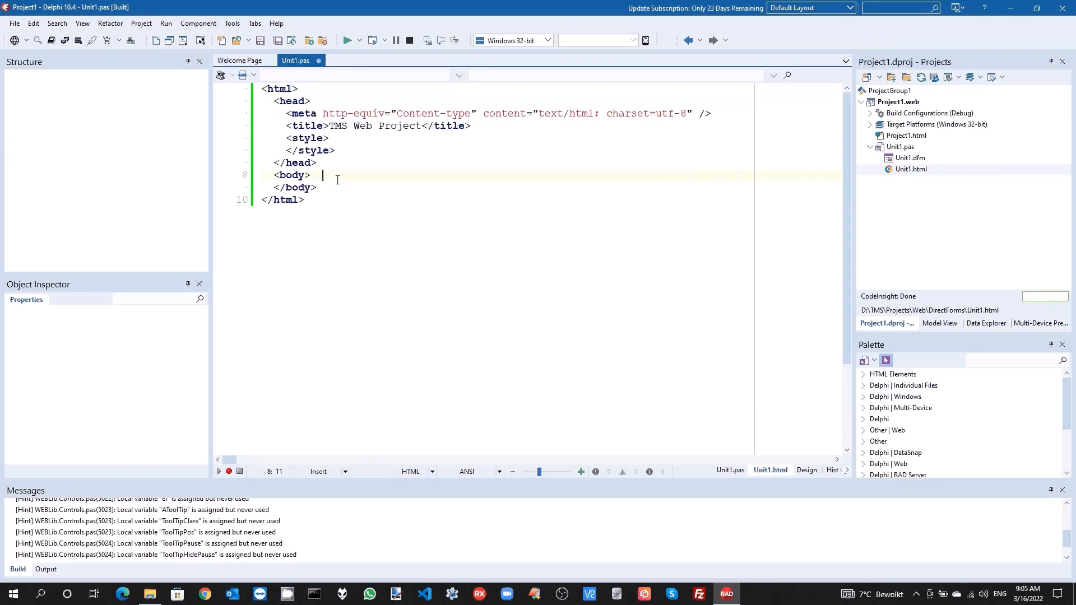
Type 'Hello World' inside the HTML body tag.
type("Hello Wo")
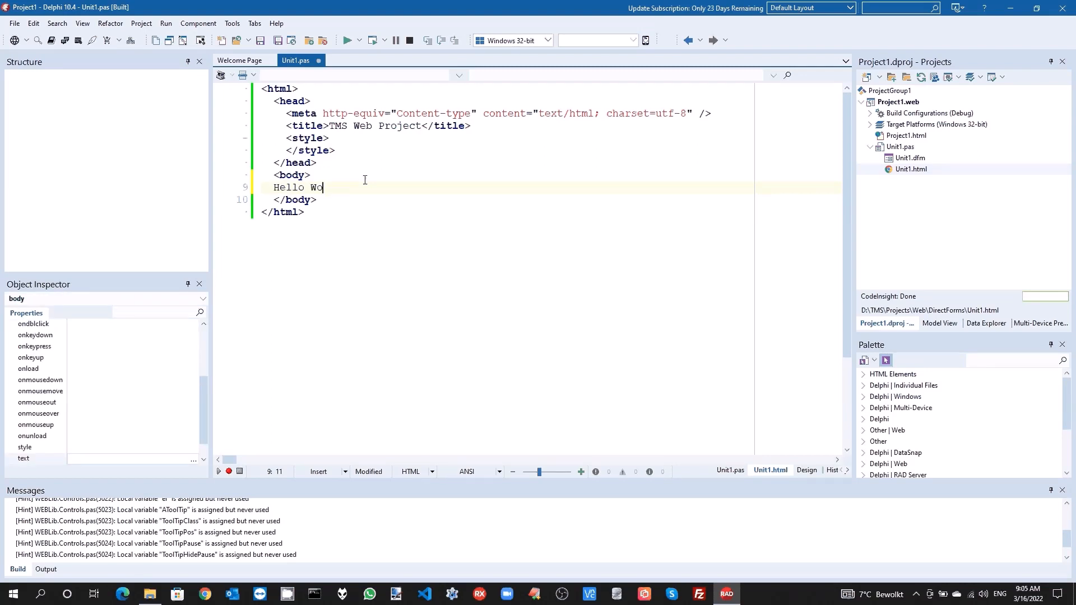
type("rld")
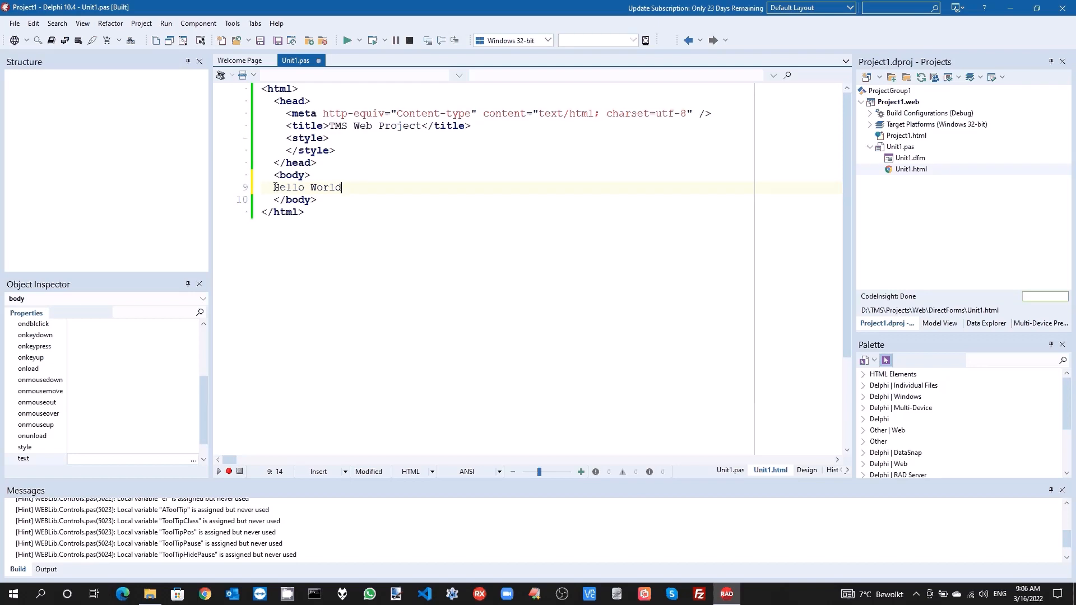
double_click(307, 187)
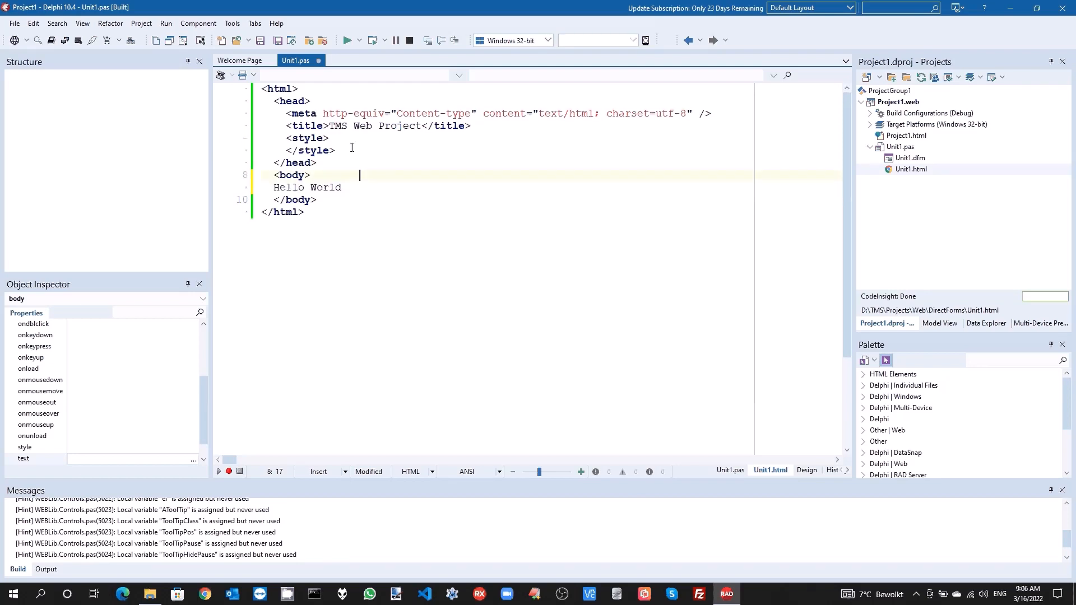
left_click(348, 40)
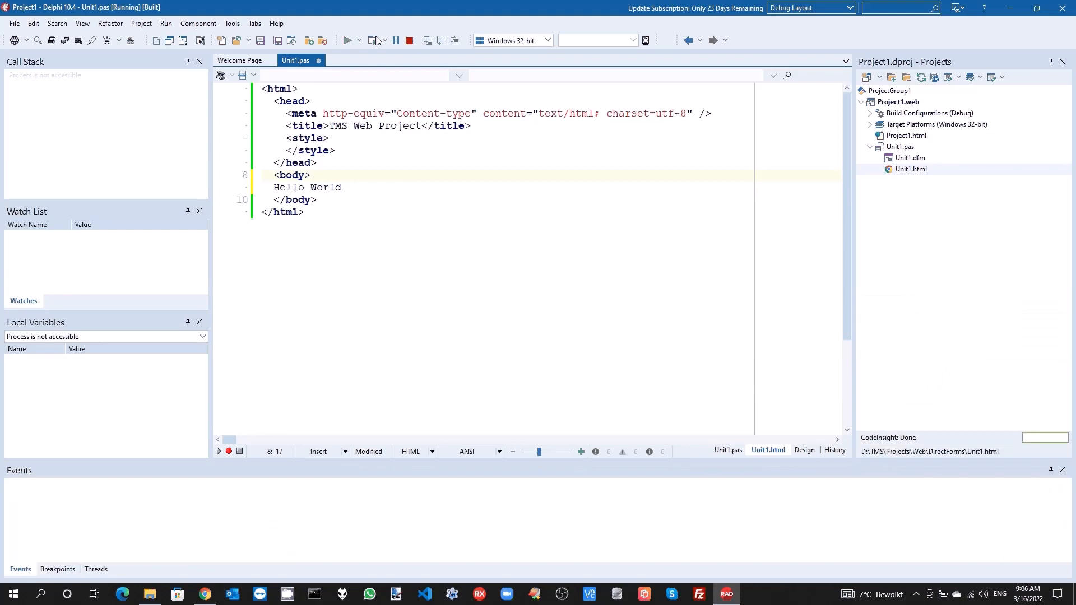
left_click(349, 40)
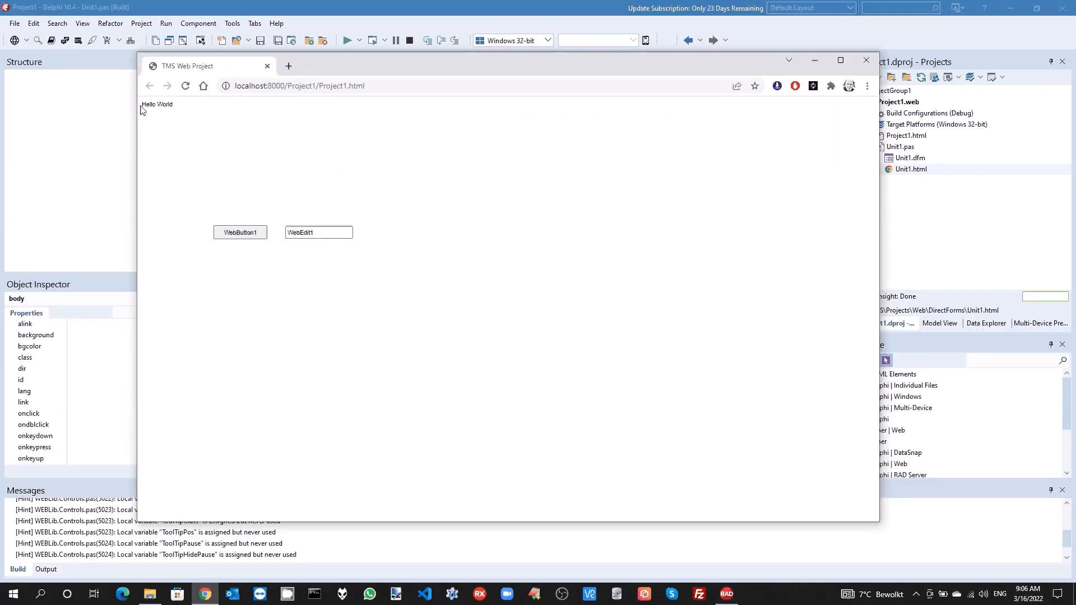
double_click(156, 104)
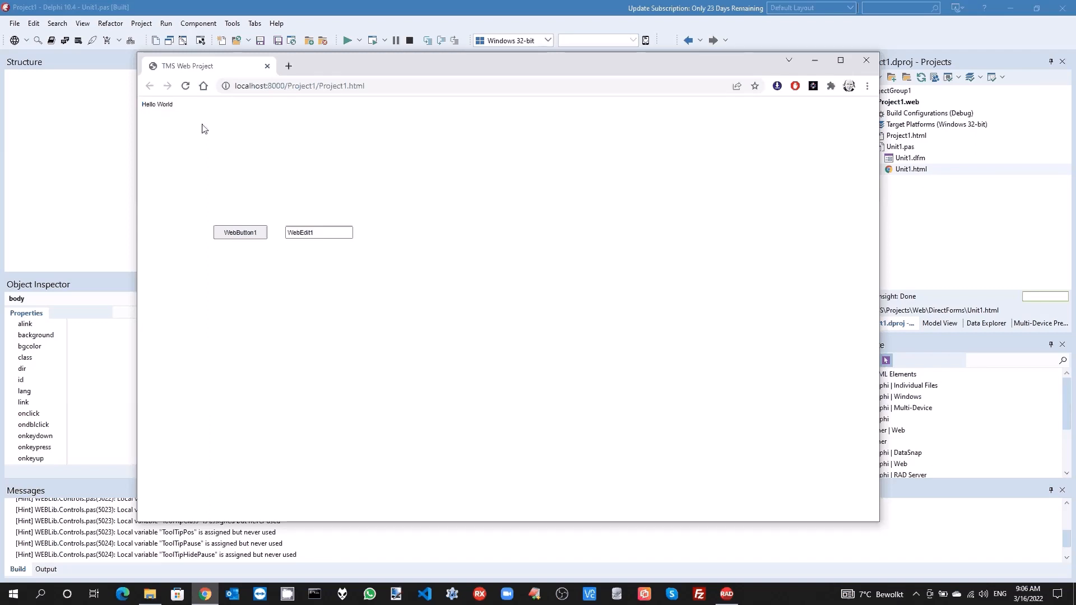
mouse_move(266, 156)
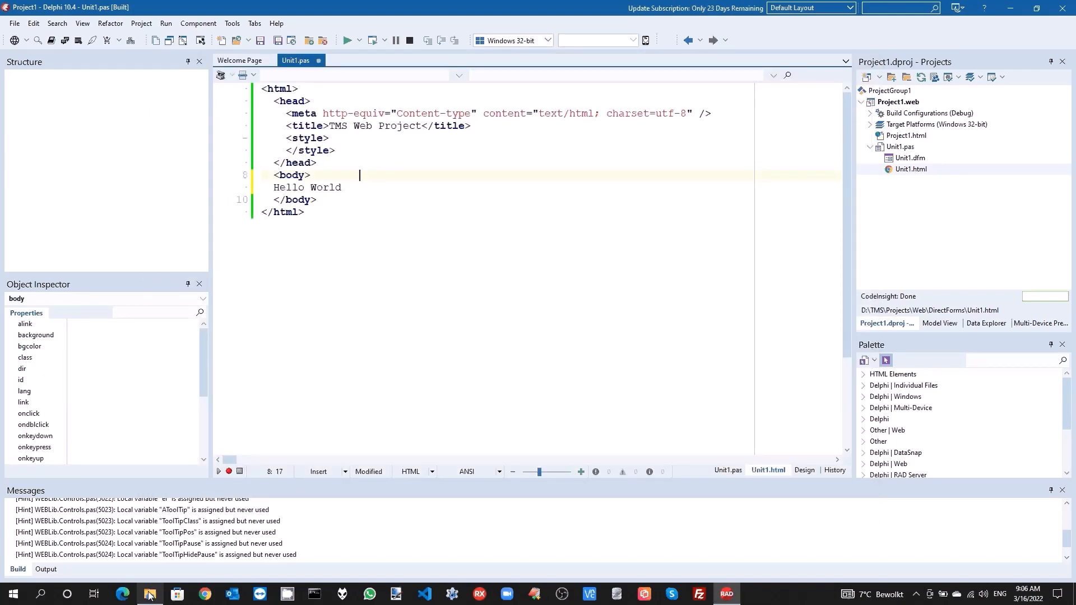
Browse File Explorer to TMSWeb\Debug and inspect Project1.html, Project1.js and Unit1.html.
left_click(150, 594)
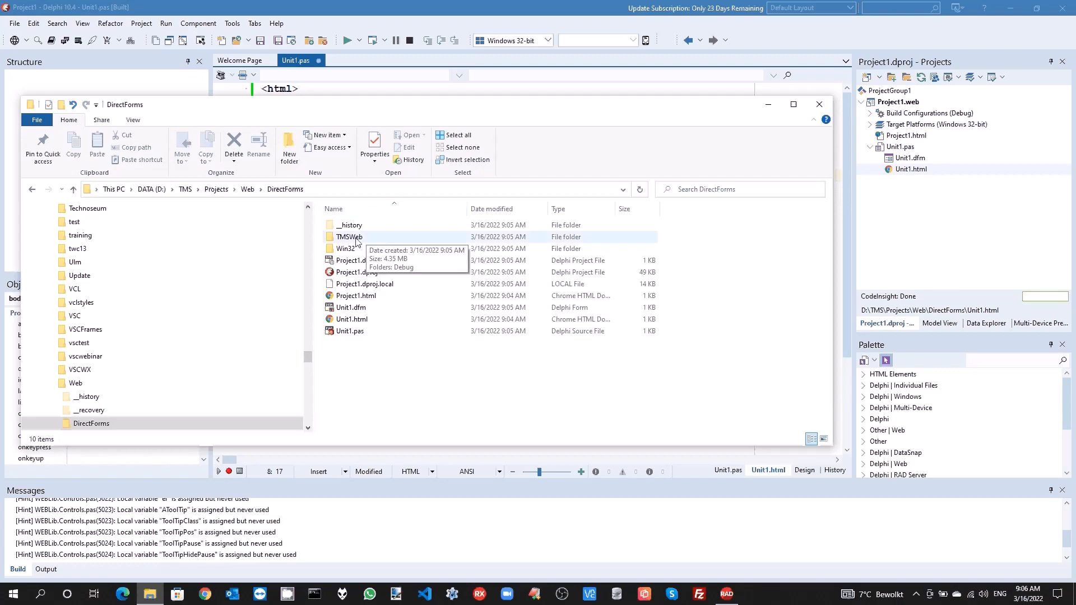
double_click(349, 237)
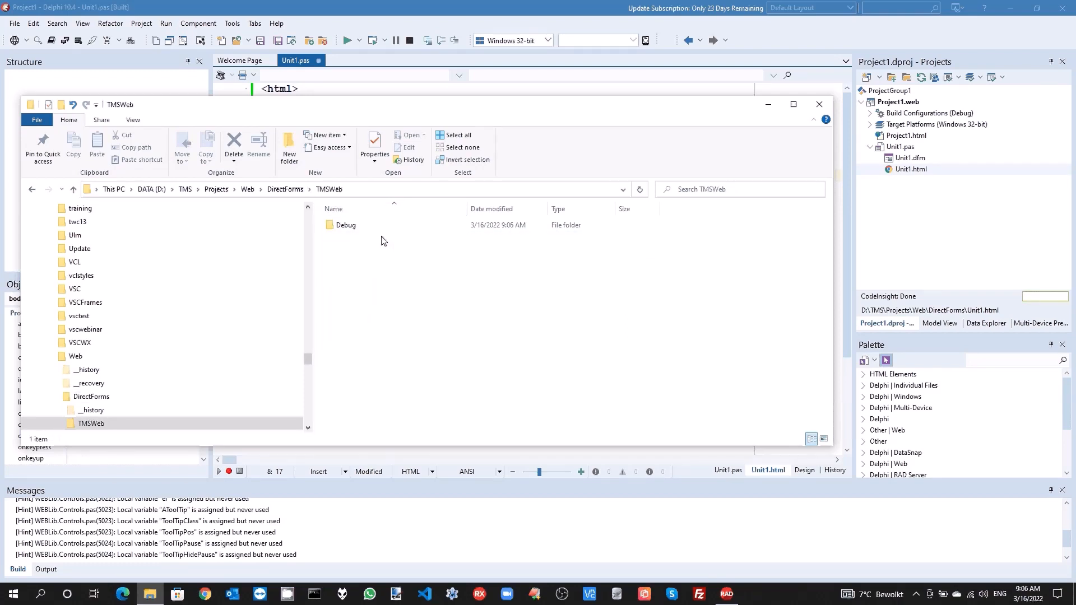
double_click(345, 224)
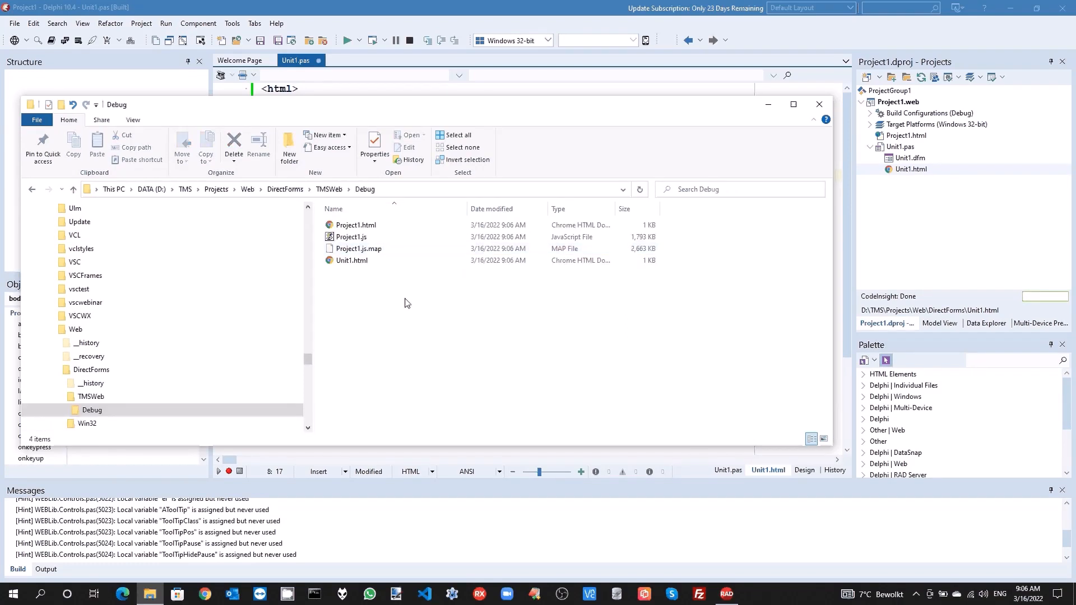
left_click(355, 226)
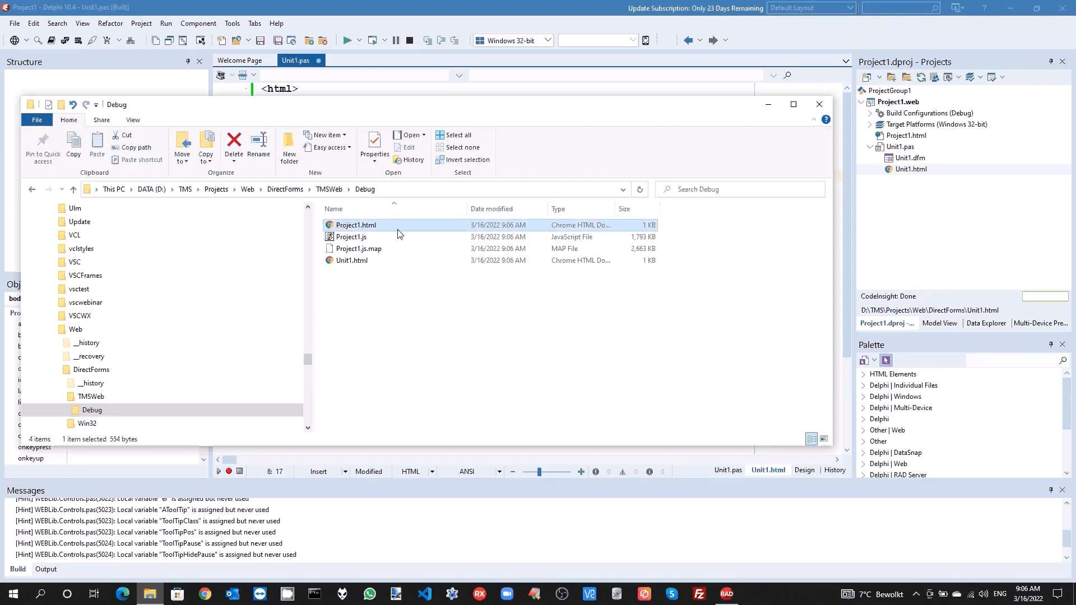
left_click(350, 236)
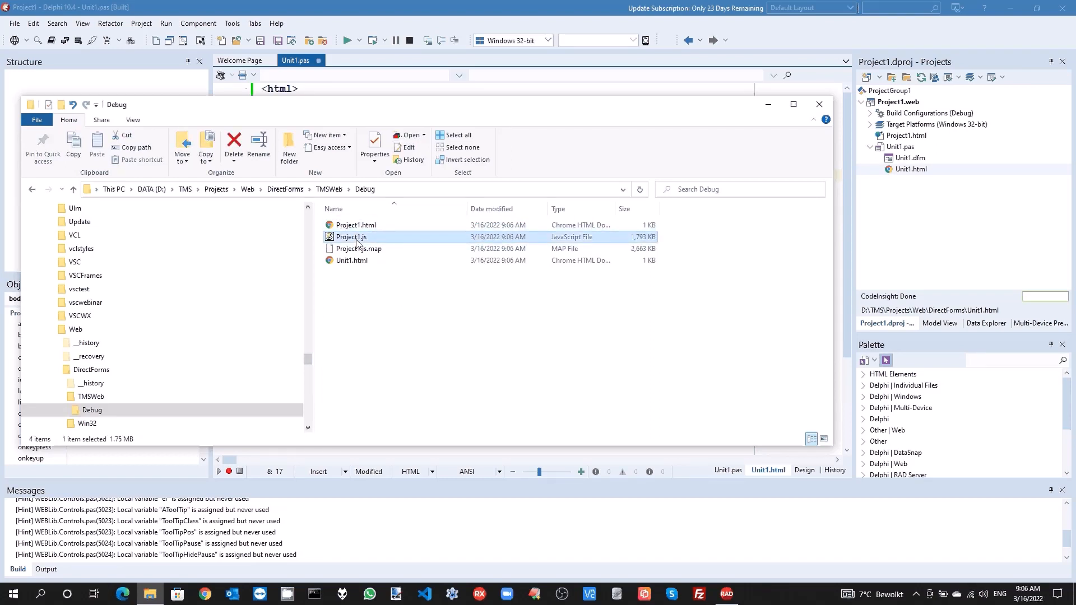
left_click(351, 260)
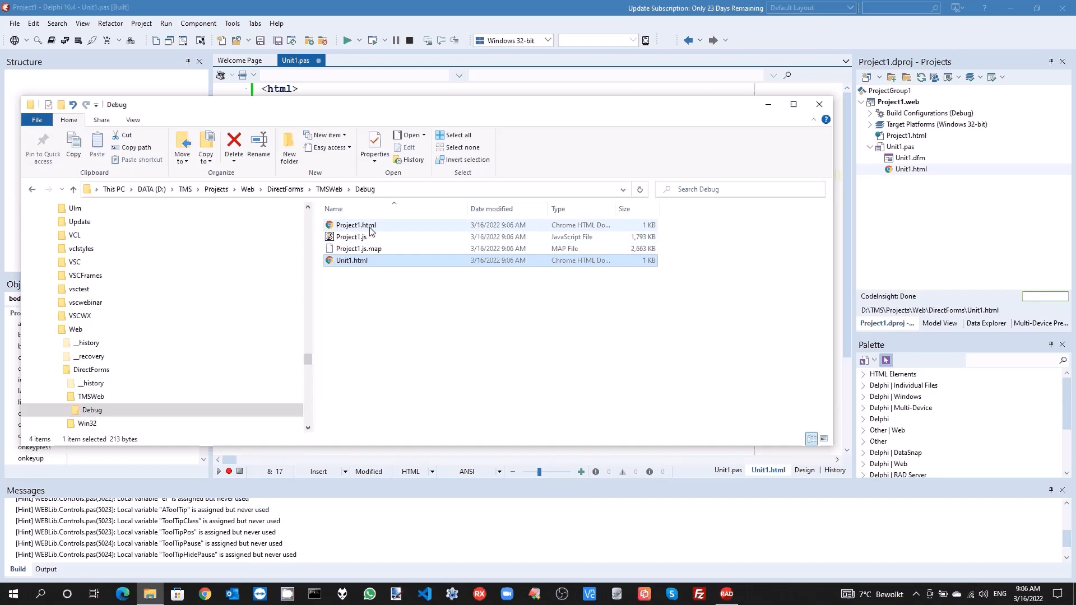
mouse_move(355, 226)
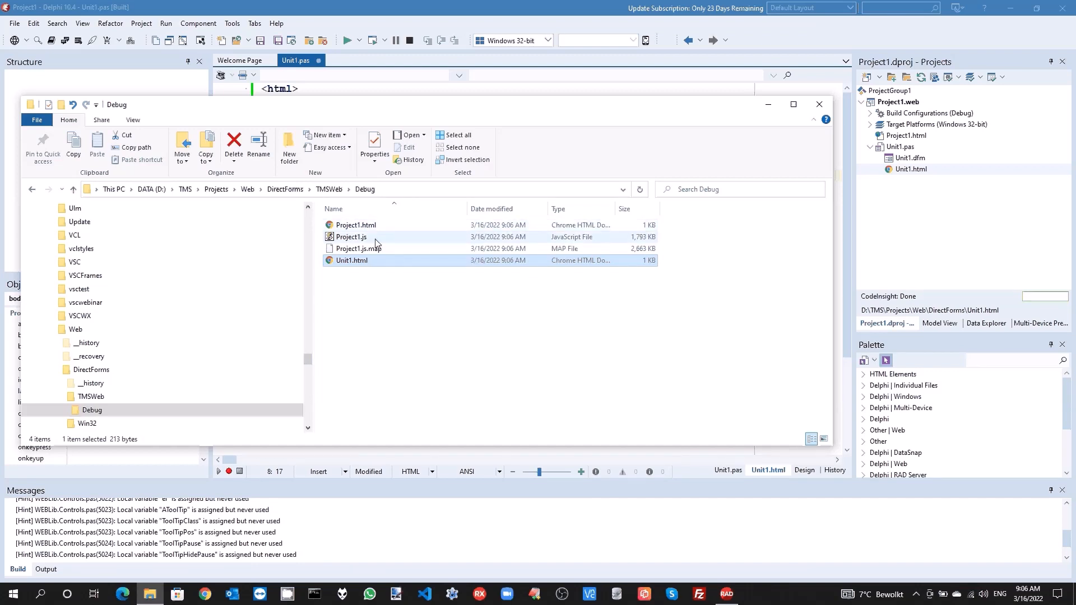
mouse_move(351, 236)
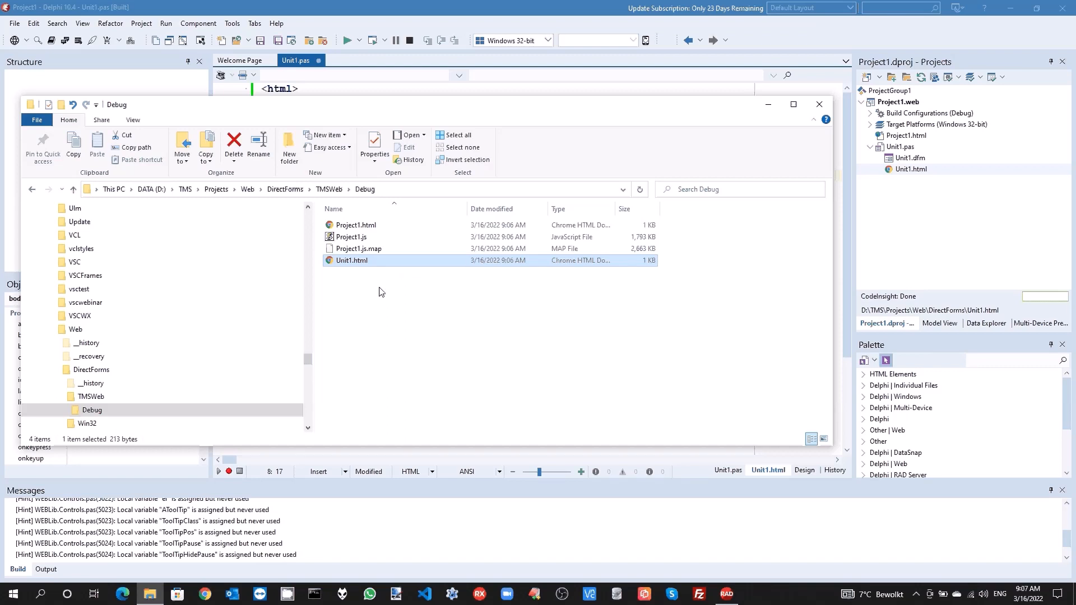
left_click(355, 225)
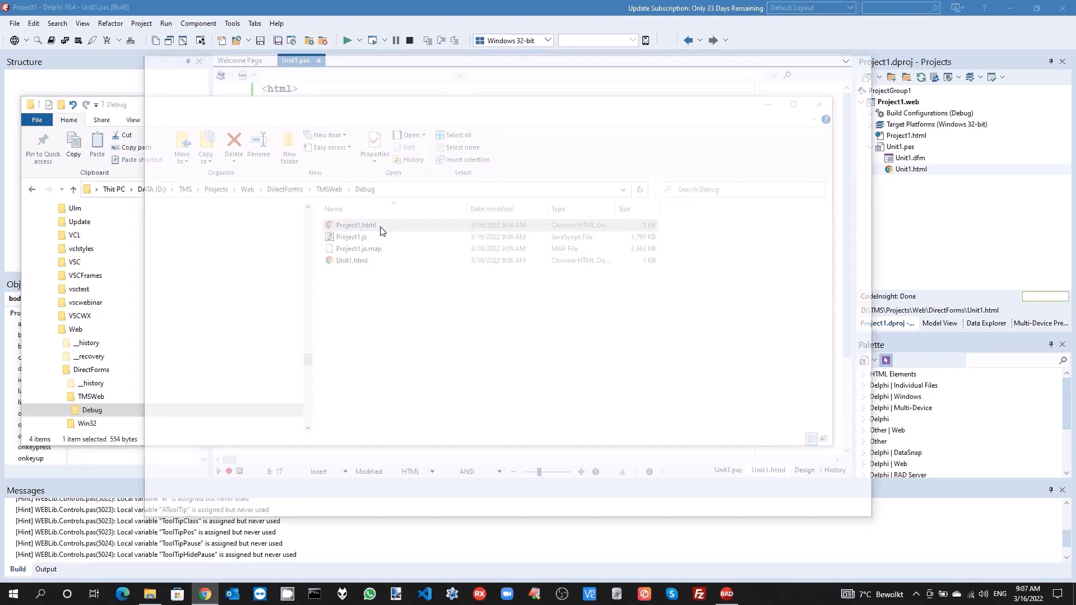
Open Project1.html directly from disk in Chrome, which shows a CORS error.
double_click(355, 224)
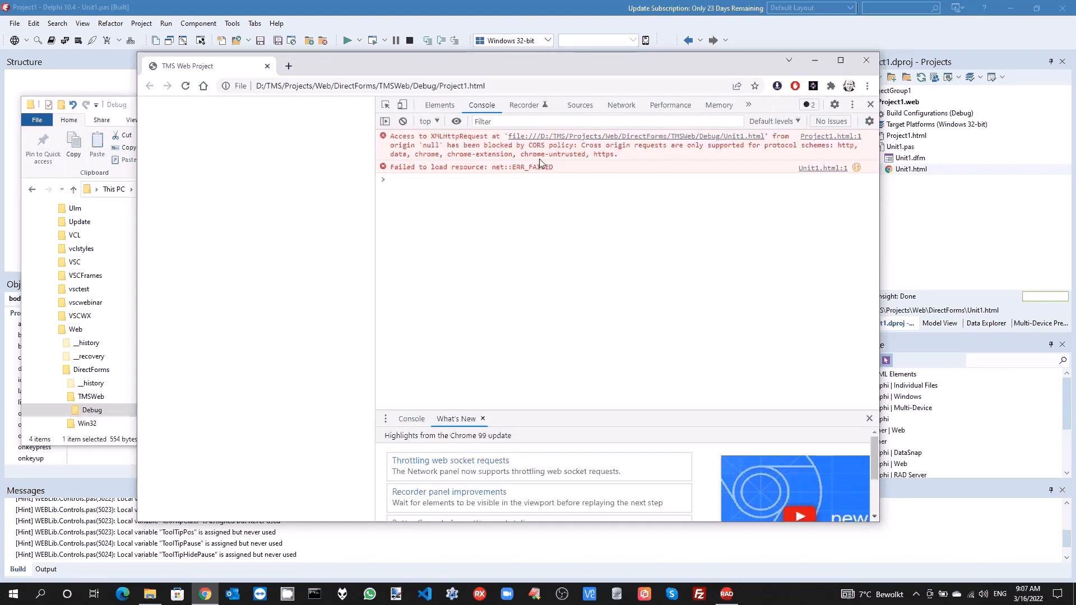
mouse_move(375, 197)
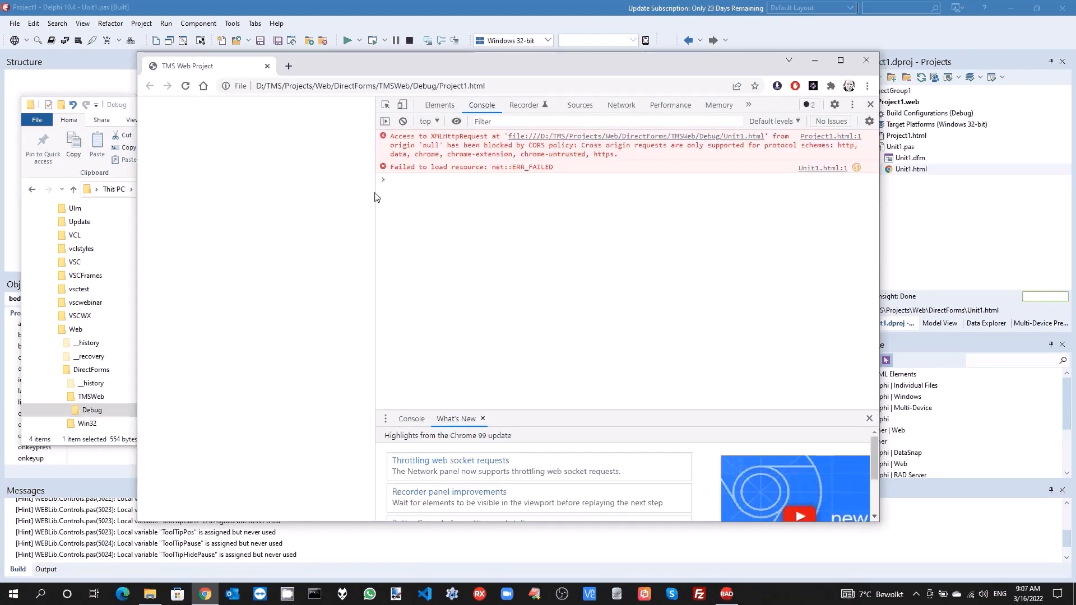
mouse_move(505, 158)
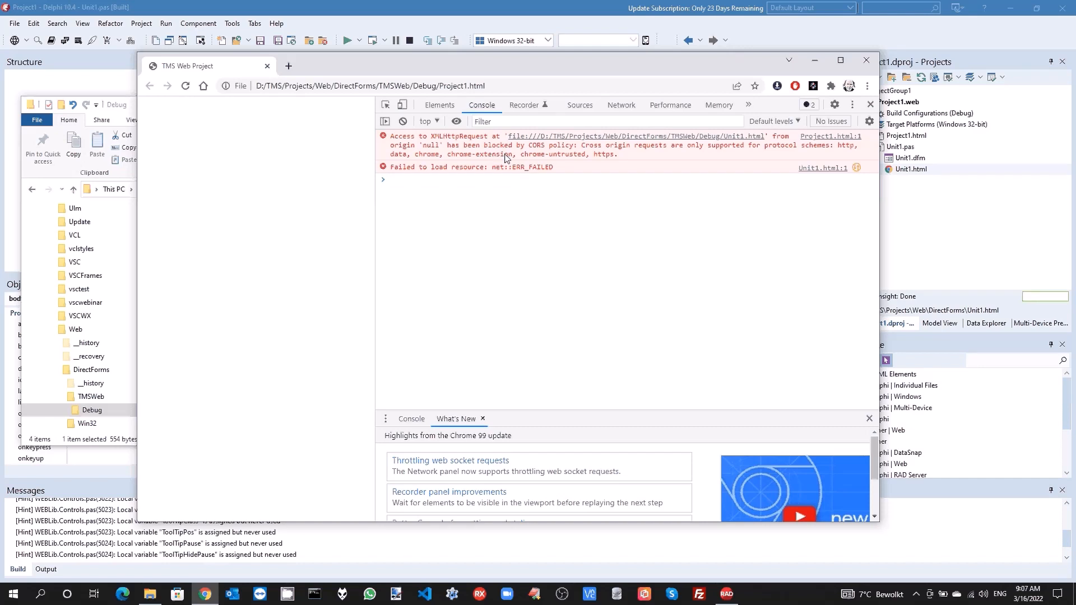
mouse_move(751, 141)
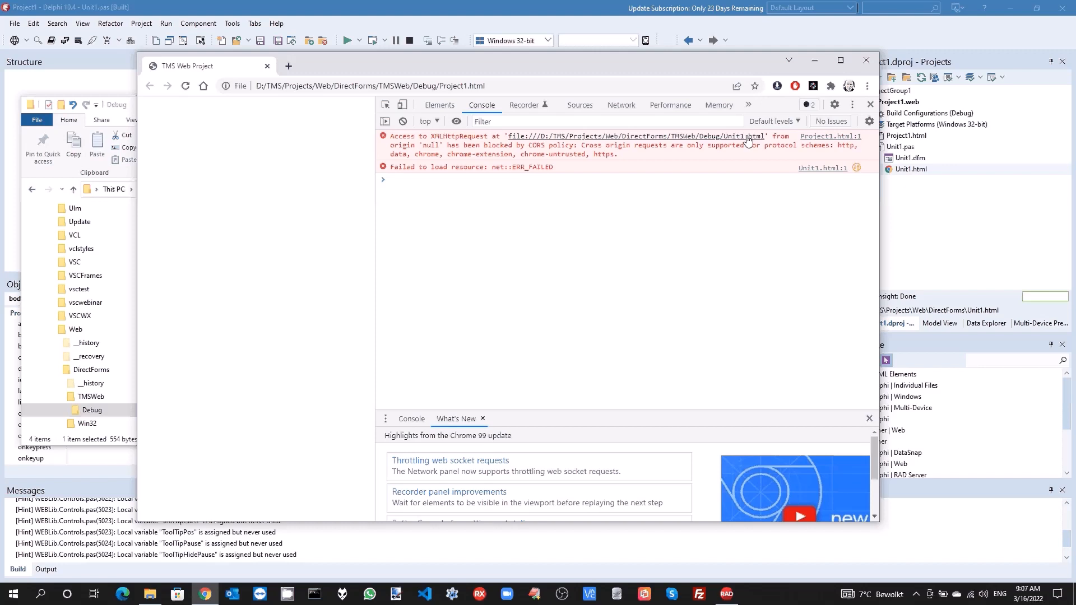
mouse_move(284, 106)
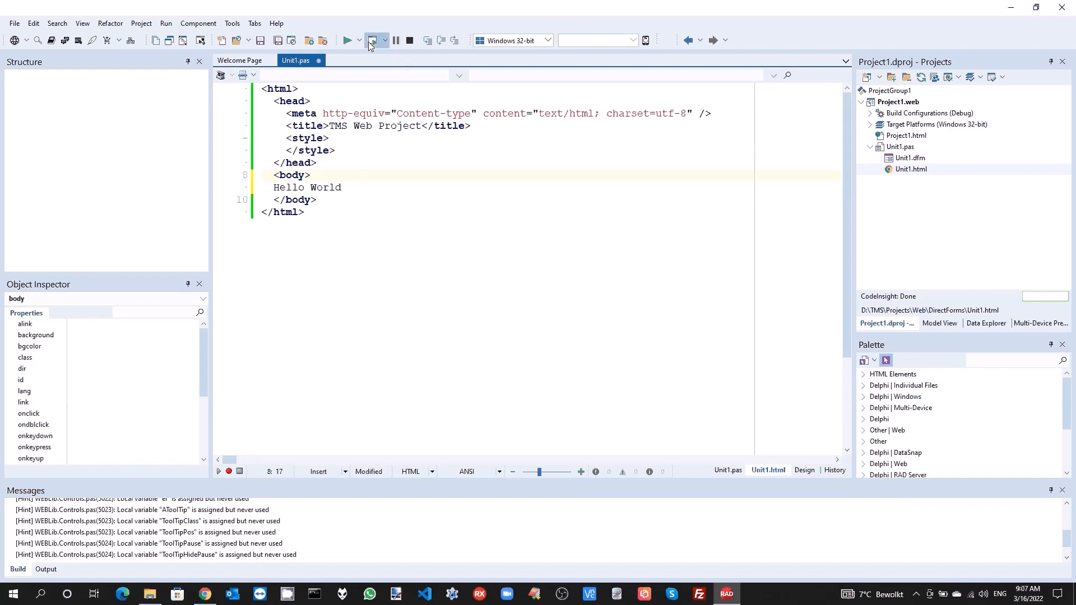
Relaunch the app from the IDE and check the hidden tray icons for the web server.
left_click(349, 40)
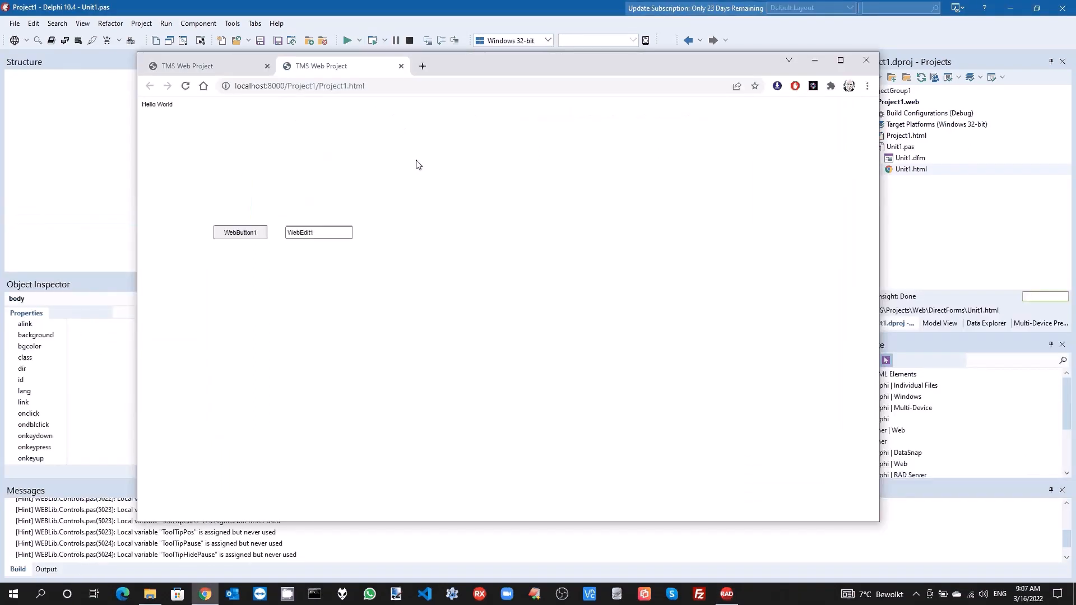
mouse_move(835, 462)
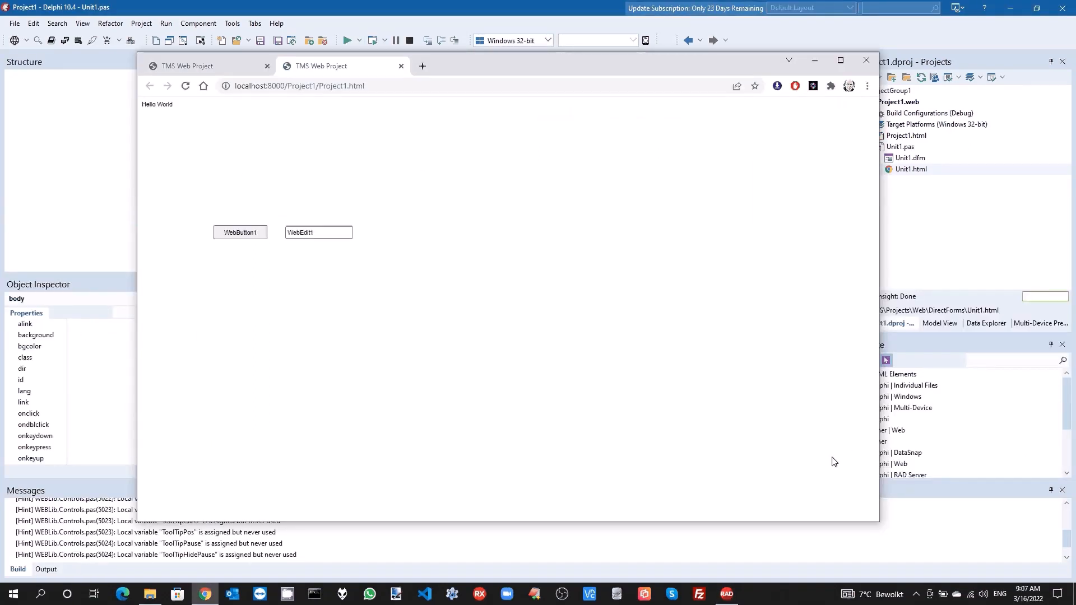
left_click(916, 595)
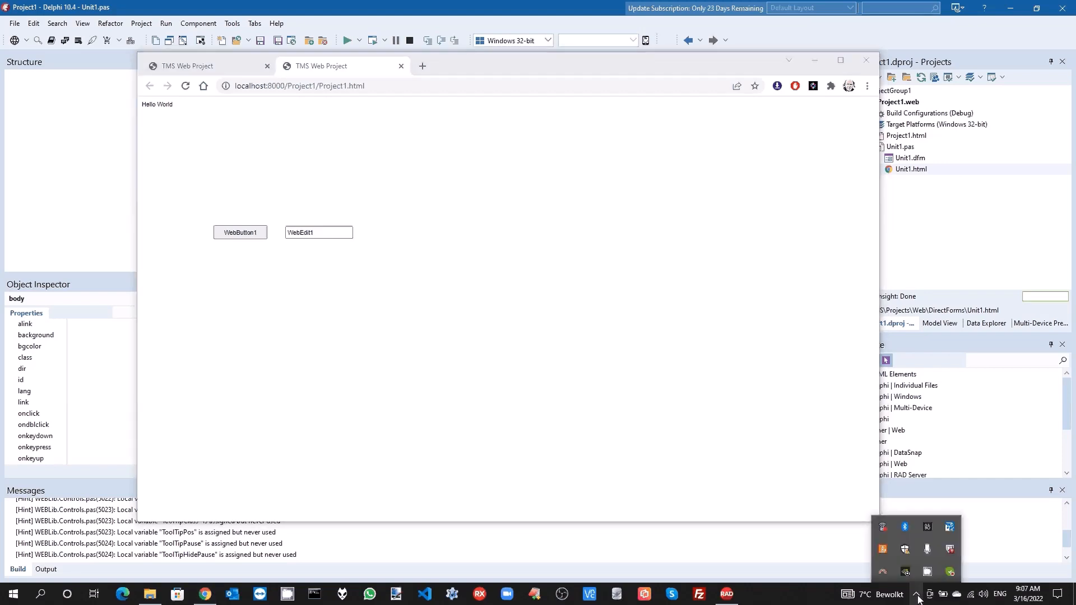
mouse_move(883, 572)
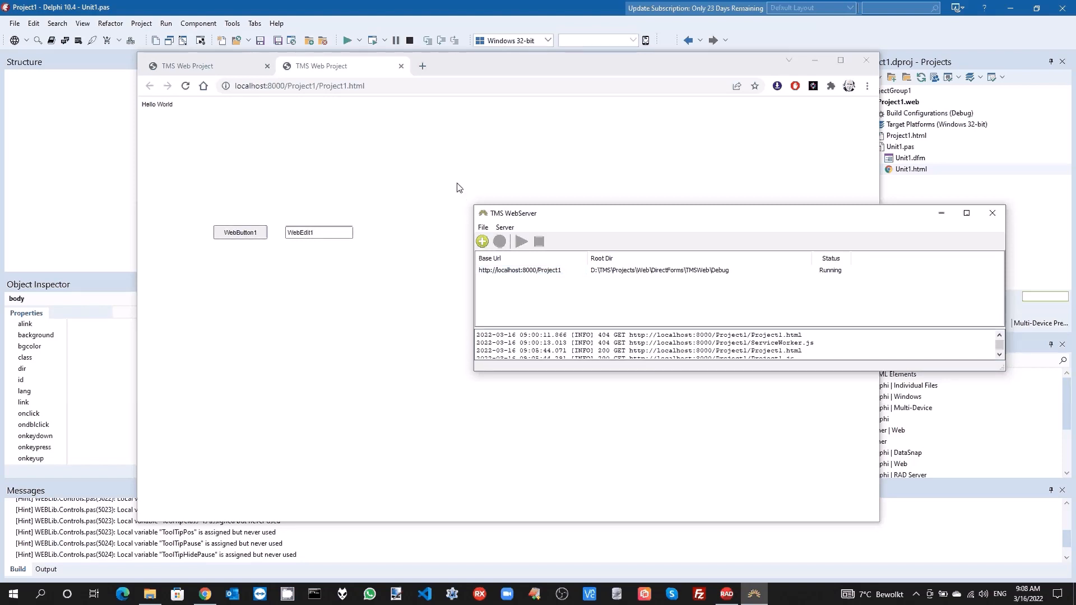
mouse_move(443, 168)
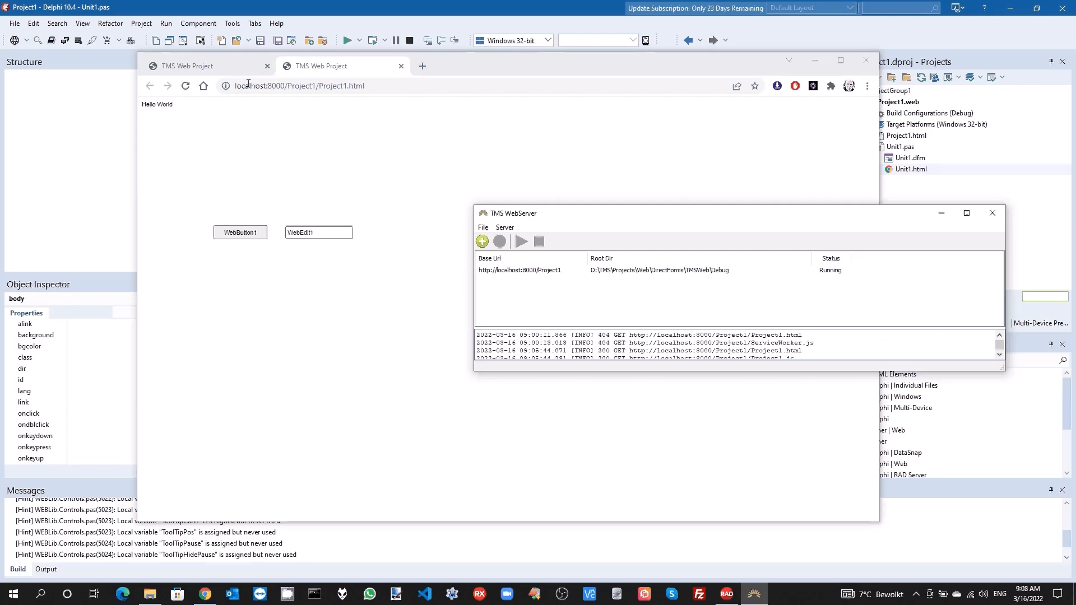
mouse_move(246, 68)
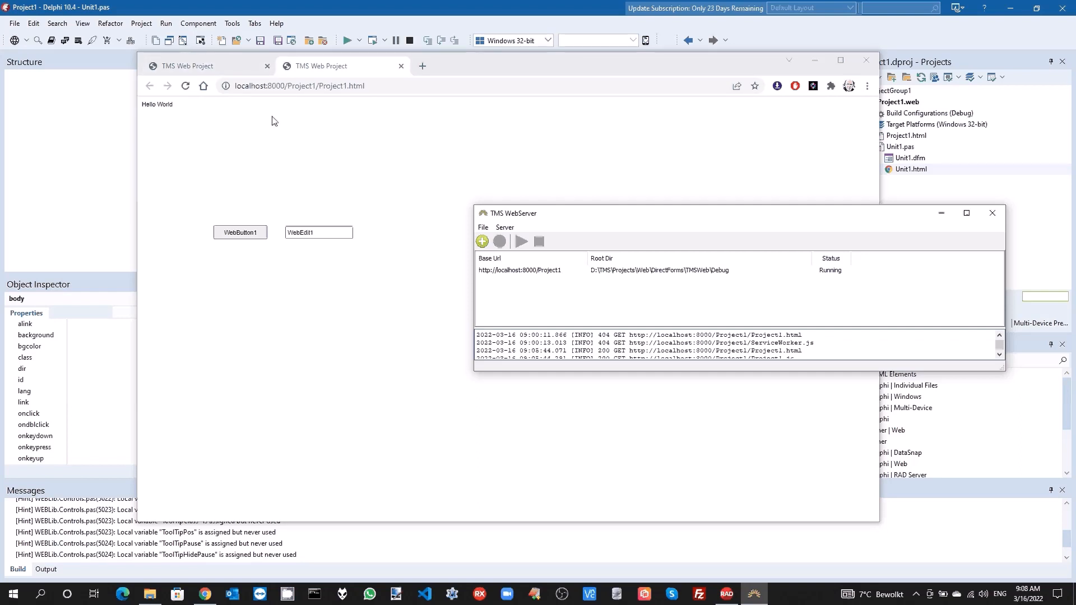
mouse_move(238, 22)
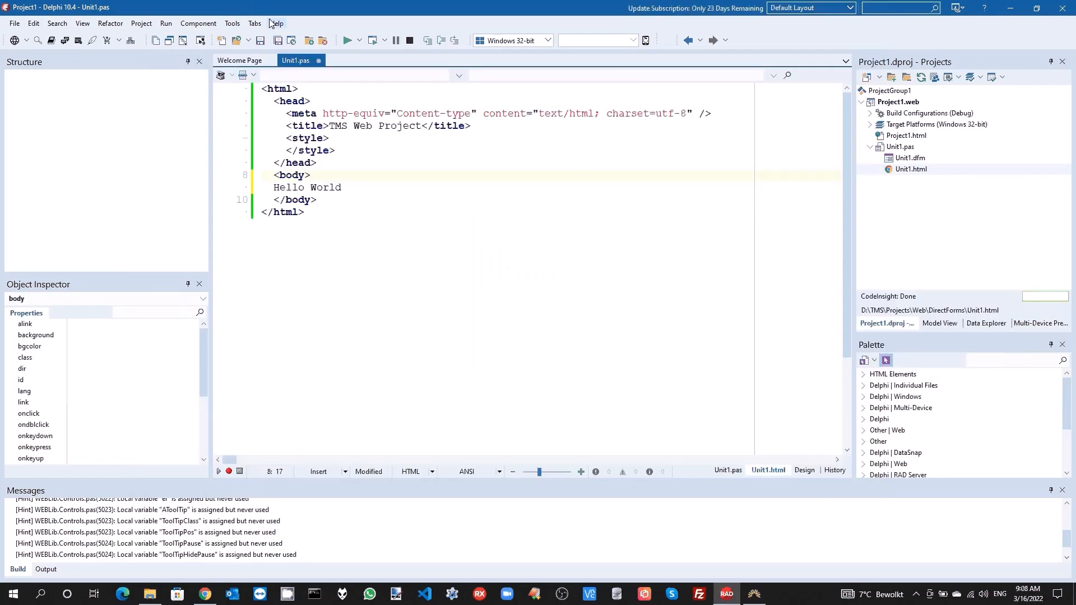
mouse_move(755, 125)
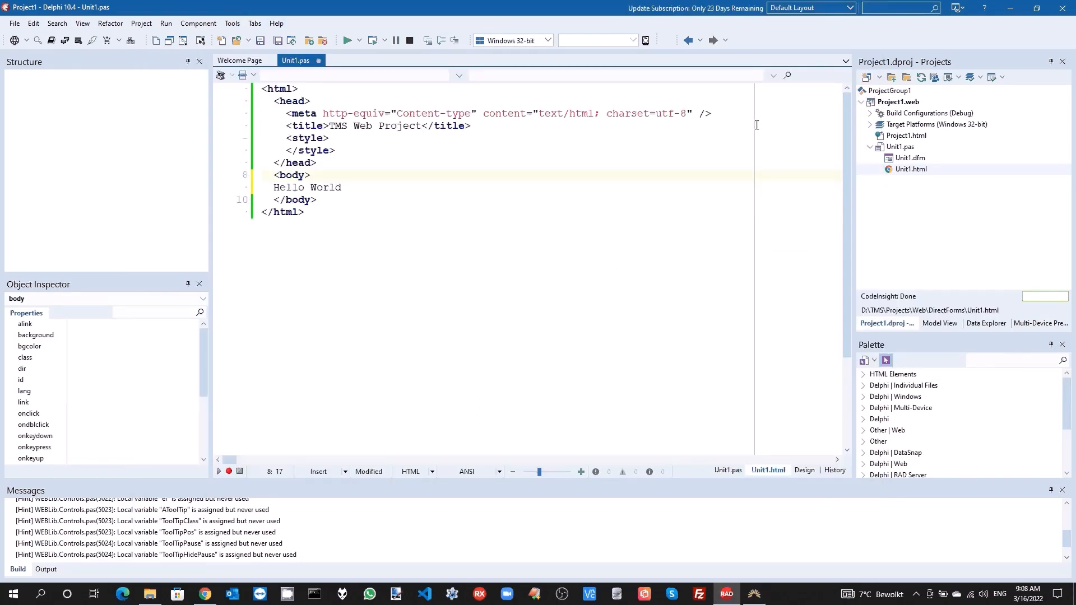
mouse_move(698, 157)
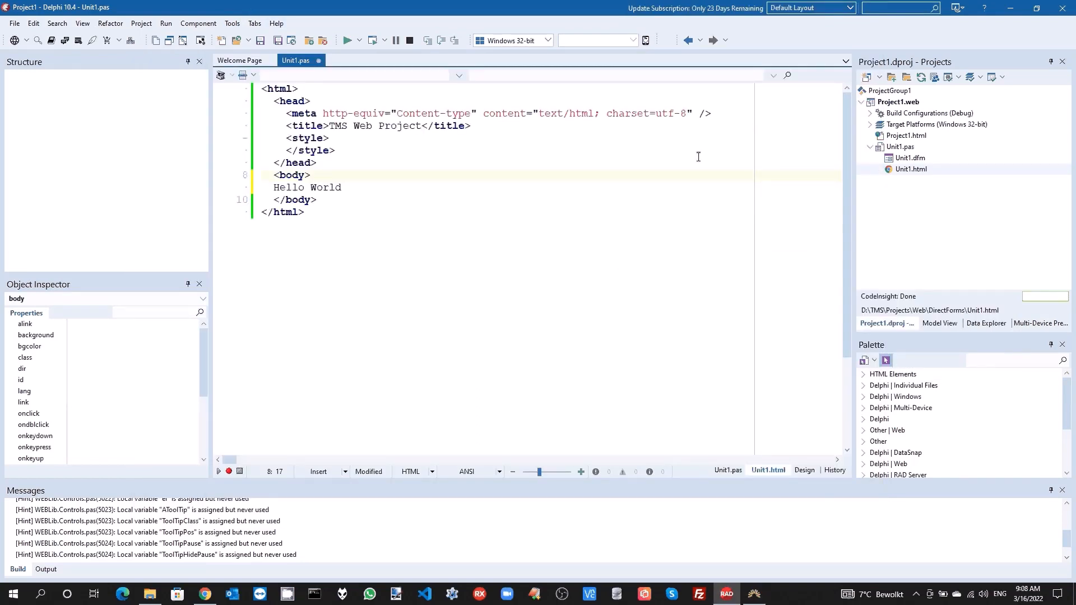
mouse_move(657, 152)
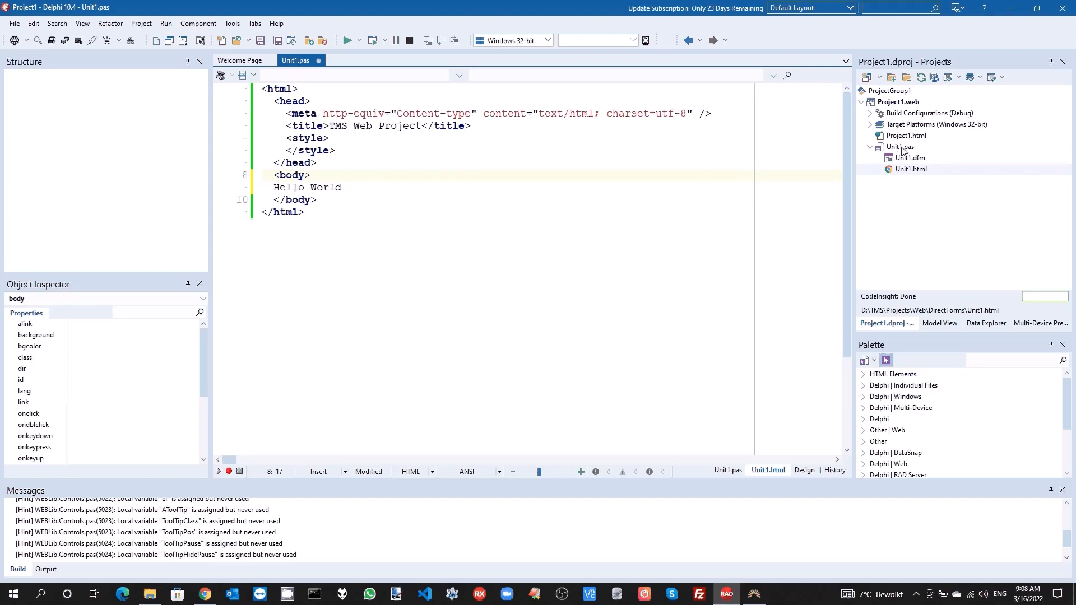
Remove Unit1.pas from the project and confirm with Yes.
right_click(898, 147)
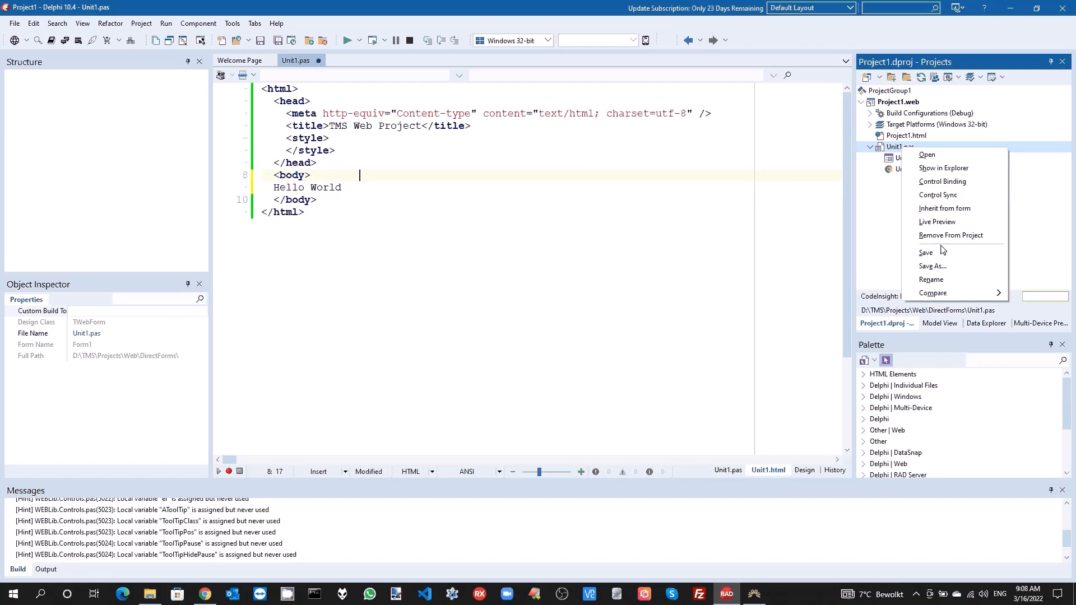
left_click(951, 236)
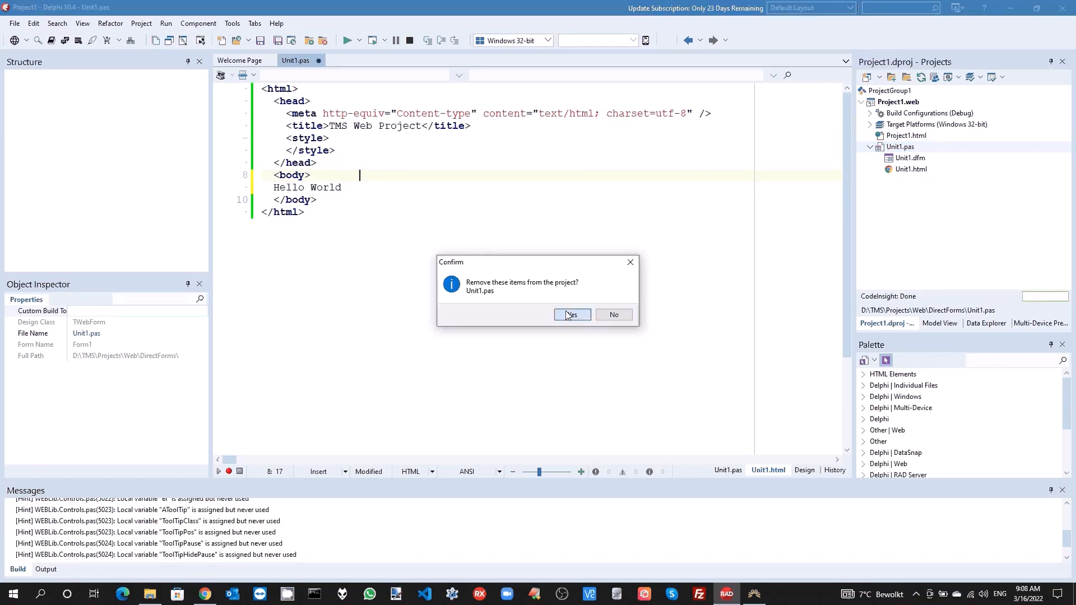
left_click(571, 314)
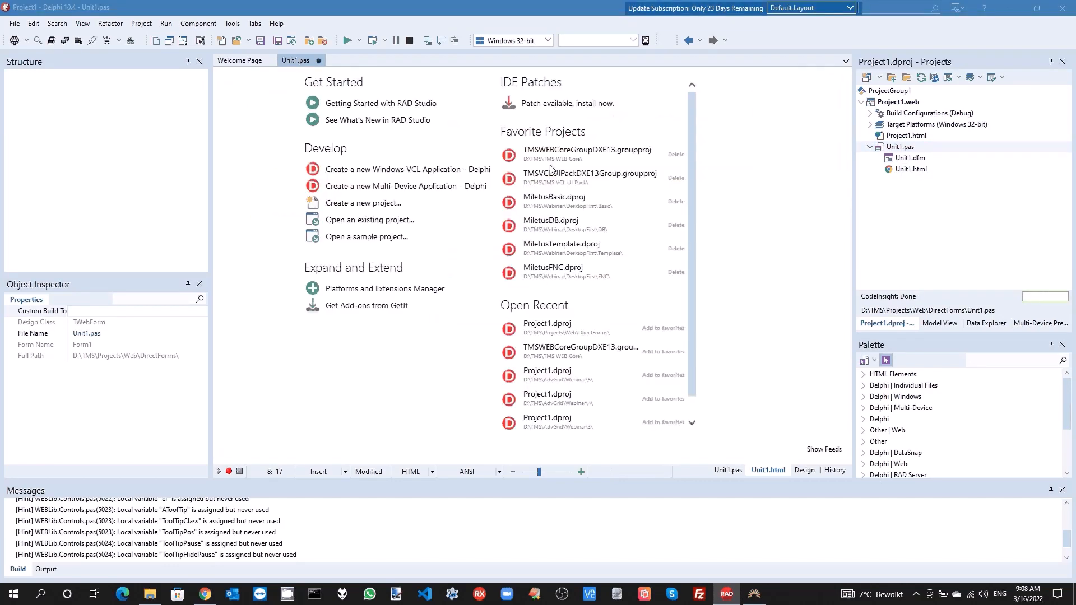
Add a TMS WEB Direct Form unit from File > New > Other and expand Unit2.pas.
left_click(13, 22)
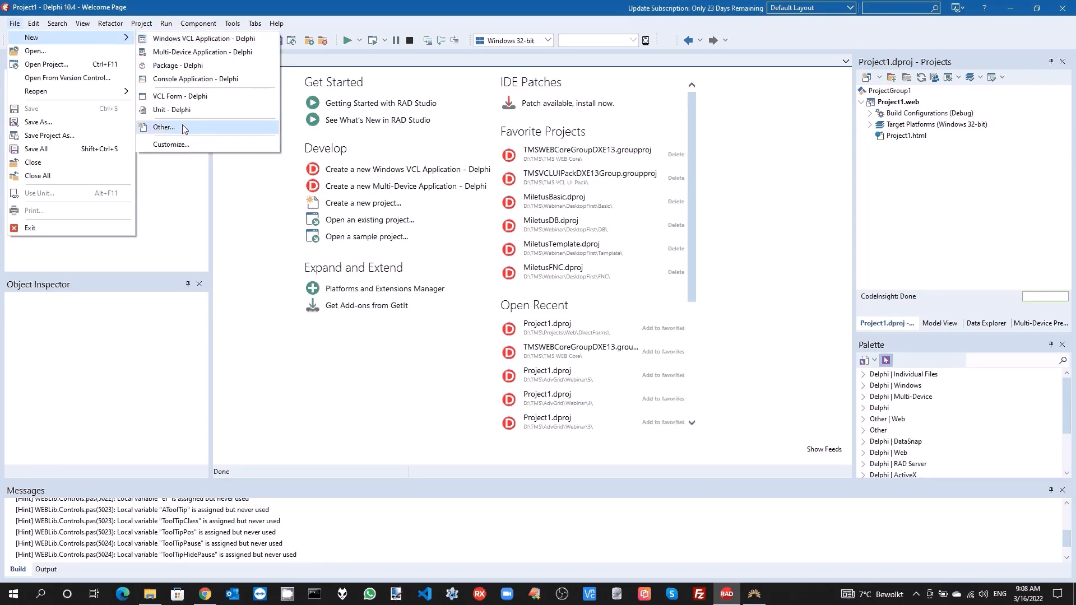
left_click(163, 128)
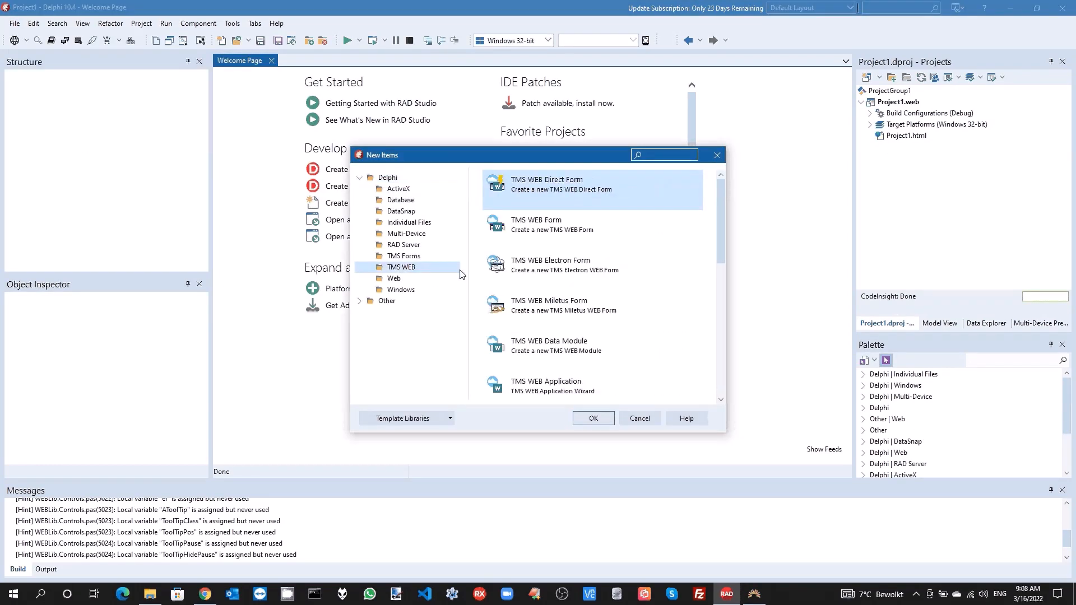
mouse_move(556, 185)
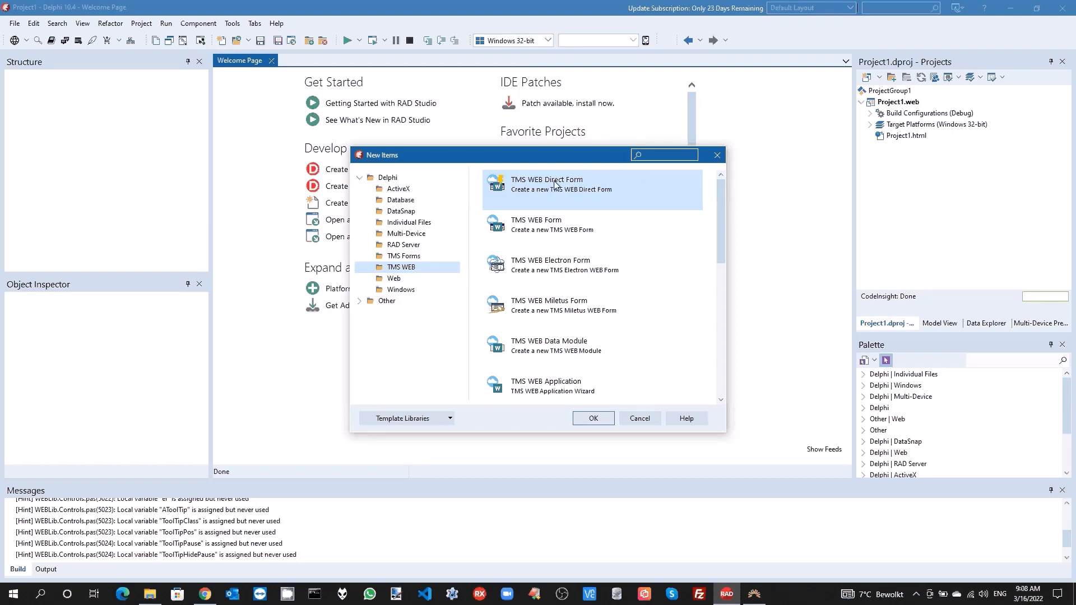
mouse_move(573, 196)
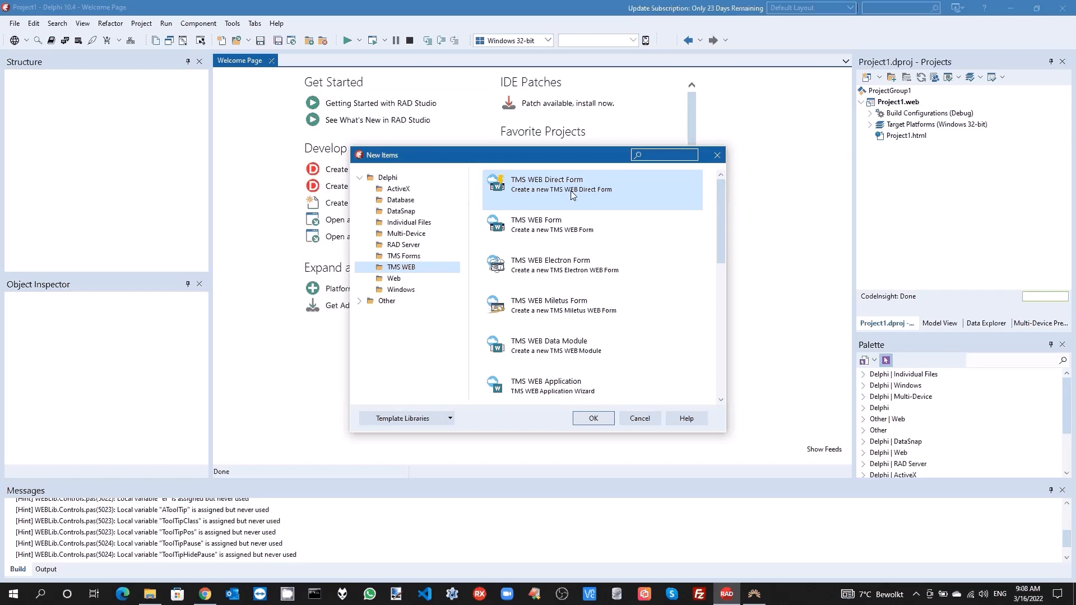
mouse_move(592, 416)
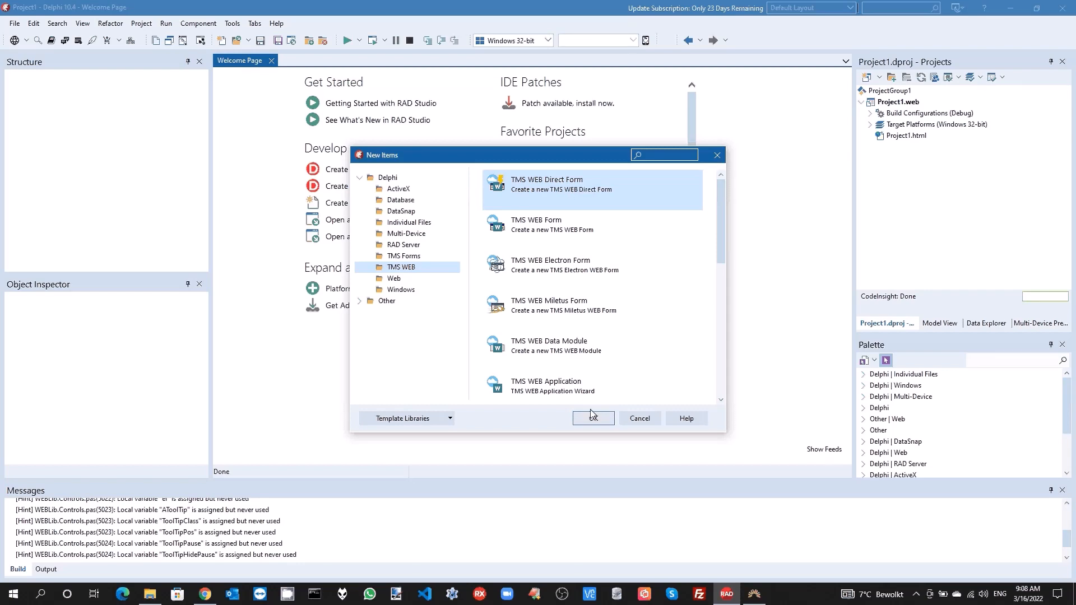
left_click(592, 418)
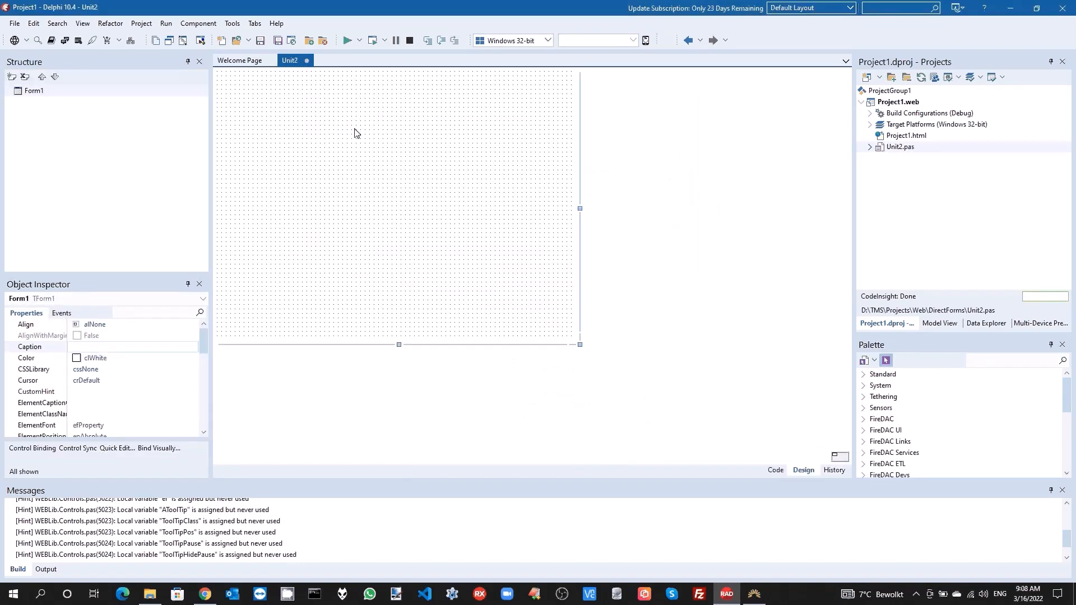
left_click(869, 147)
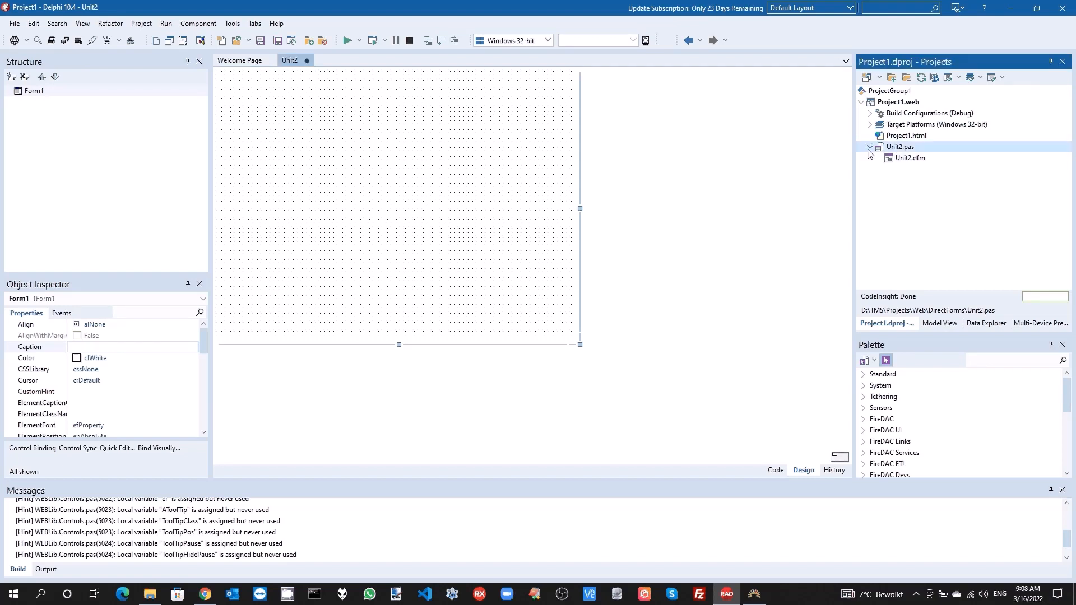
left_click(910, 158)
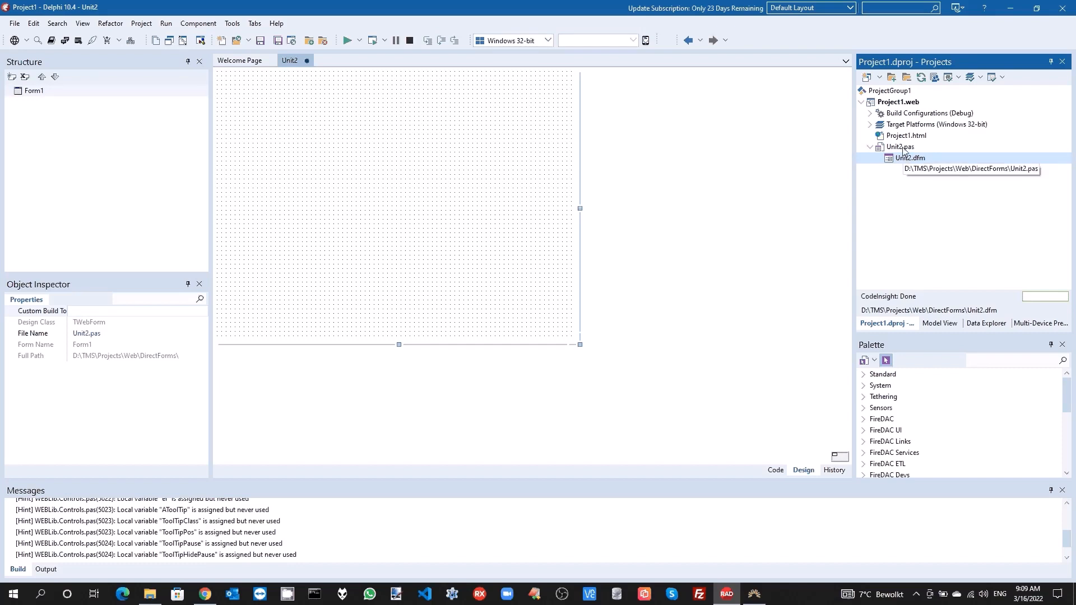
Place a TWebButton left of a TWebEdit and make its OnClick set WebEdit1.Text to 'test'.
left_click(398, 206)
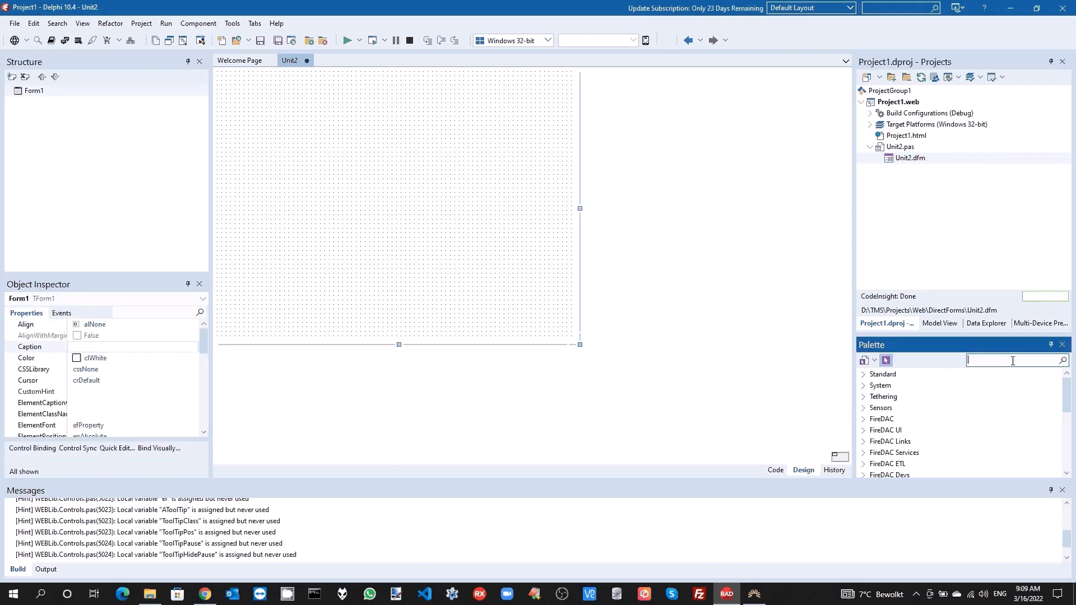
type("webedit")
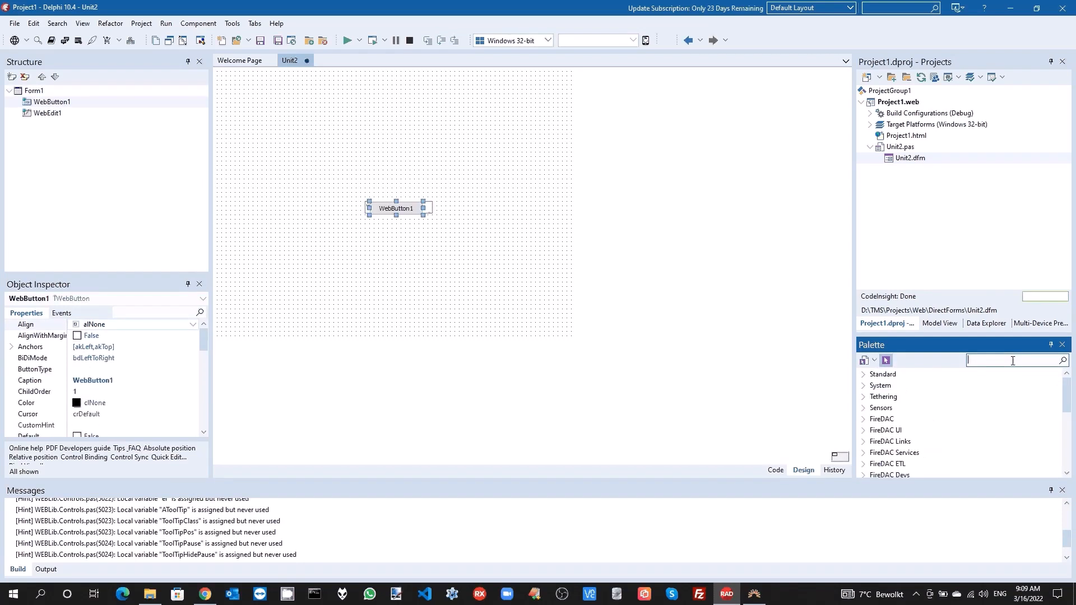
left_click_drag(395, 208, 323, 207)
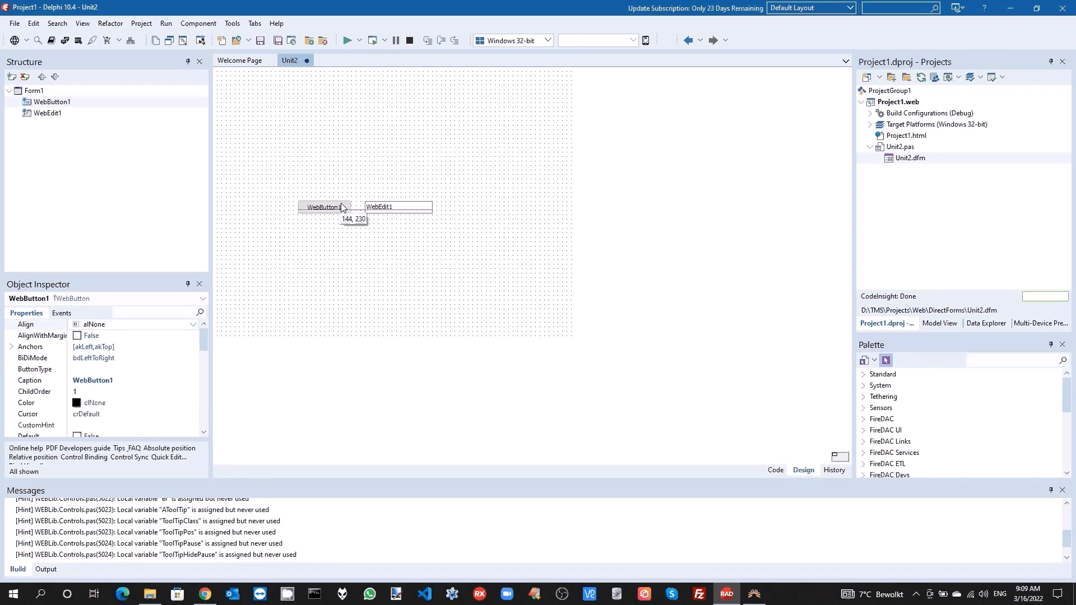
double_click(321, 207)
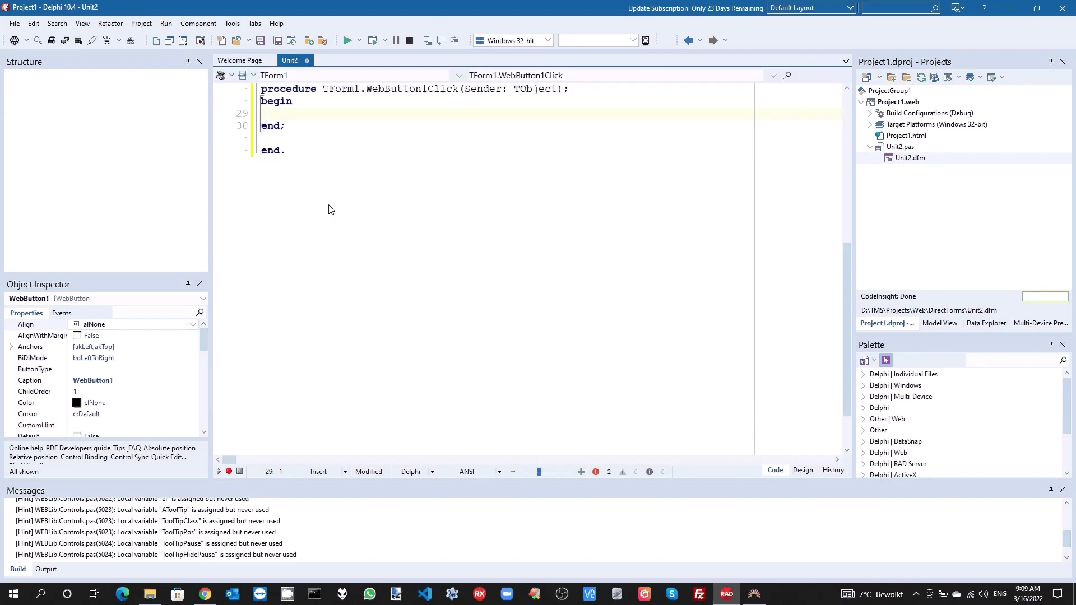
type("W'b")
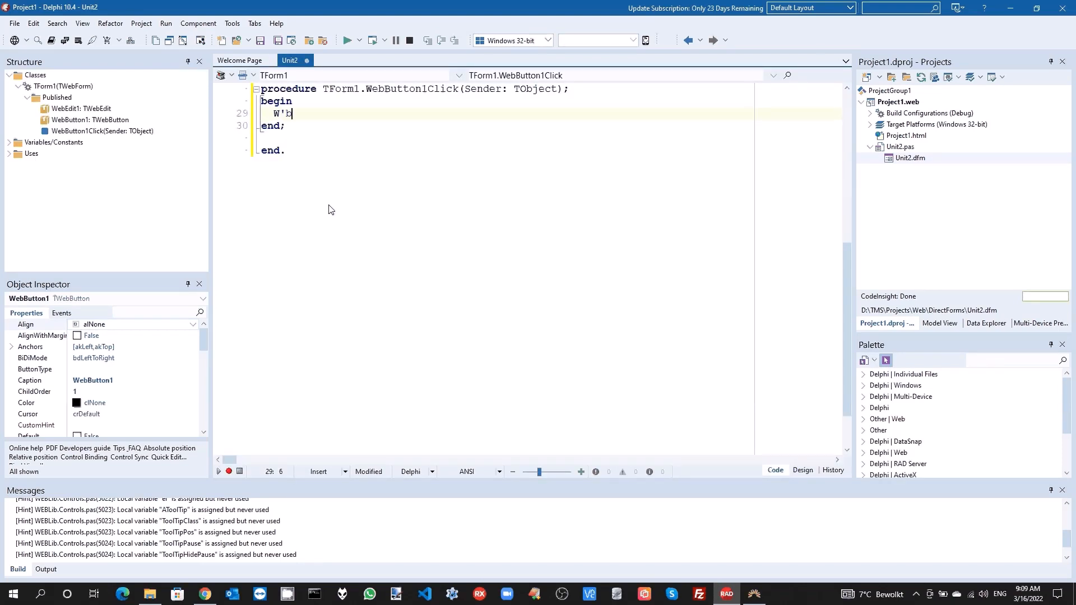
Write the button handler code WebEdit1.Text := 'test';.
type("WebEdit")
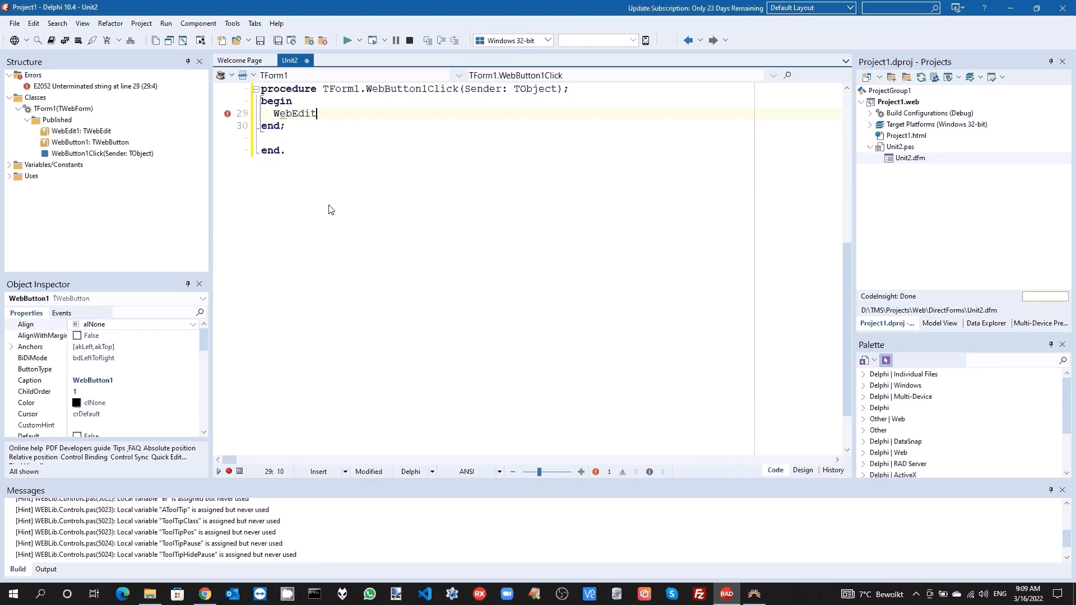
type("1.T")
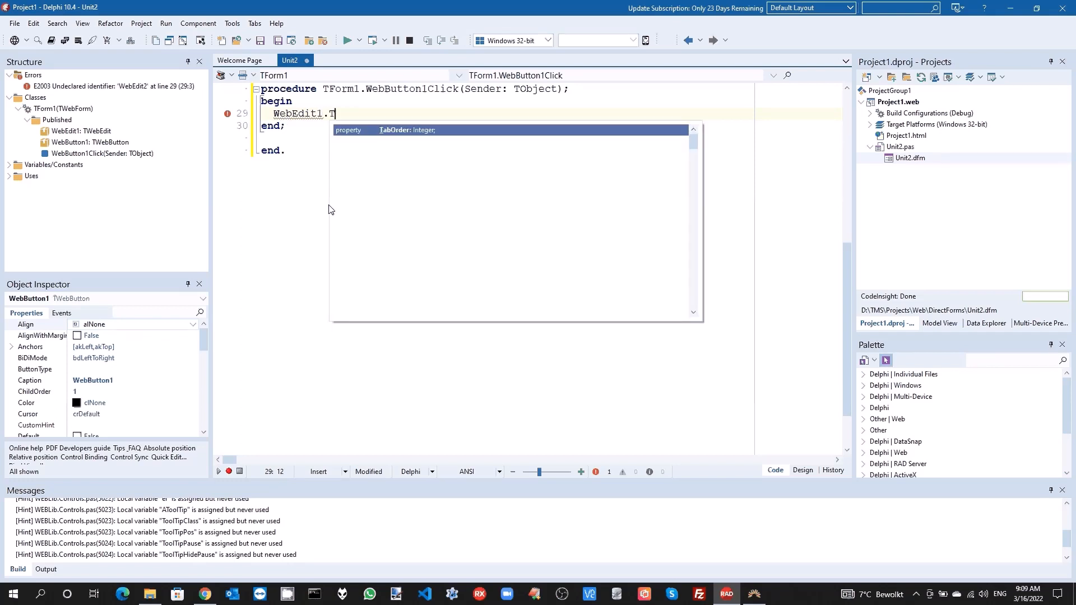
type("ext := 'test'")
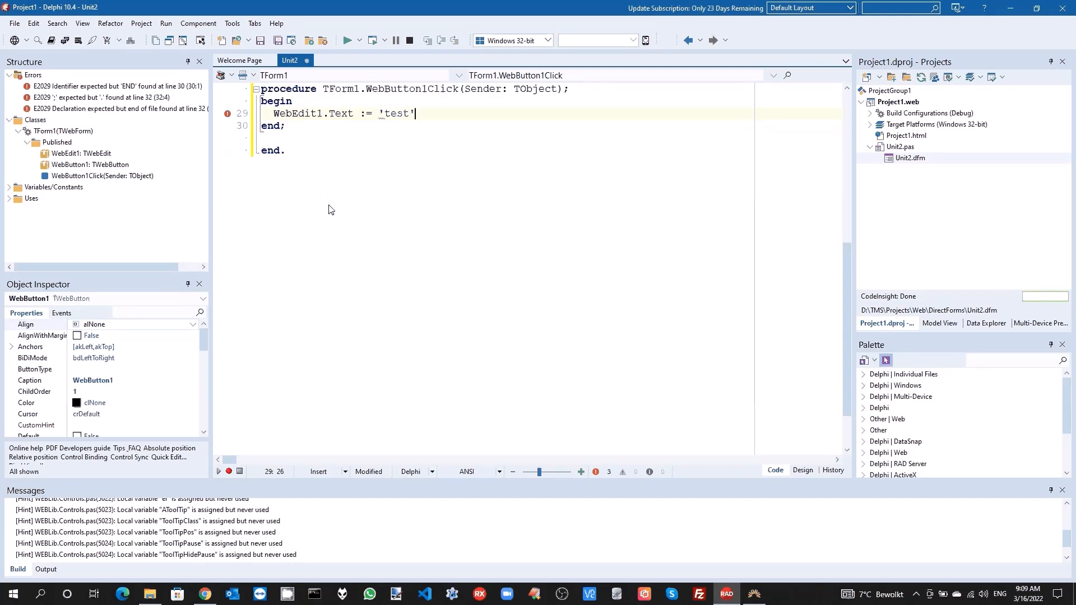
type(";")
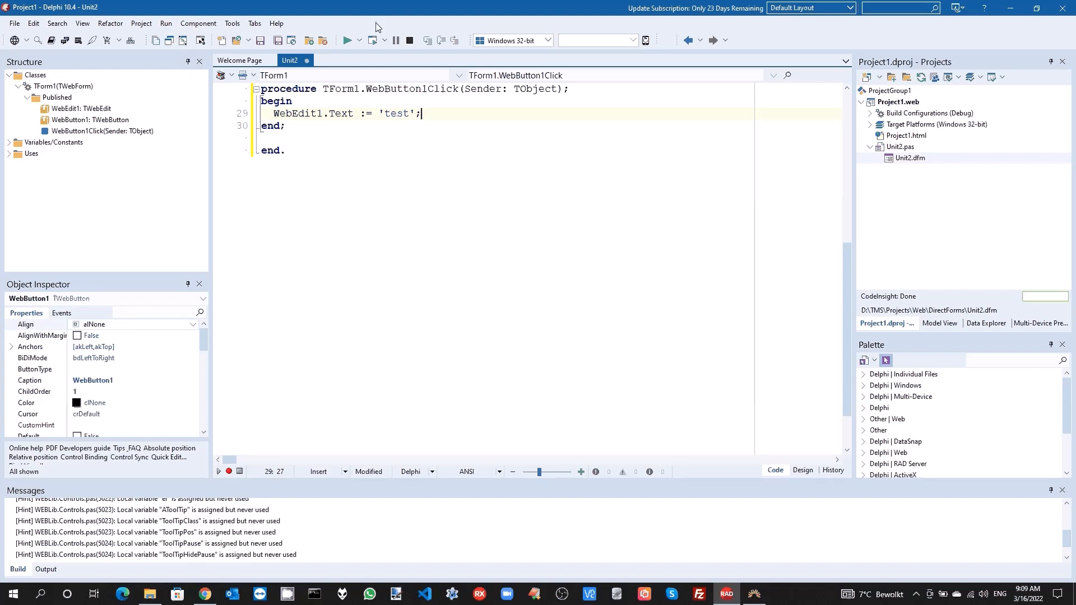
Run the web app in Chrome and press WebButton1 so the edit shows 'test'.
left_click(373, 40)
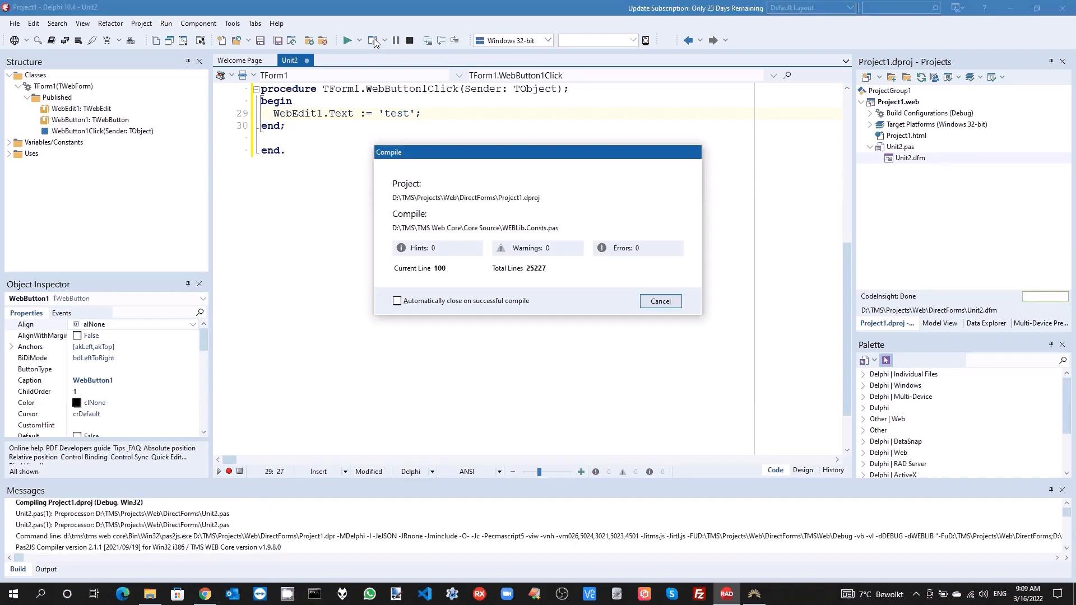
left_click(660, 300)
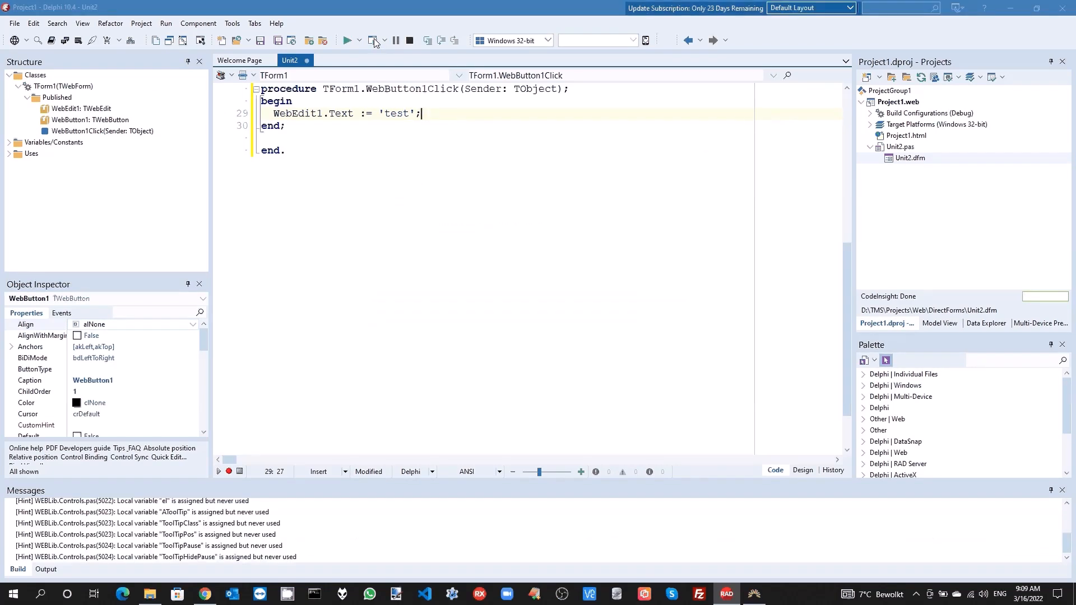
left_click(349, 40)
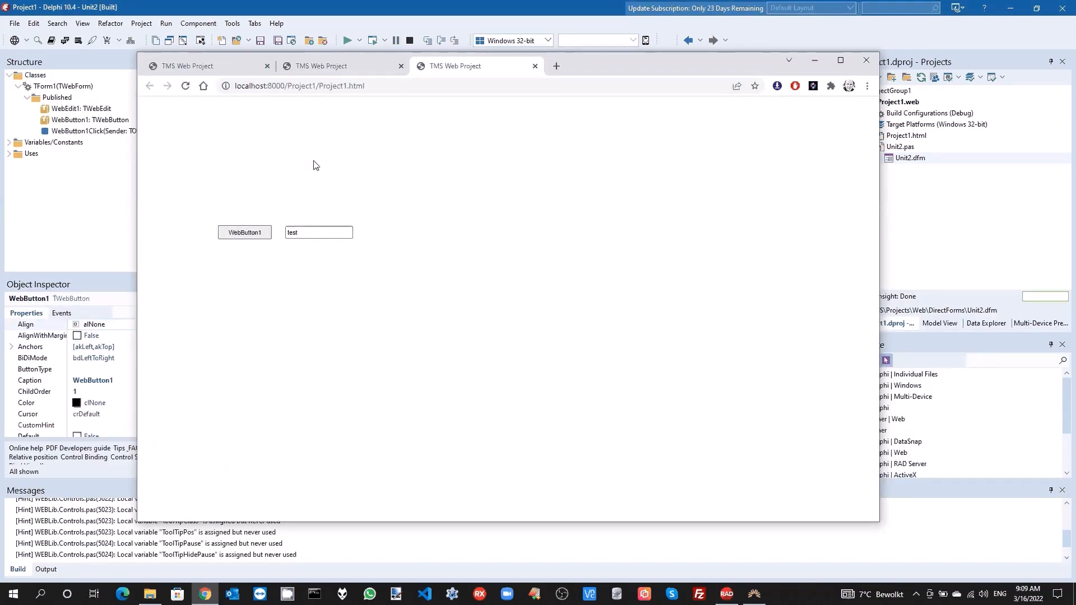
mouse_move(529, 80)
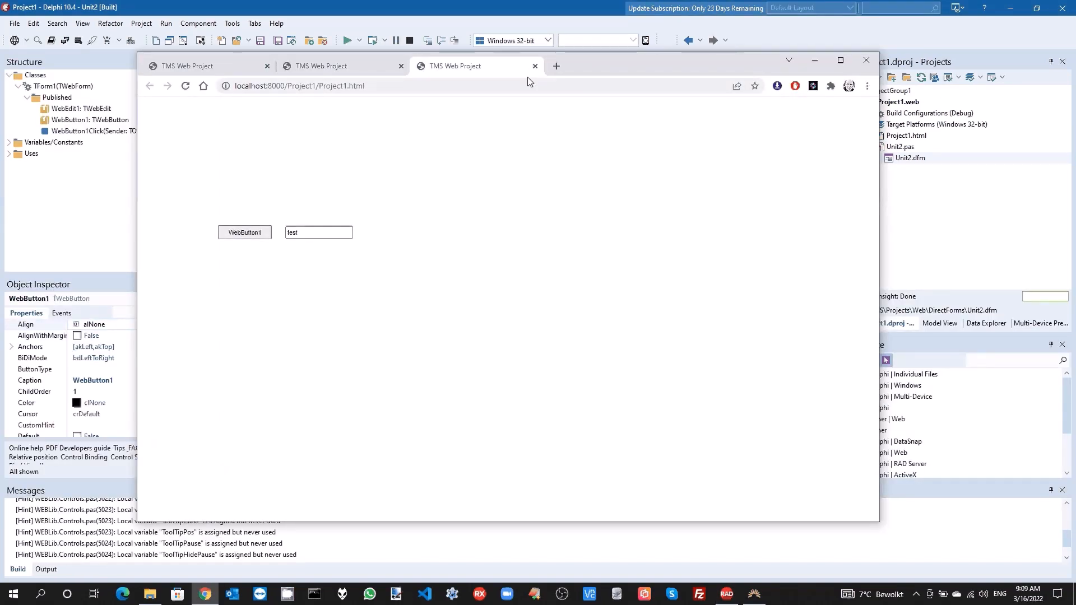
left_click(150, 594)
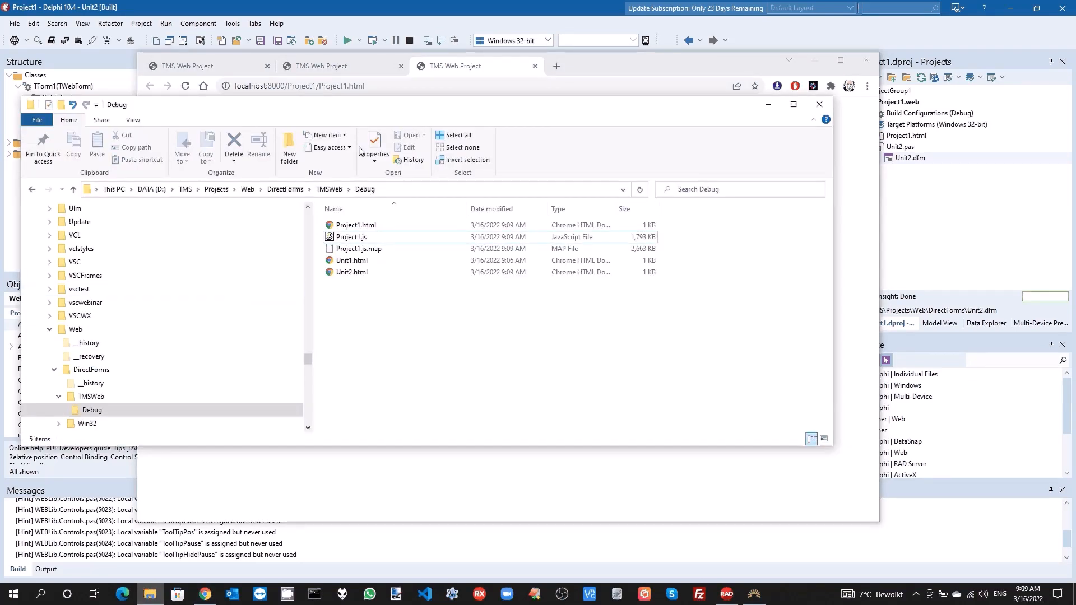
Open Debug\Project1.html from disk in Chrome, confirm 'test' appears, then return to Delphi.
left_click(355, 225)
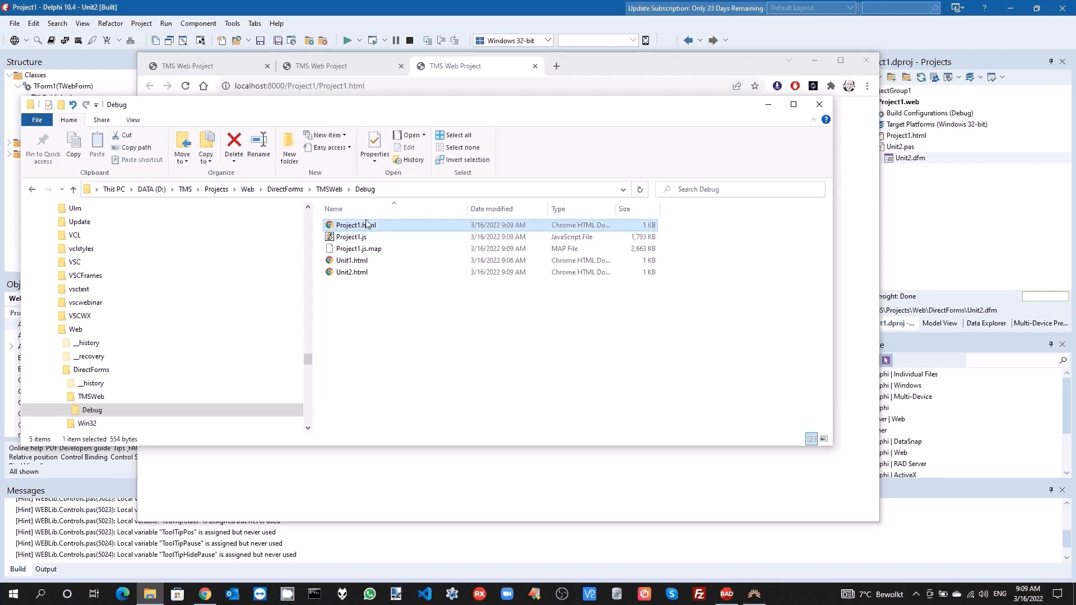
mouse_move(361, 229)
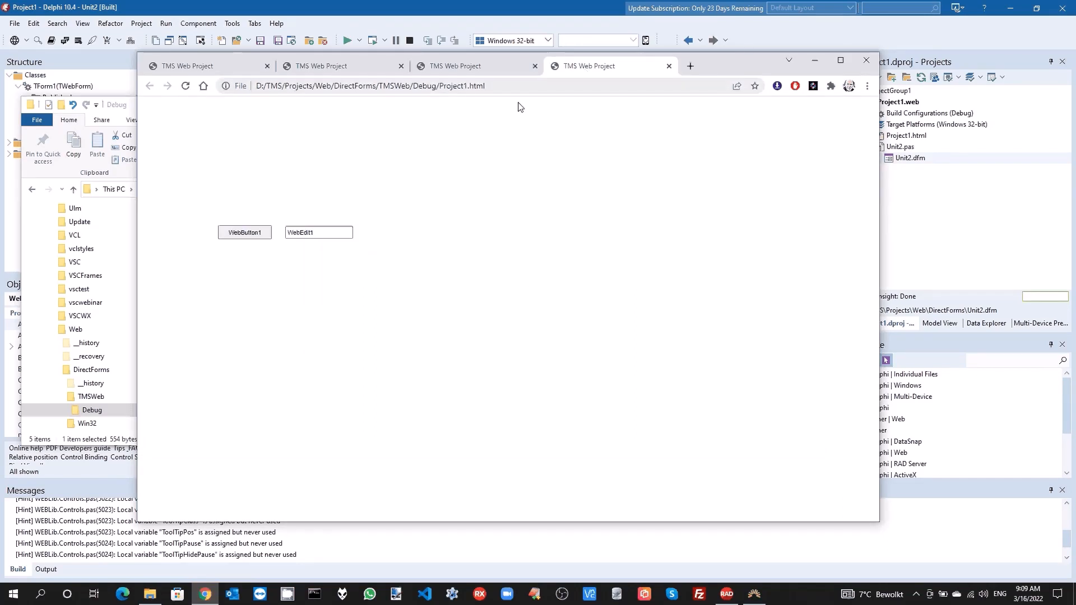
type("test")
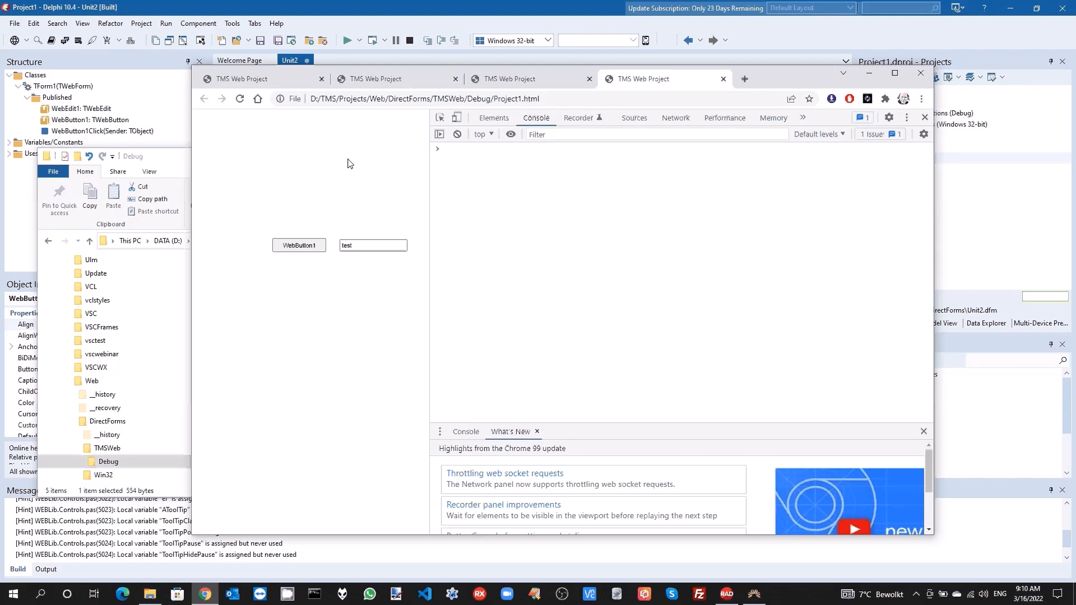
left_click(924, 117)
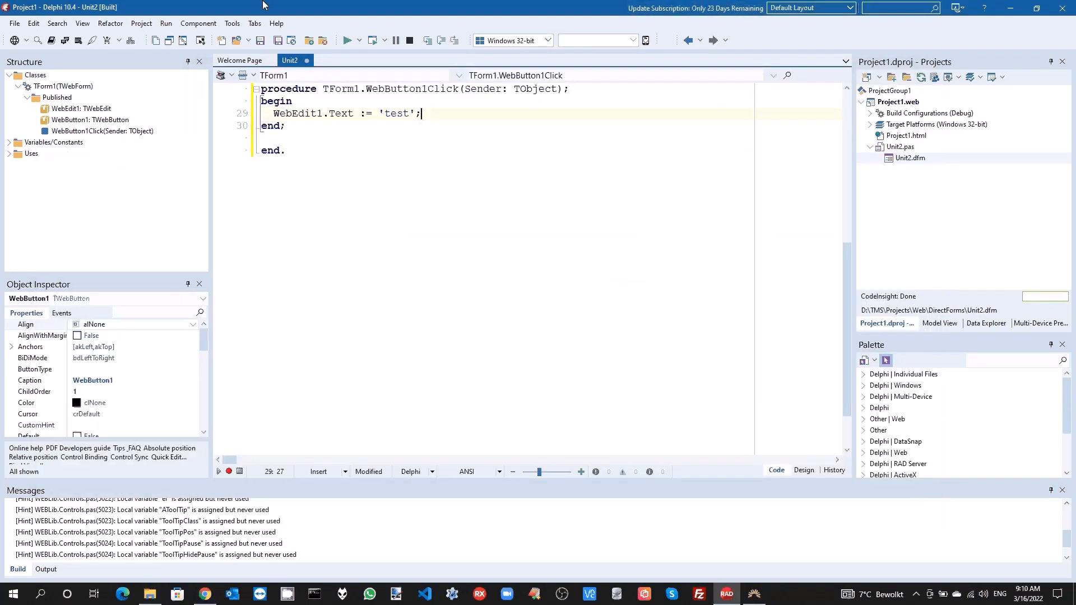
Open Project1.html from the Projects panel in its own HTML editor tab.
scroll("up", 3)
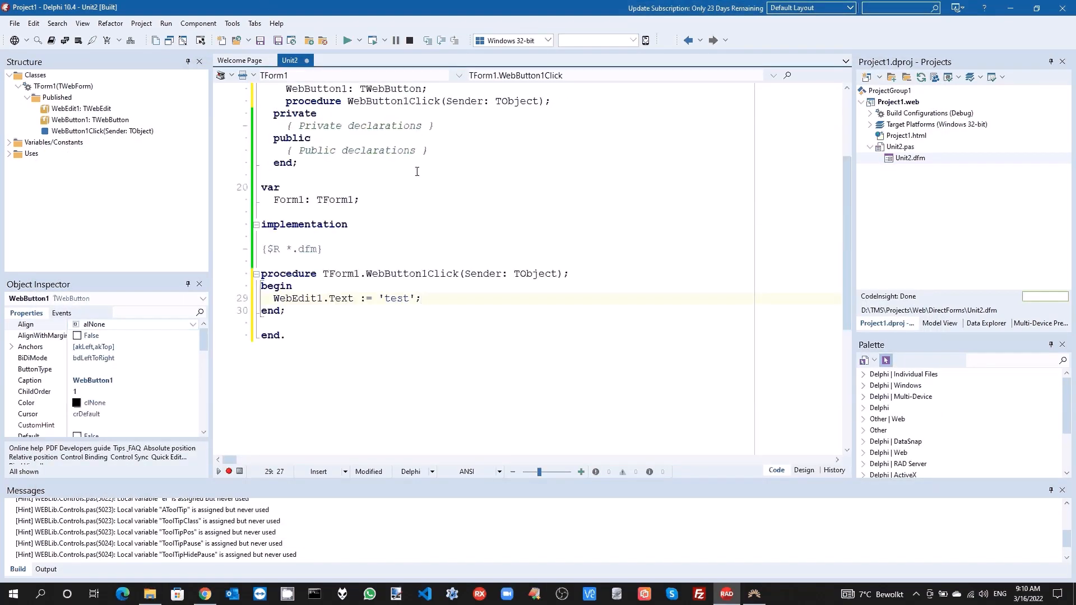
mouse_move(648, 173)
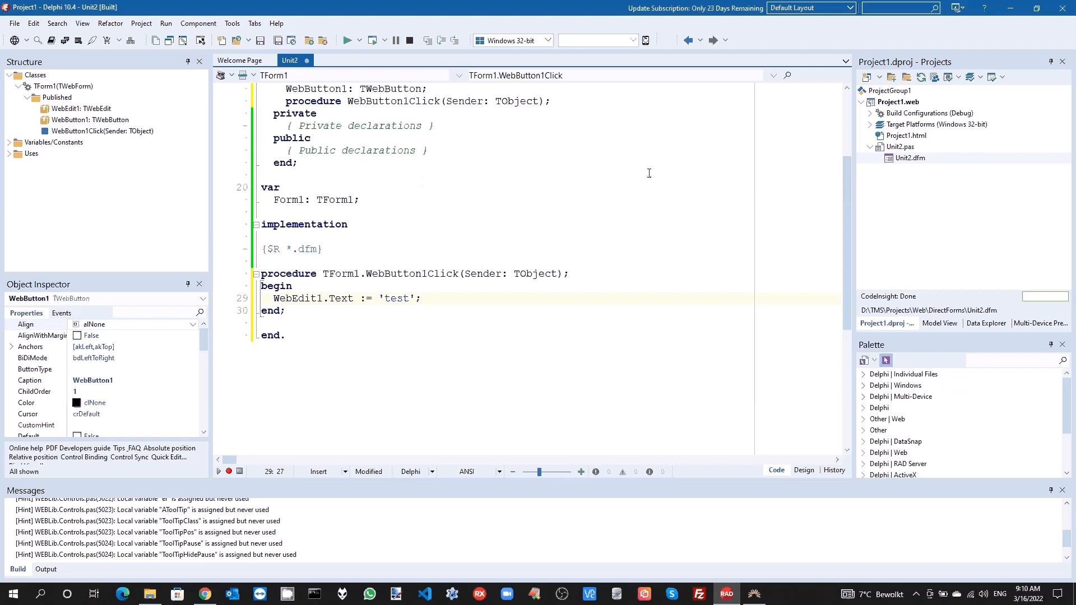
right_click(907, 135)
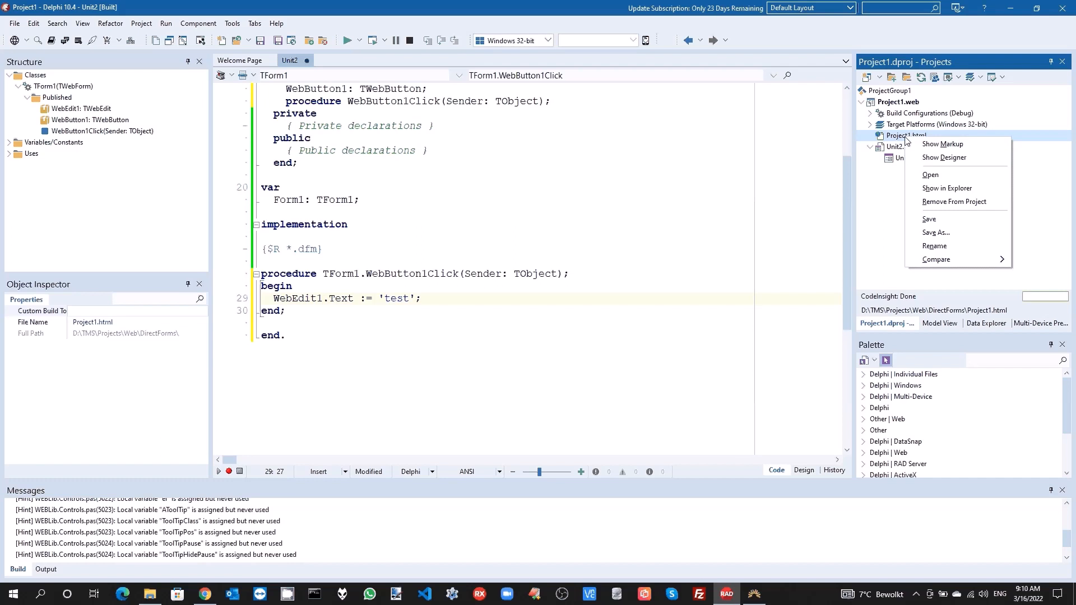
mouse_move(906, 142)
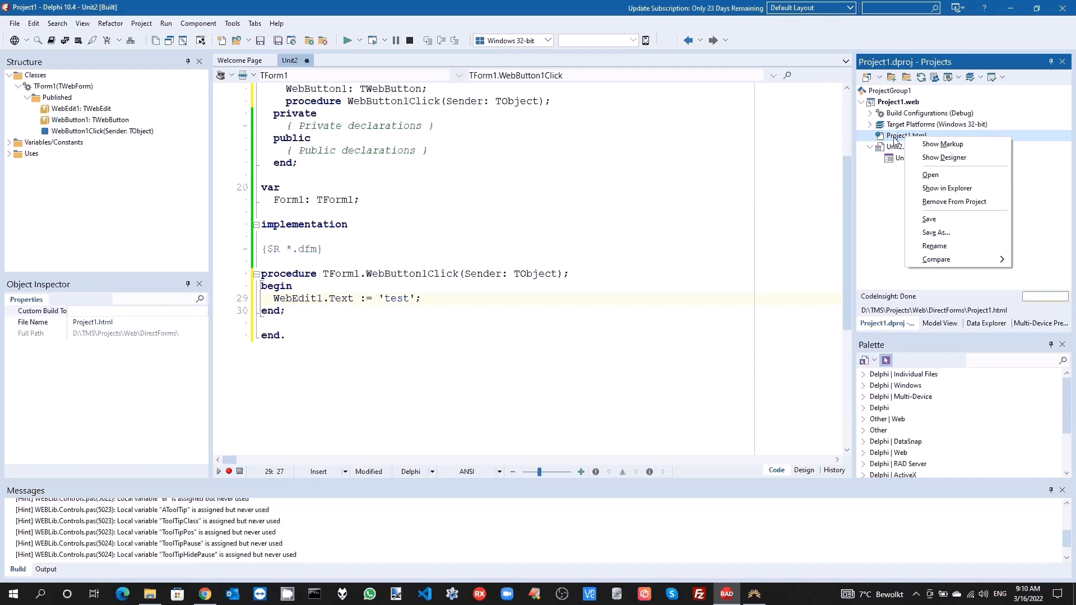
mouse_move(931, 175)
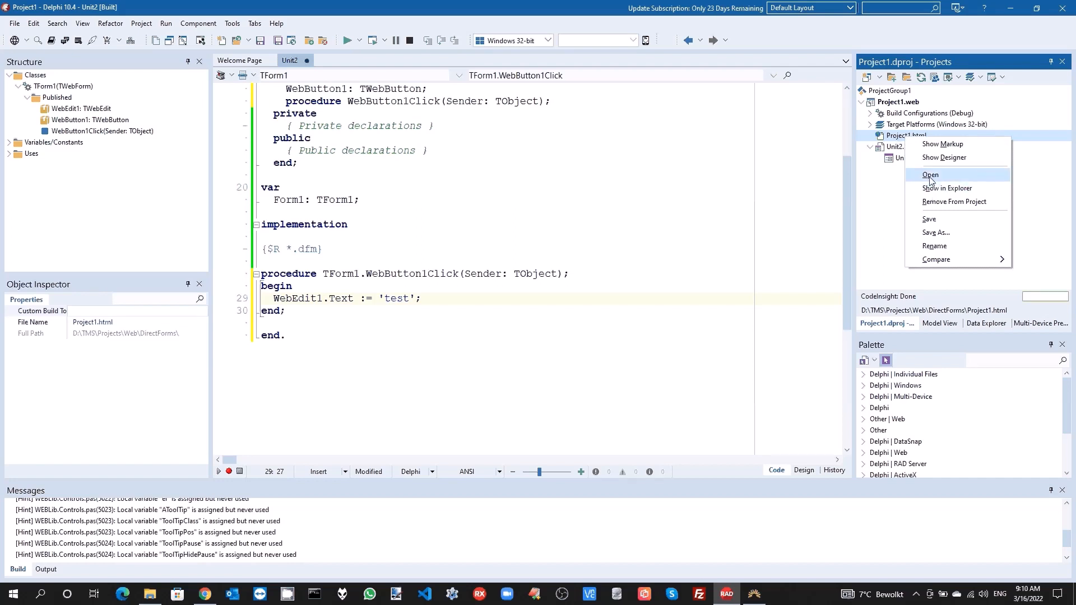
left_click(931, 174)
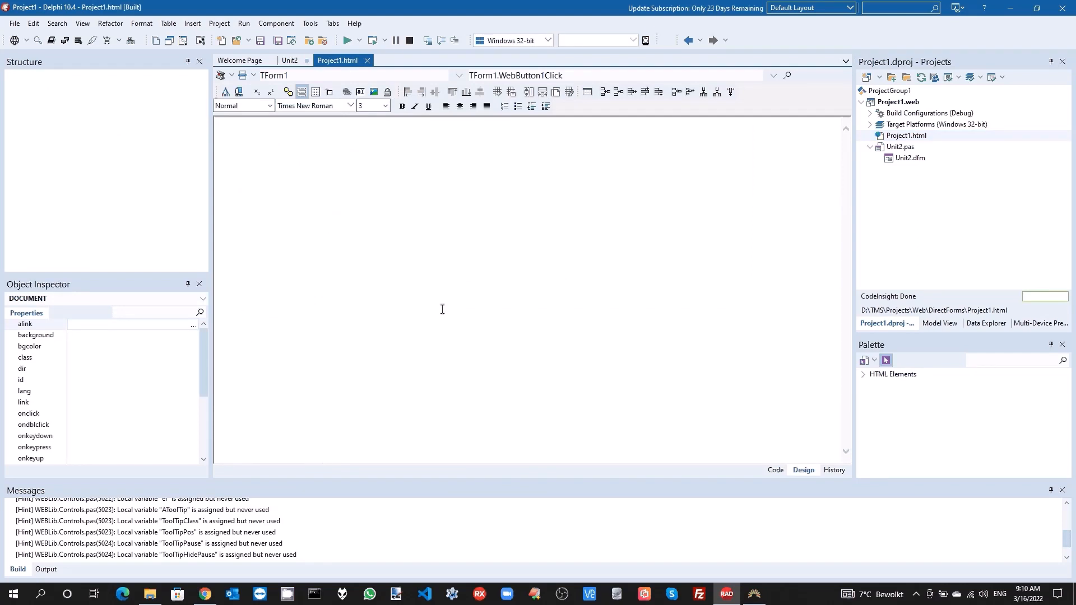
Add the line 'Hello world from a direct forms app' inside the page body source.
left_click(775, 470)
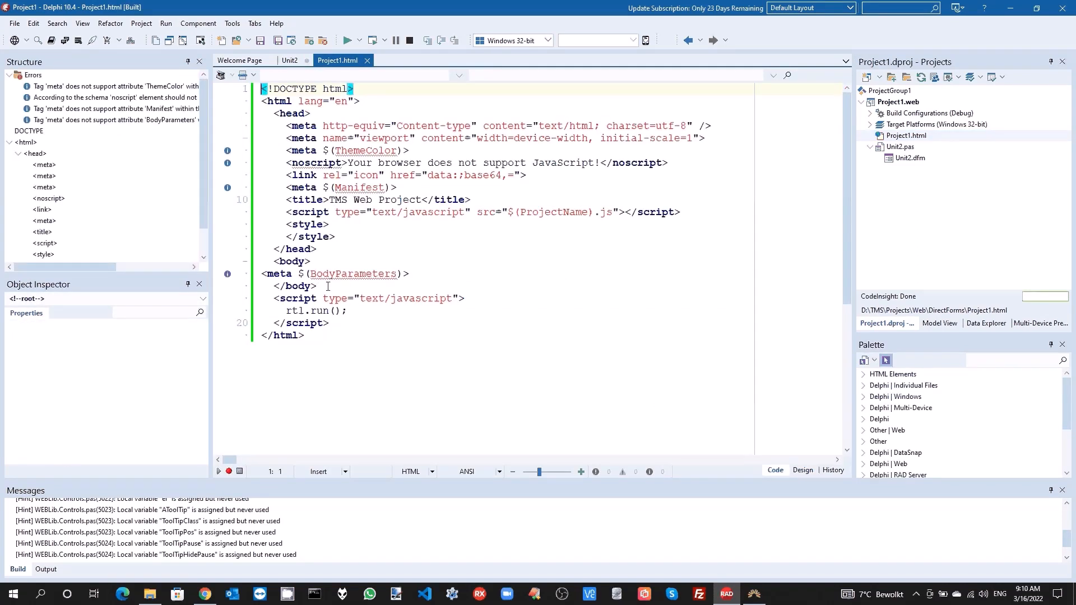
key("enter")
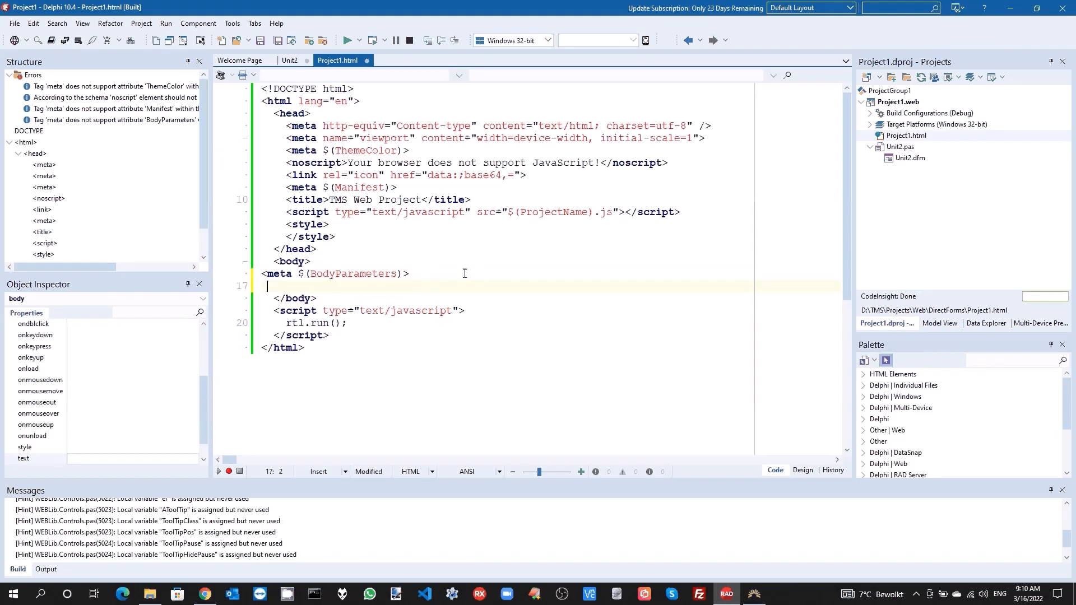
type("Hello")
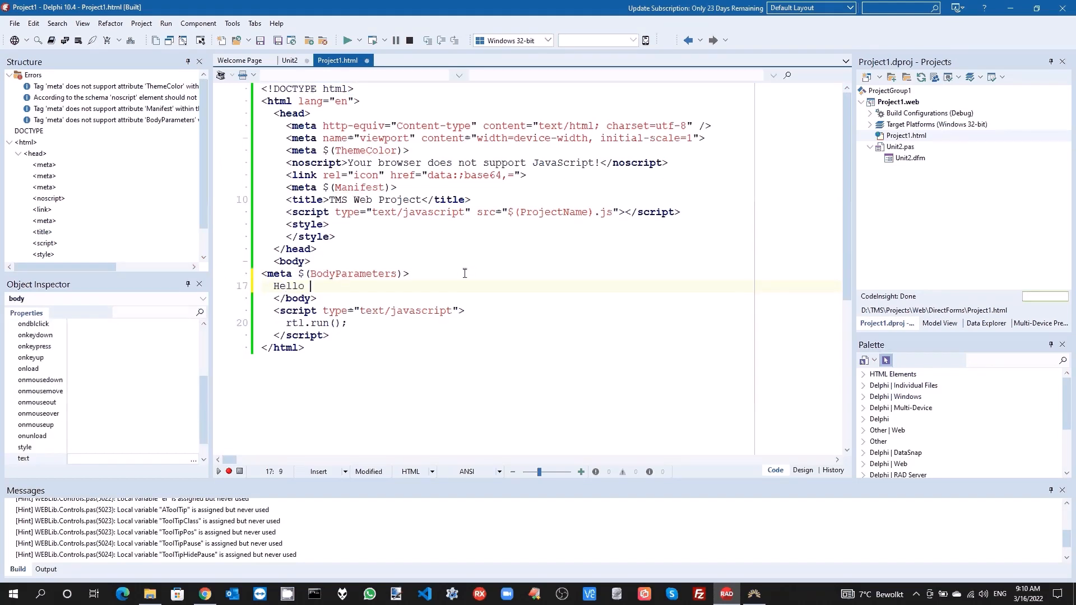
type("woe")
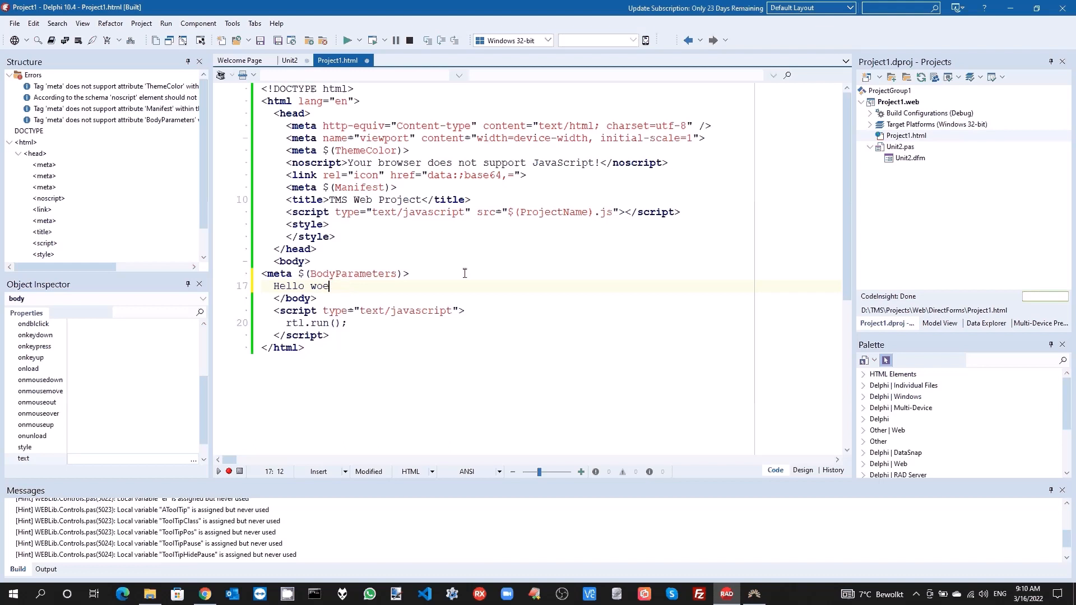
type("rld from")
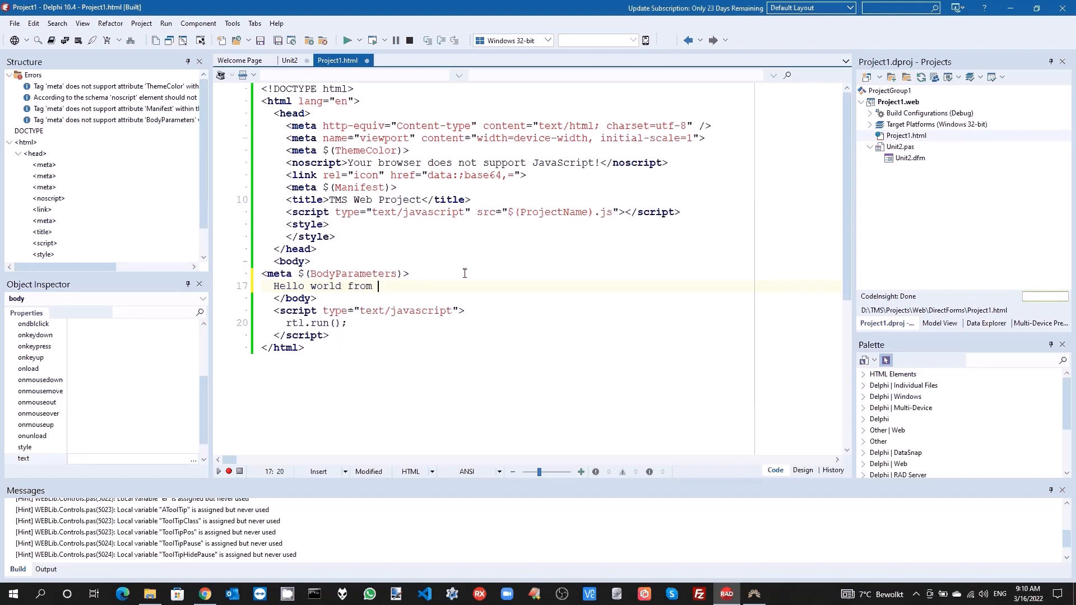
type("a dir")
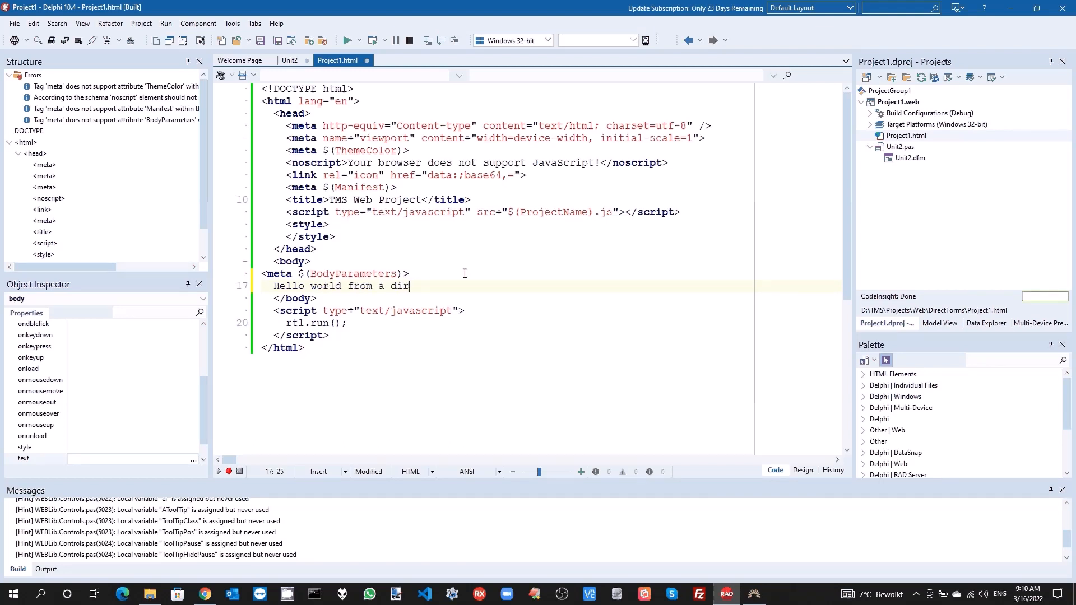
type("ect forms apps")
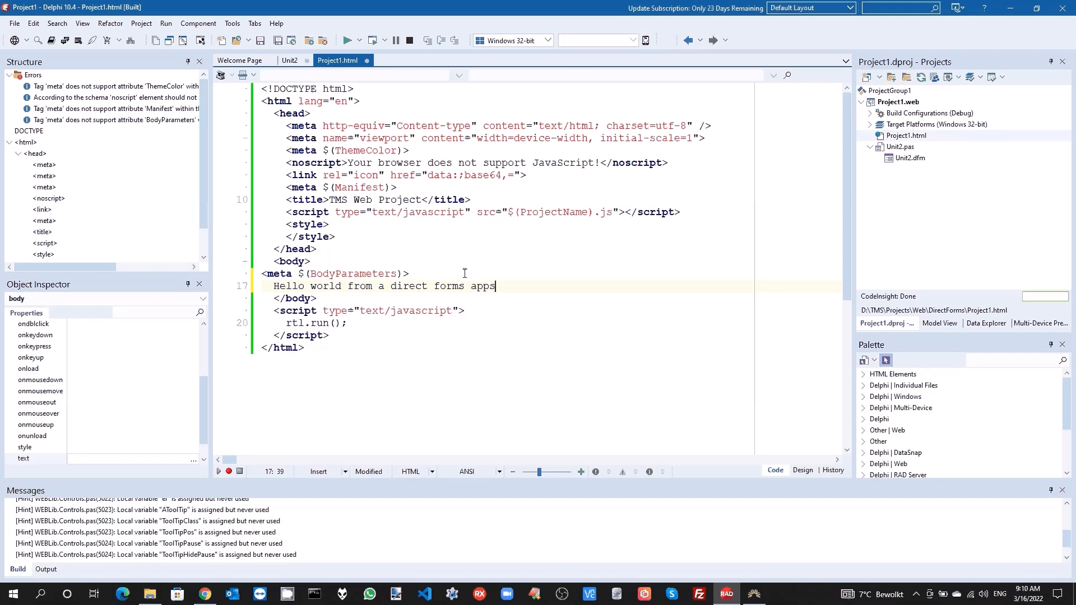
key("Backspace")
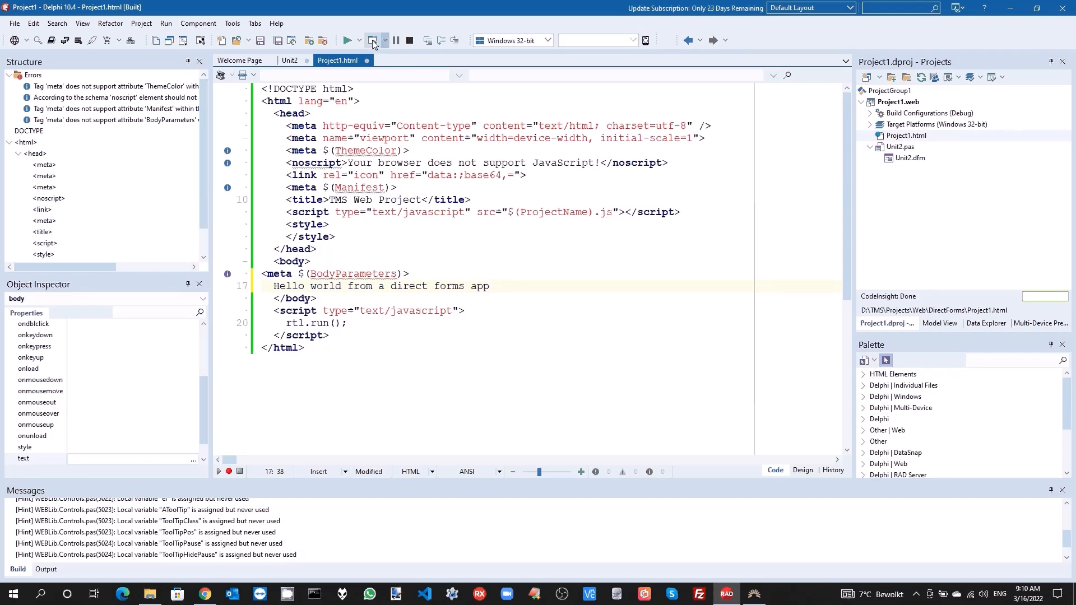
Rebuild and run the app, then open Debug\Project1.html from disk to see the hello line.
left_click(373, 40)
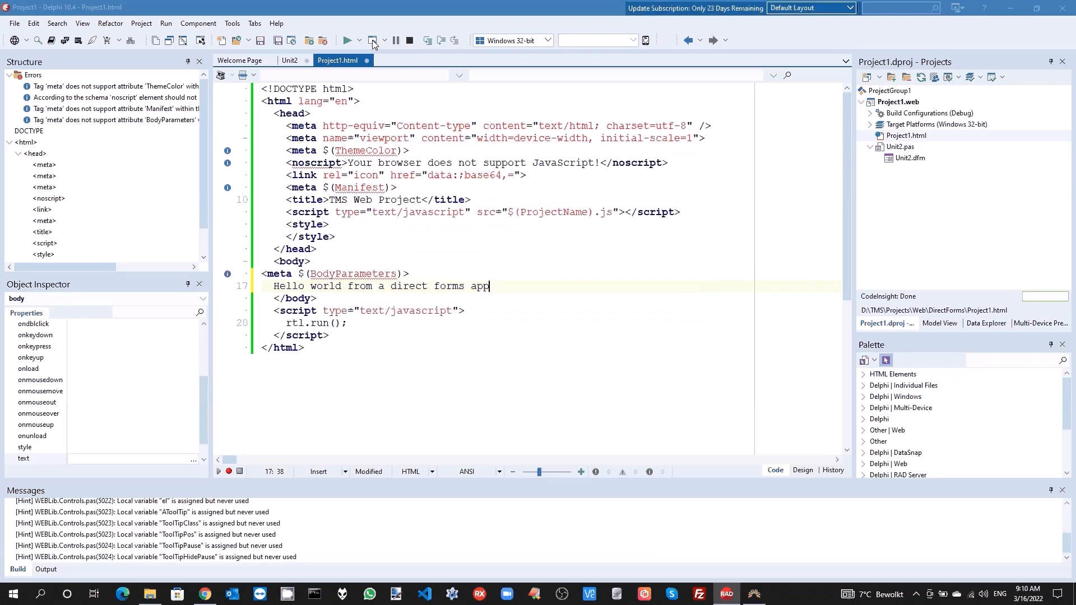
left_click(348, 40)
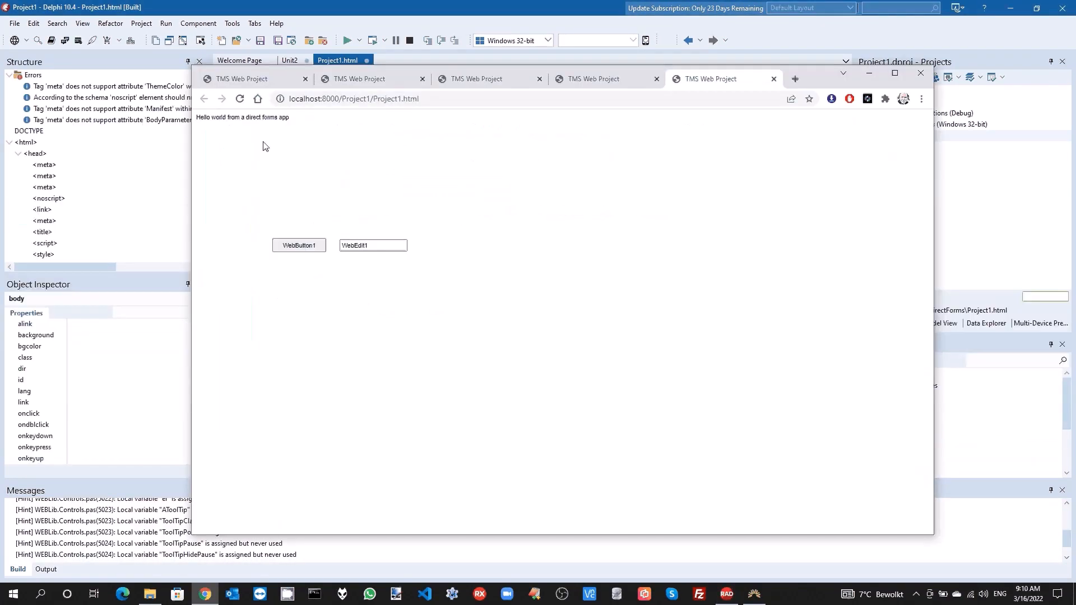
triple_click(242, 117)
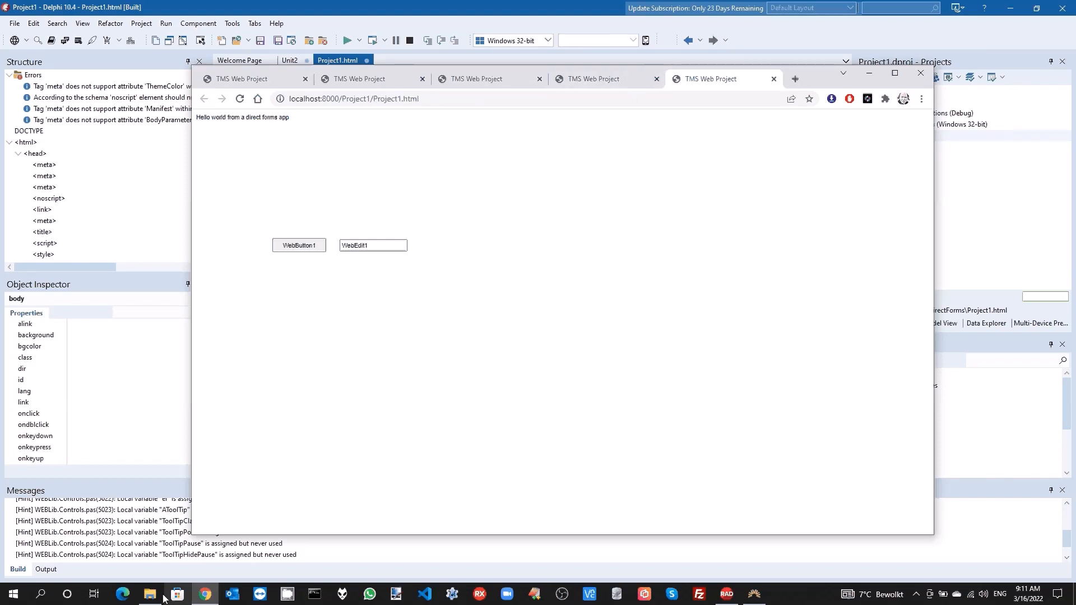
left_click(149, 594)
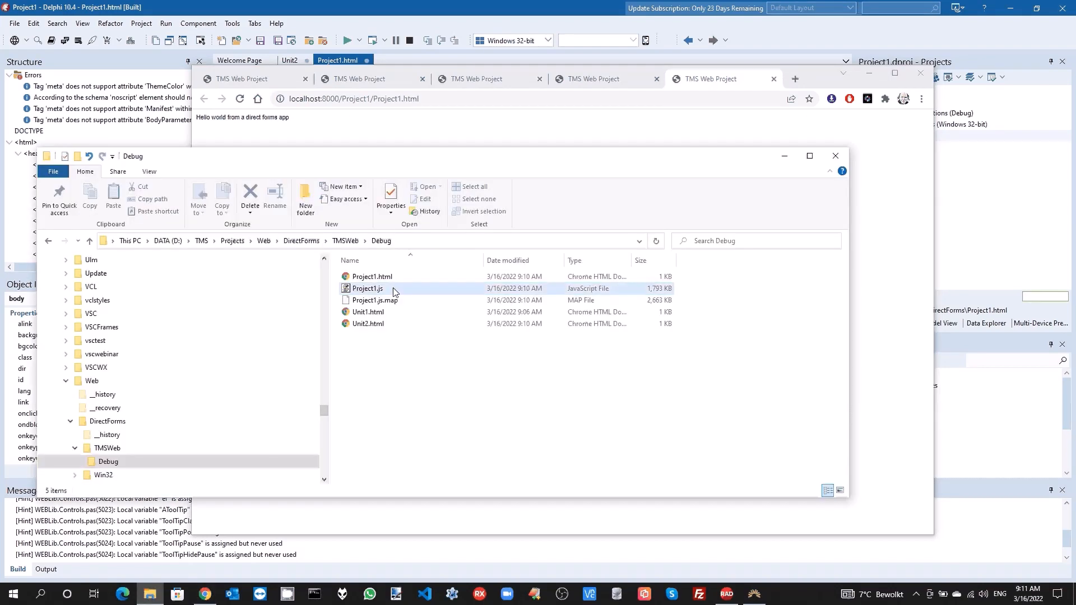
left_click(372, 275)
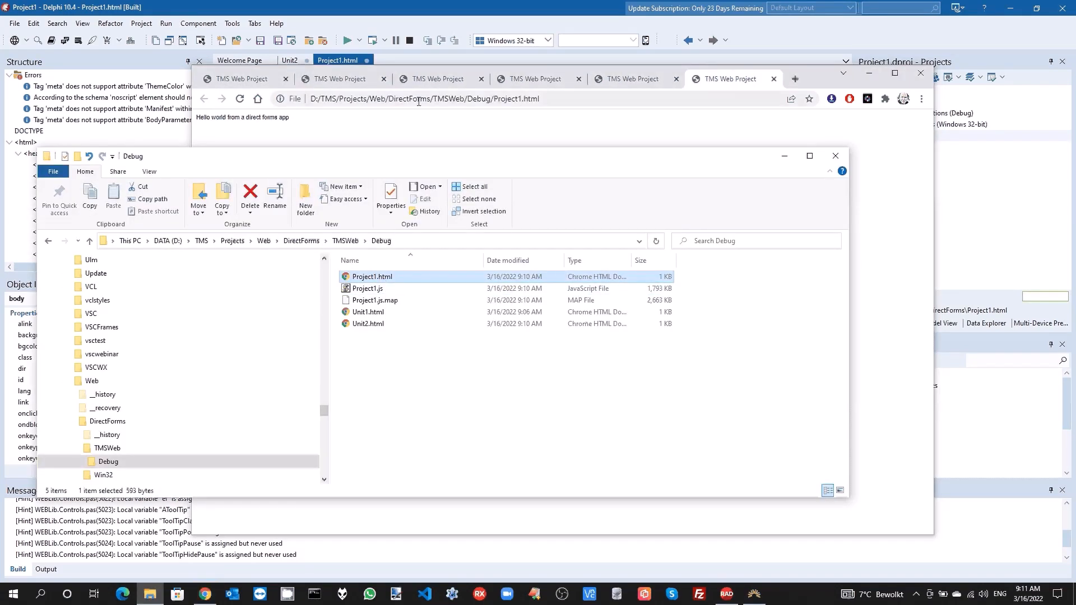